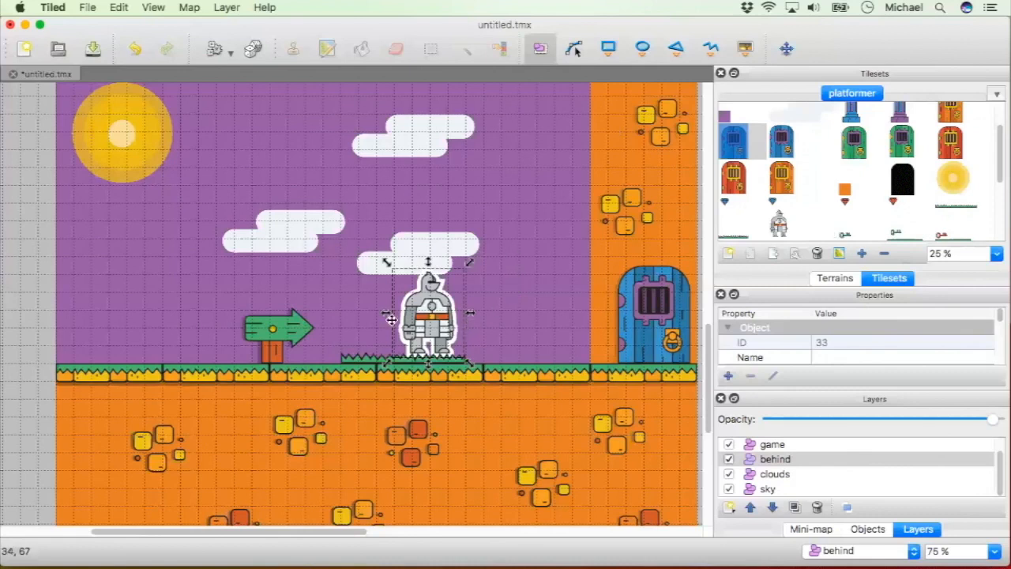
pyautogui.moveTo(489, 212)
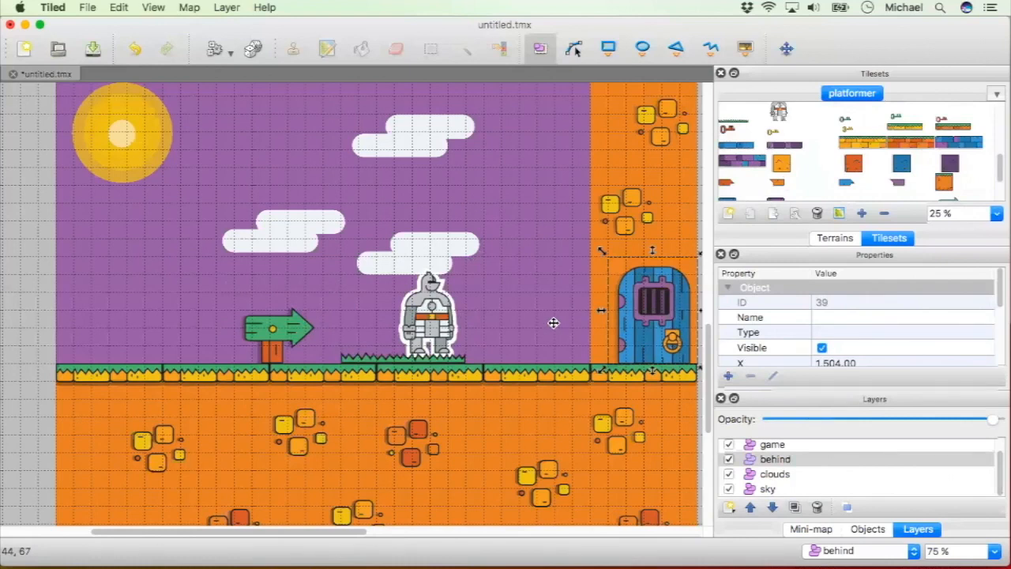
pyautogui.moveTo(635, 357)
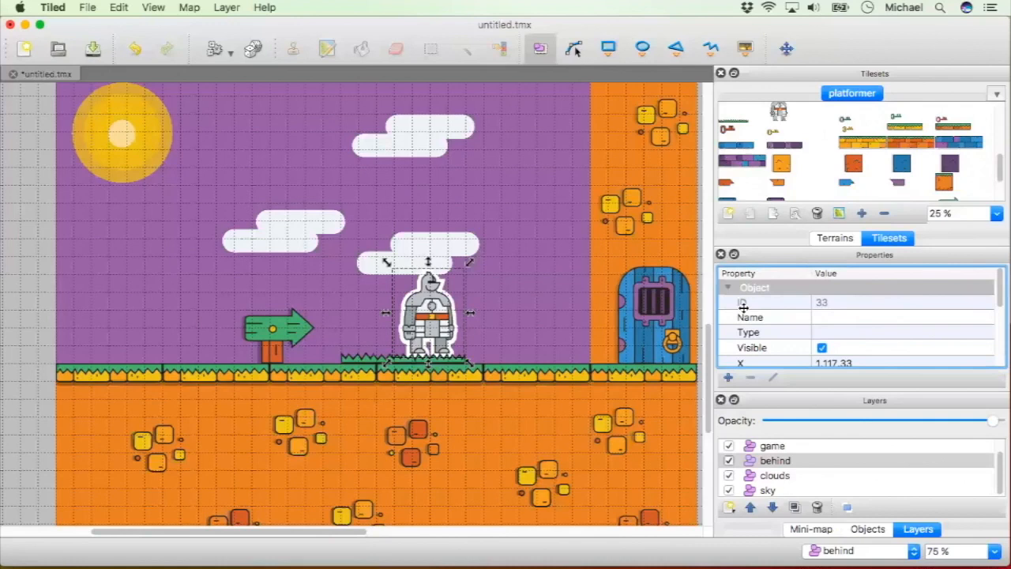
# Step: Drag the knight sprite across the grass to the far left, beside the green arrow sign
pyautogui.moveTo(427, 316); pyautogui.dragTo(252, 300)
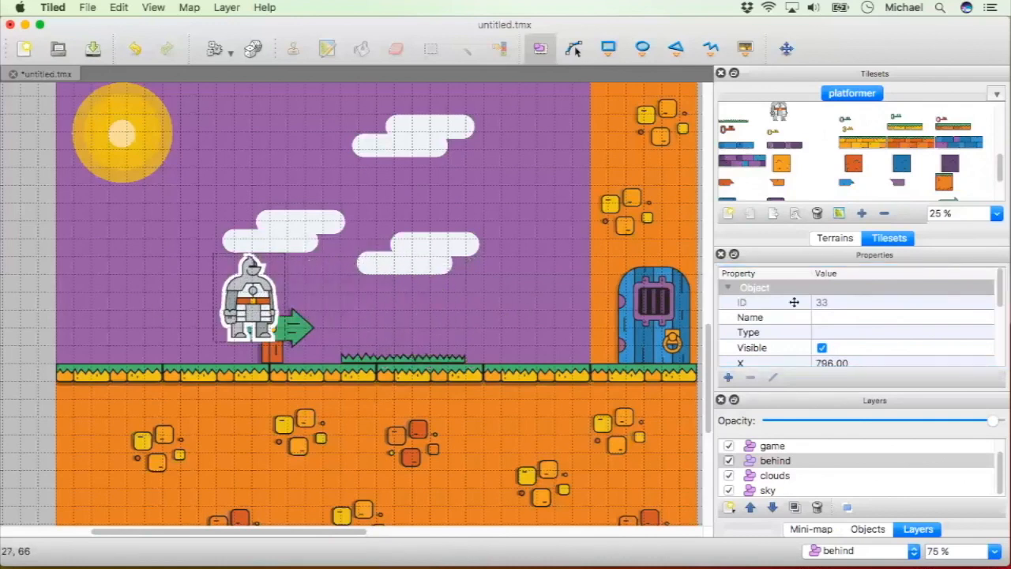
pyautogui.moveTo(249, 309); pyautogui.dragTo(162, 308)
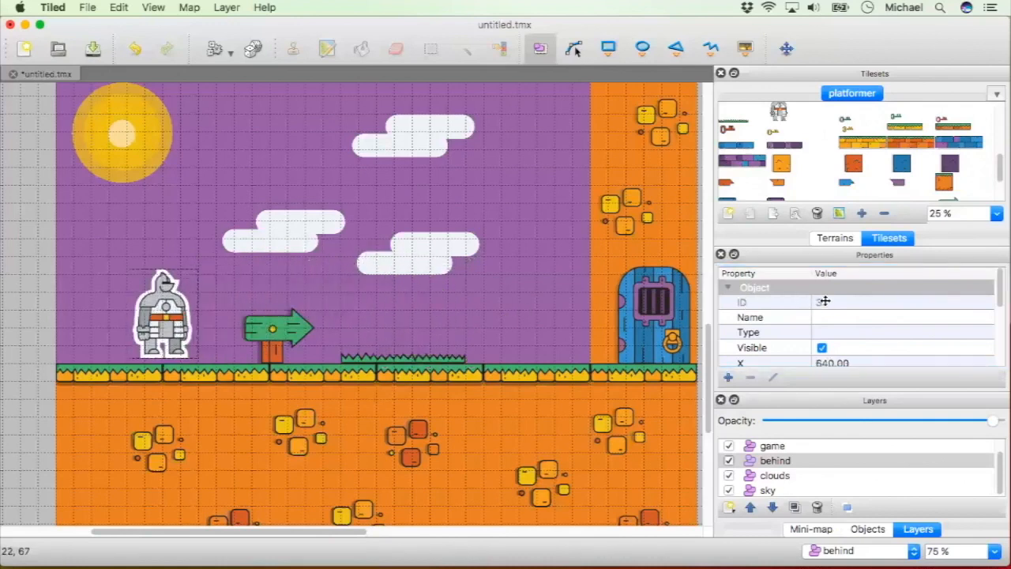
pyautogui.moveTo(161, 313); pyautogui.dragTo(158, 304)
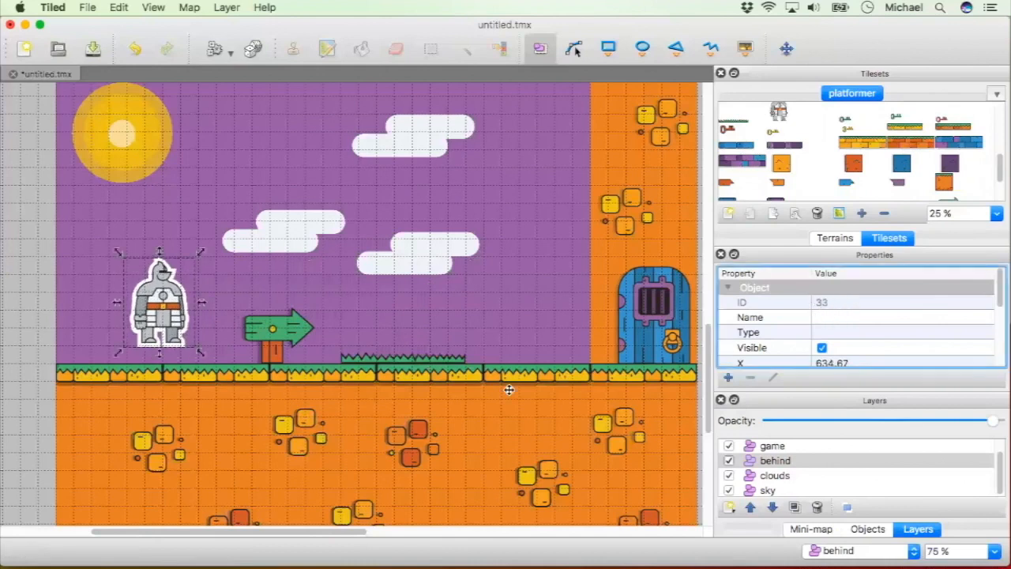
pyautogui.moveTo(158, 304); pyautogui.dragTo(162, 320)
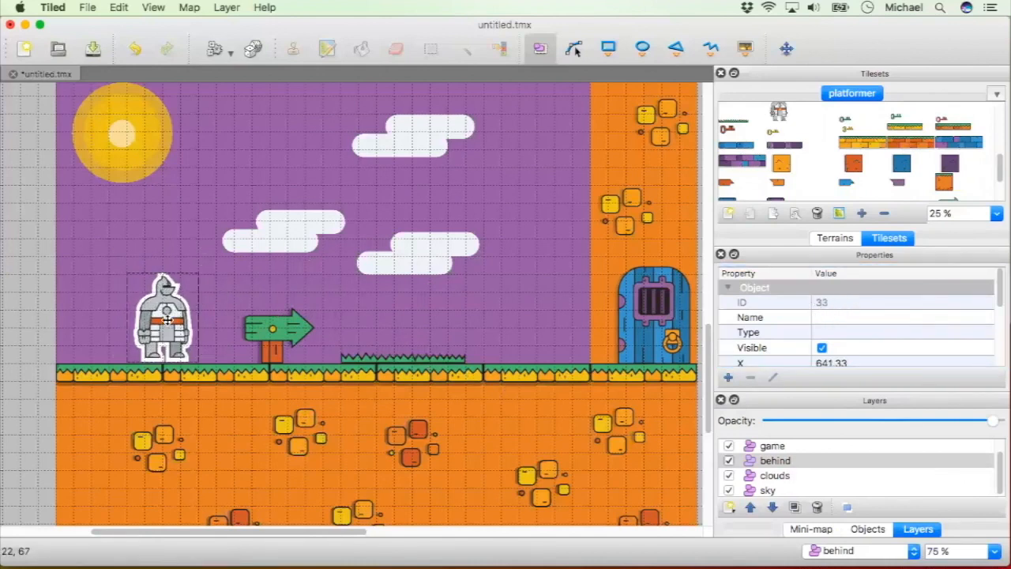
pyautogui.moveTo(167, 319); pyautogui.dragTo(158, 316)
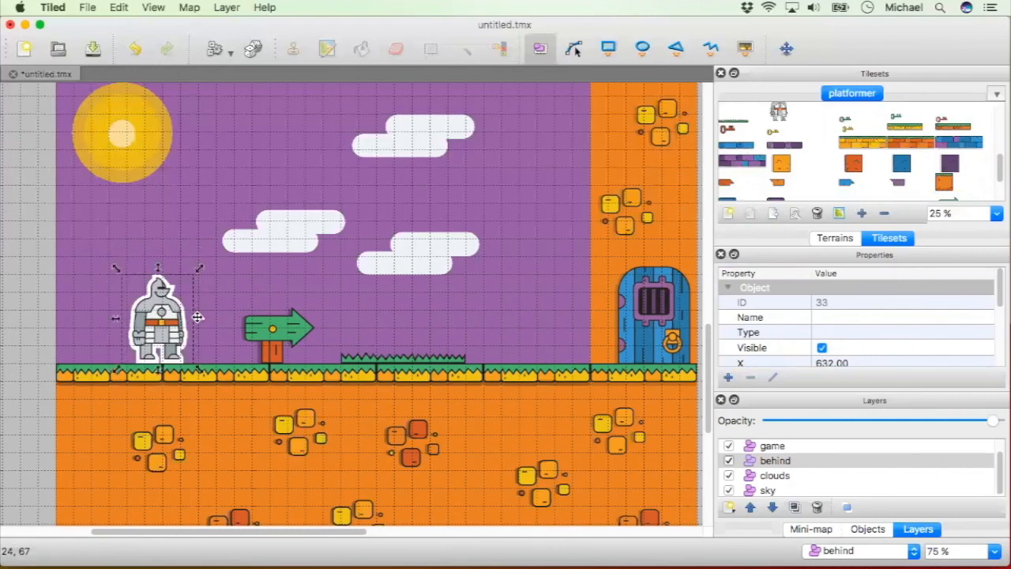
pyautogui.moveTo(193, 316)
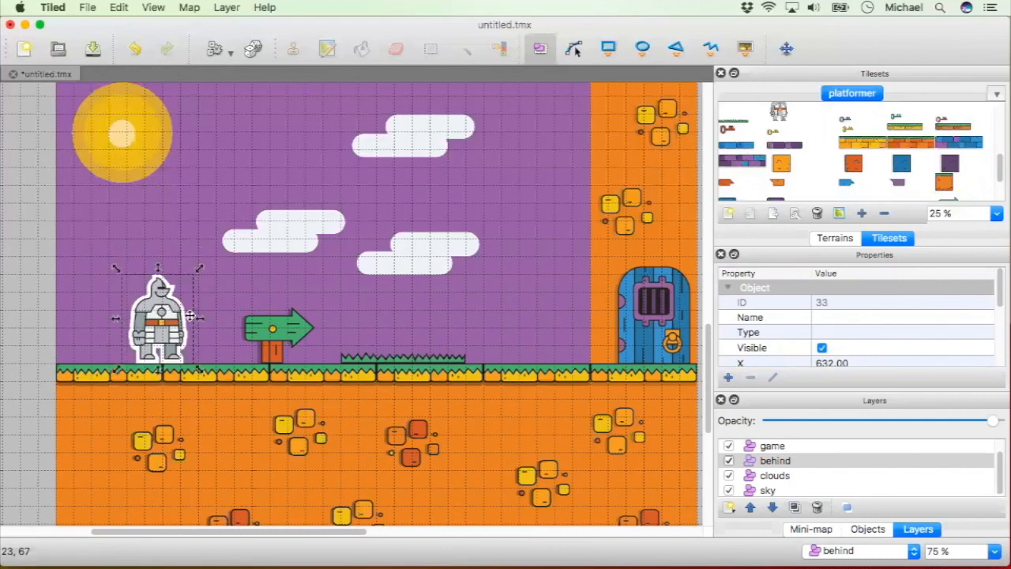
pyautogui.moveTo(272, 297)
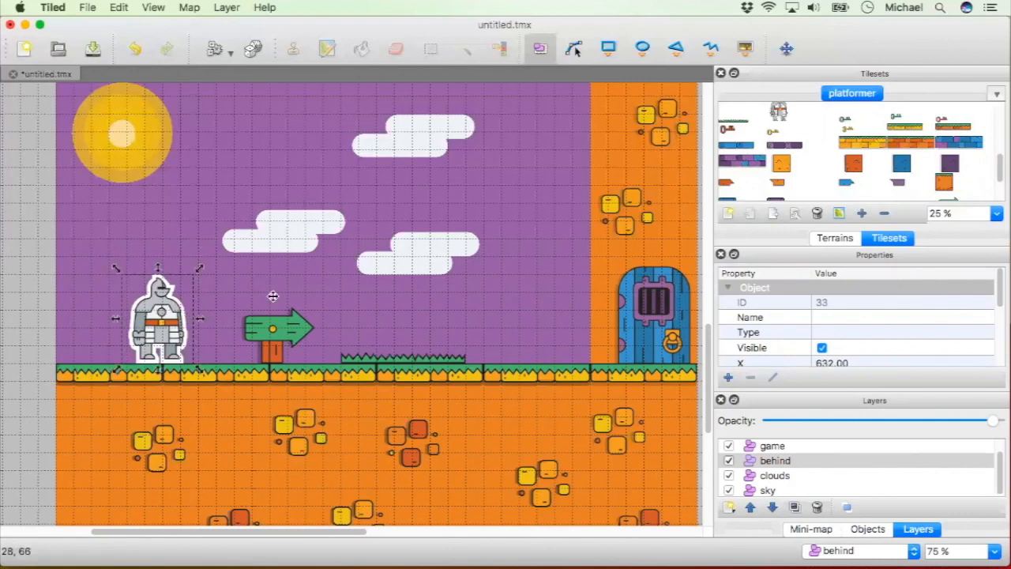
# Step: Name the knight object 'hero' in the Properties panel
pyautogui.click(901, 316)
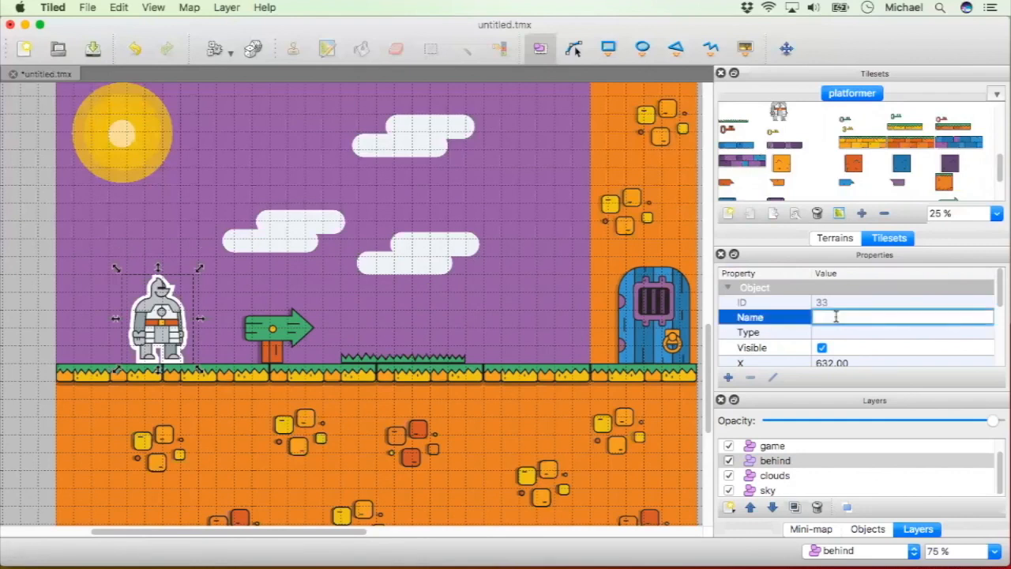
pyautogui.write('hero')
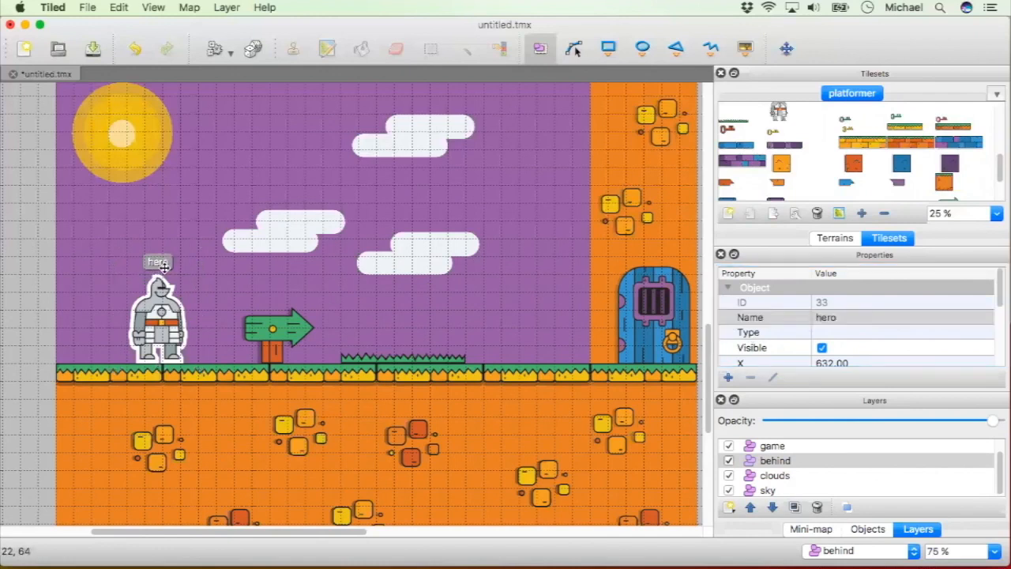
pyautogui.moveTo(160, 309)
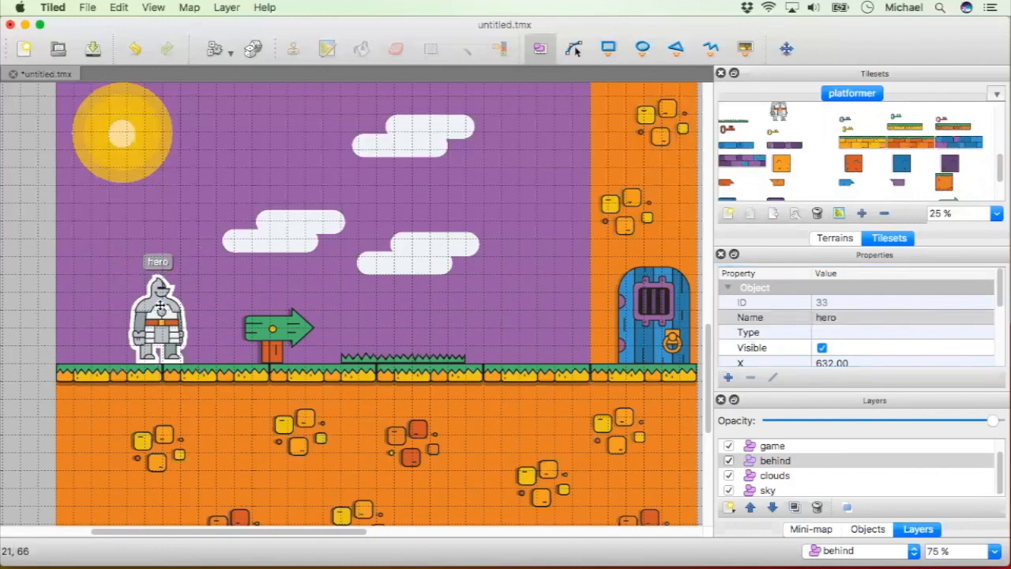
pyautogui.click(901, 331)
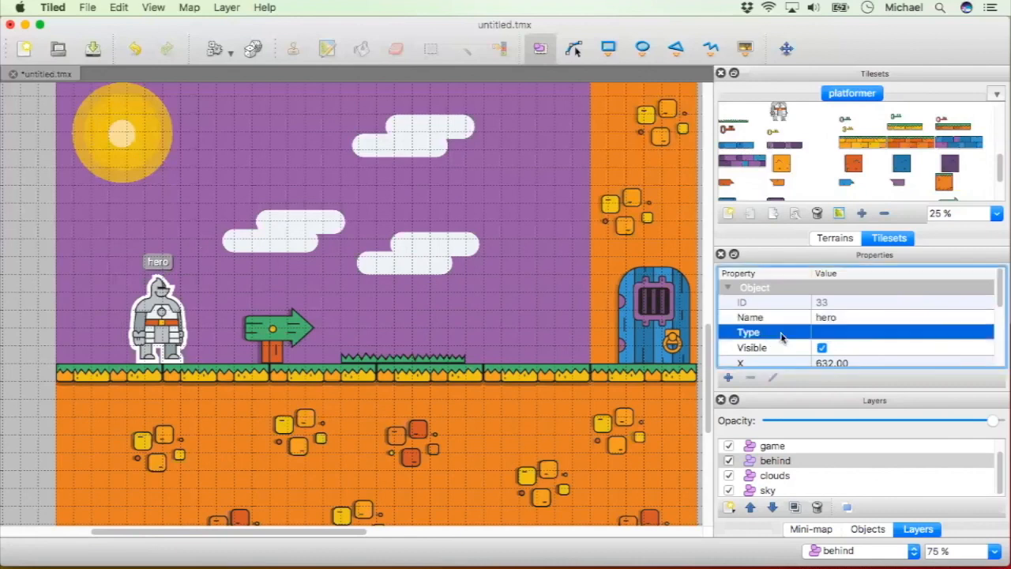
pyautogui.moveTo(784, 332)
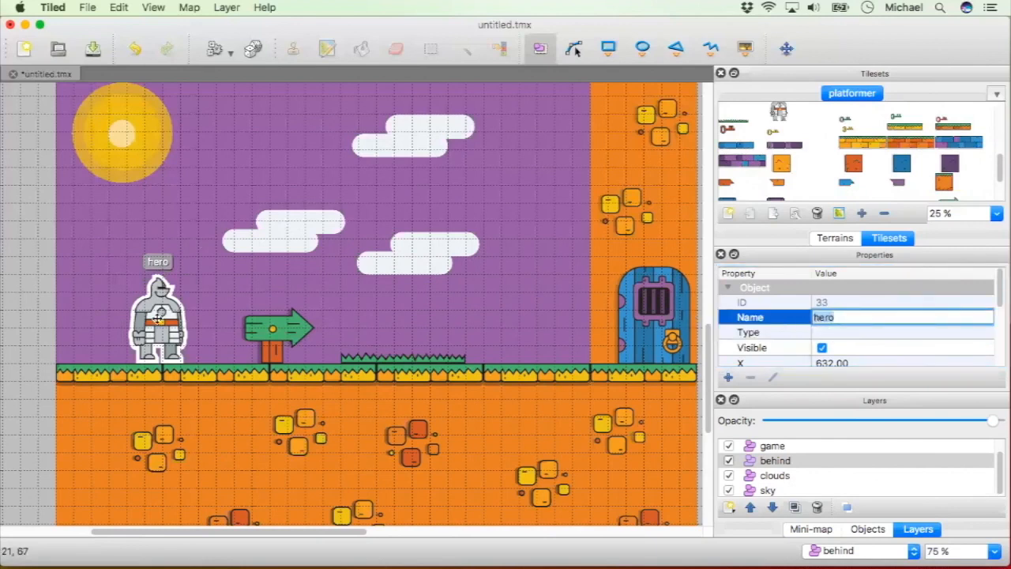
pyautogui.click(158, 316)
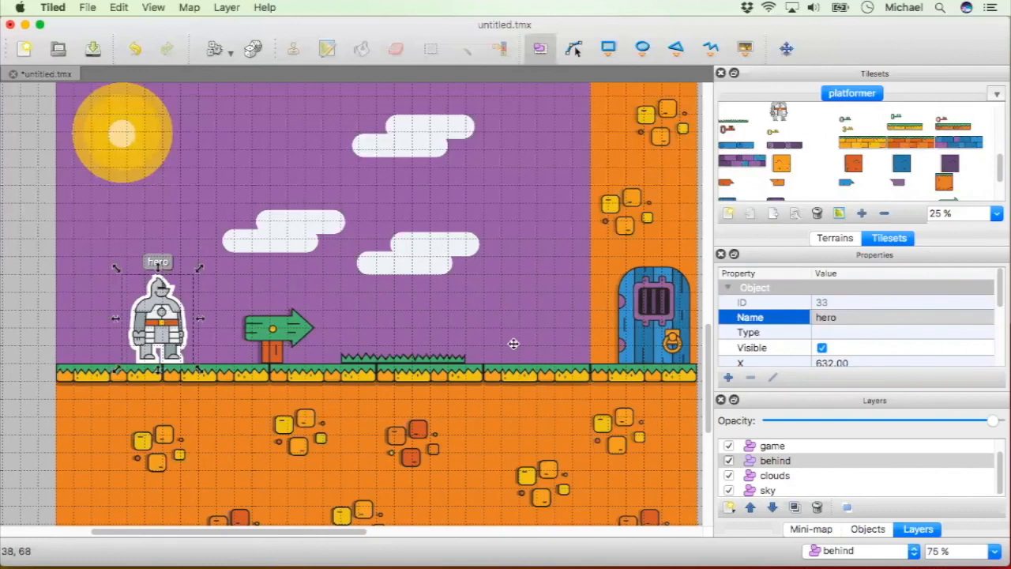
# Step: Set the hero object's type, replacing 'platformer' with 'physics'
pyautogui.click(901, 332)
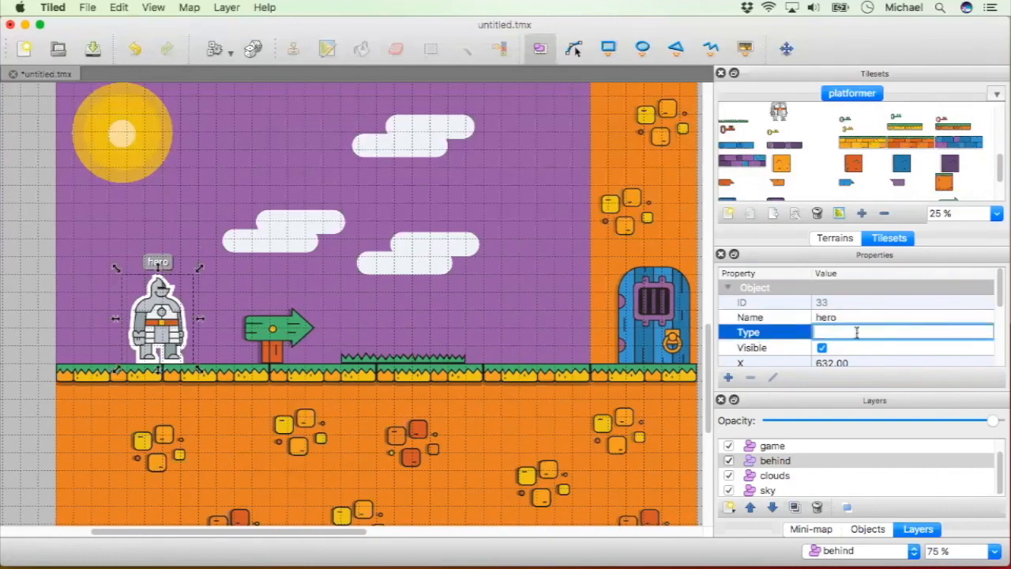
pyautogui.write('platfop')
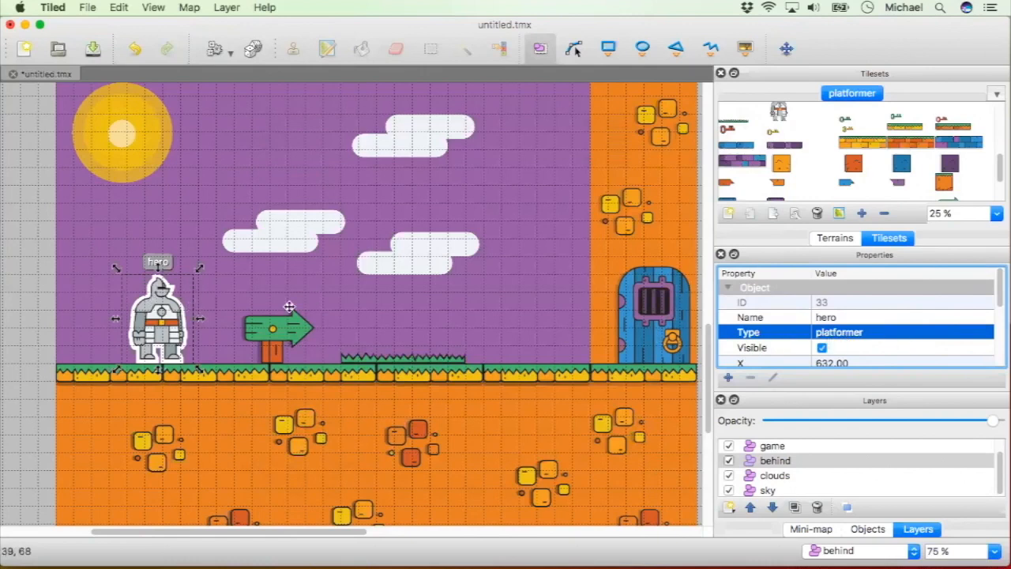
pyautogui.click(901, 316)
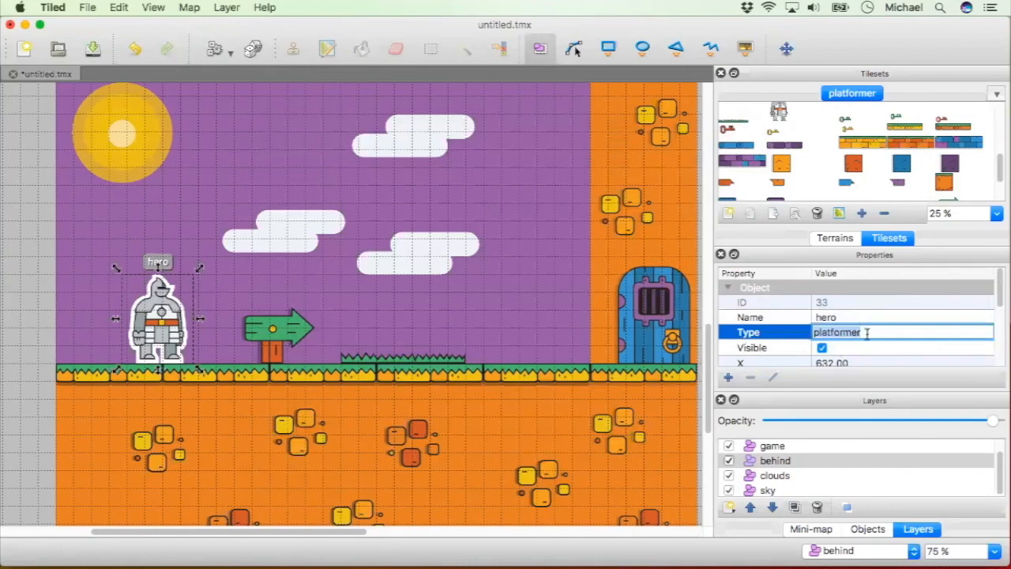
pyautogui.write('physics')
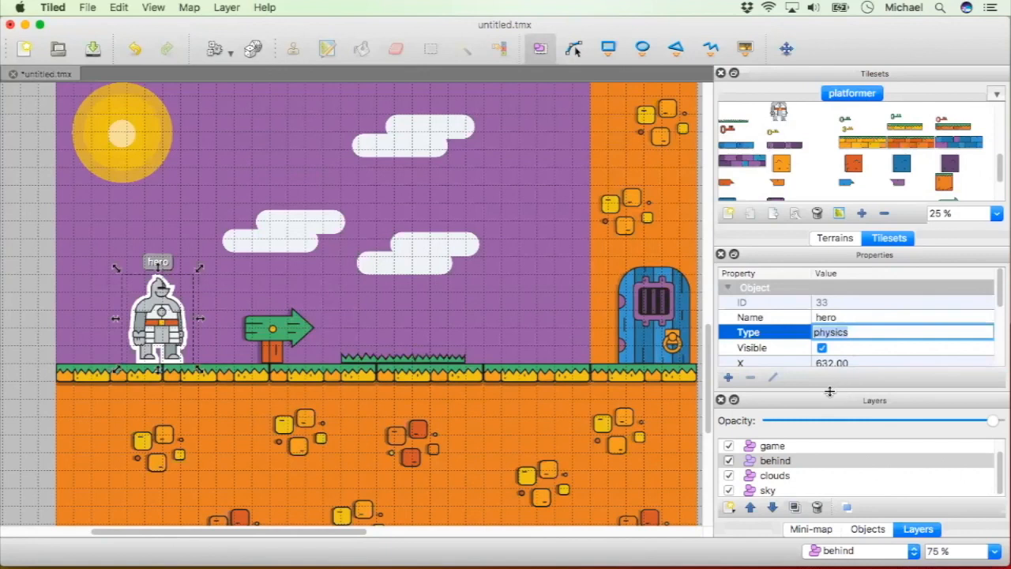
# Step: Add a custom property to the hero, first entered as 'isVic' with int type
pyautogui.scroll(-3)
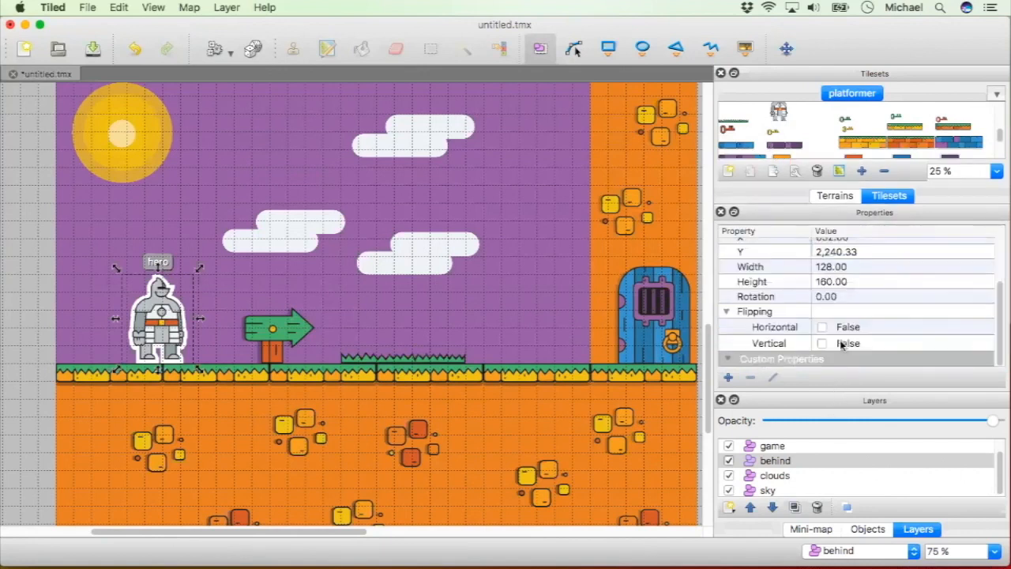
pyautogui.click(727, 376)
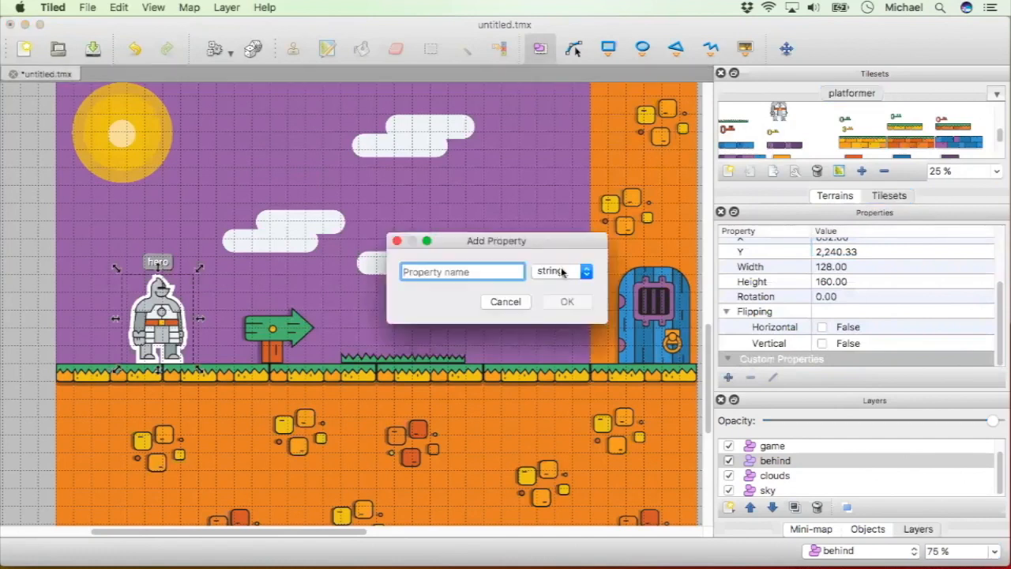
pyautogui.click(561, 272)
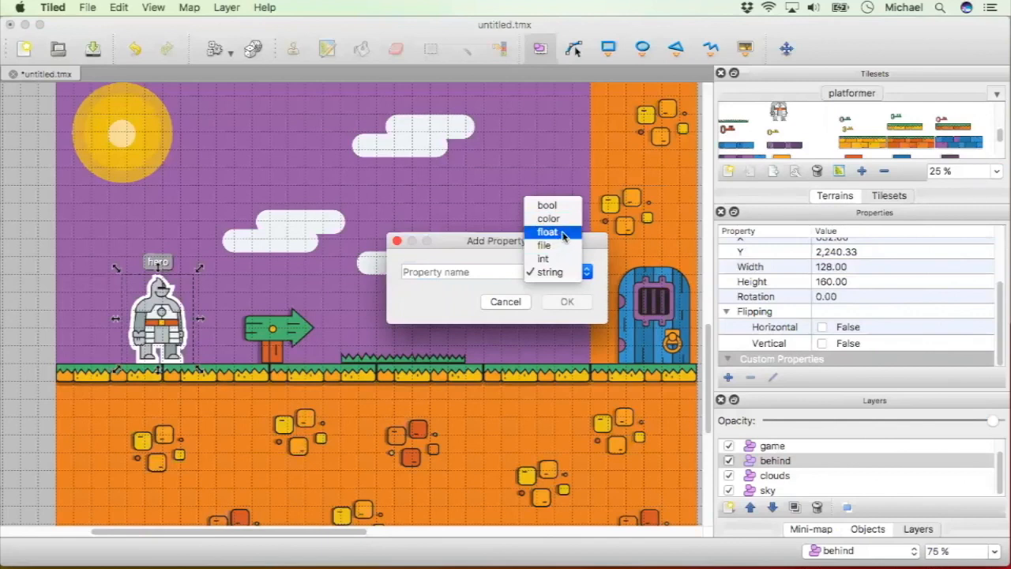
pyautogui.moveTo(545, 245)
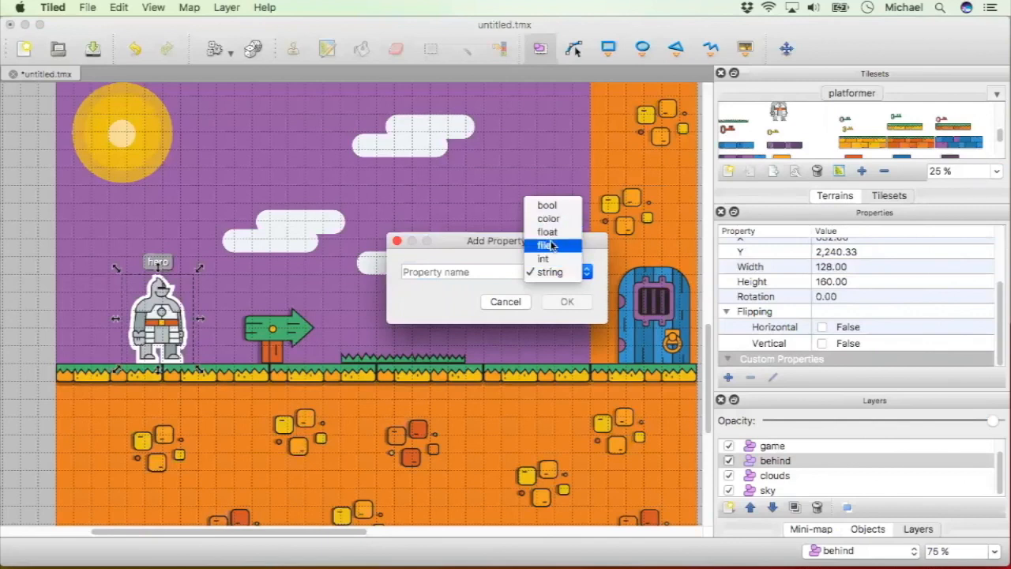
pyautogui.moveTo(547, 230)
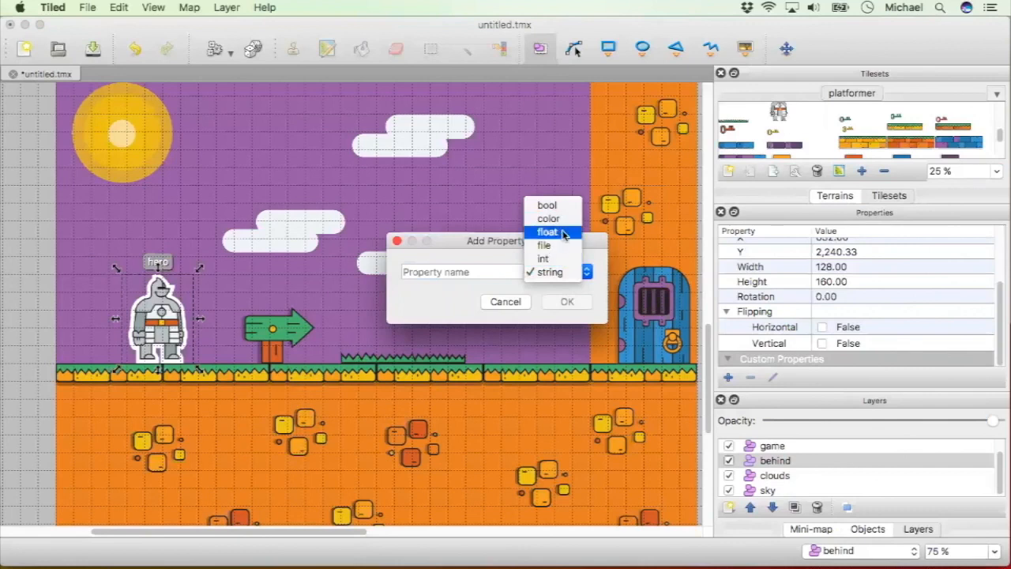
pyautogui.moveTo(543, 259)
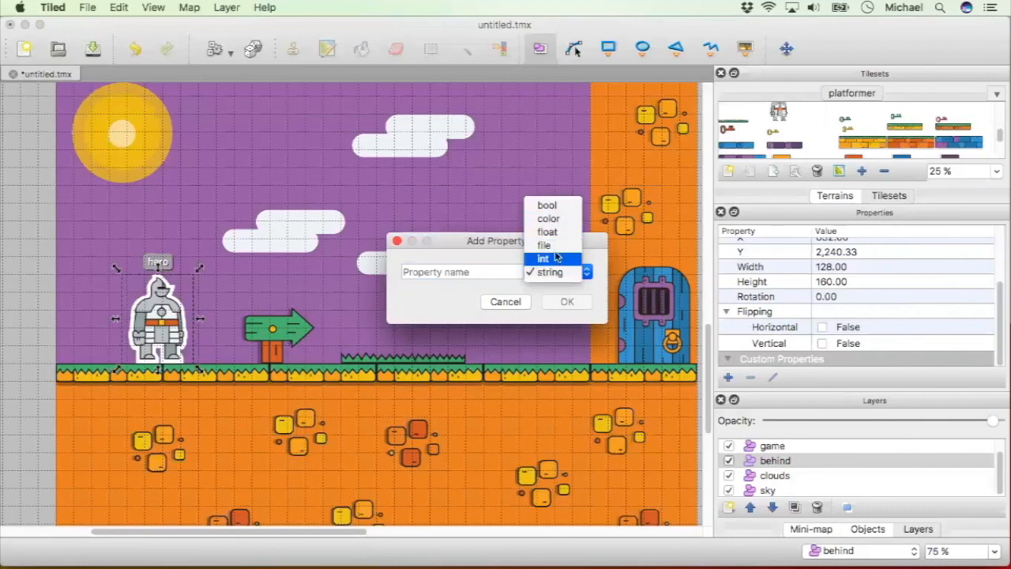
pyautogui.moveTo(547, 230)
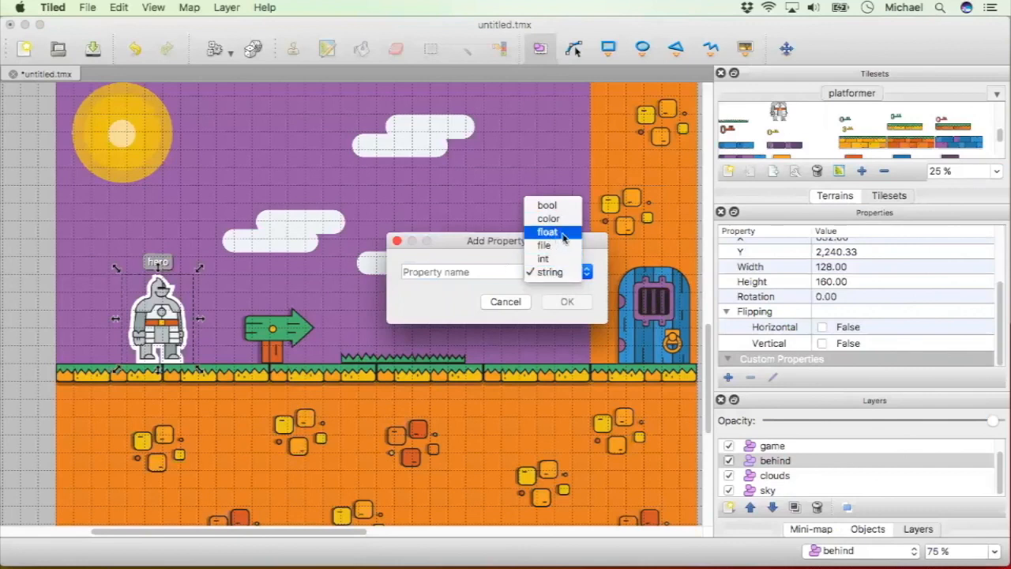
pyautogui.moveTo(544, 259)
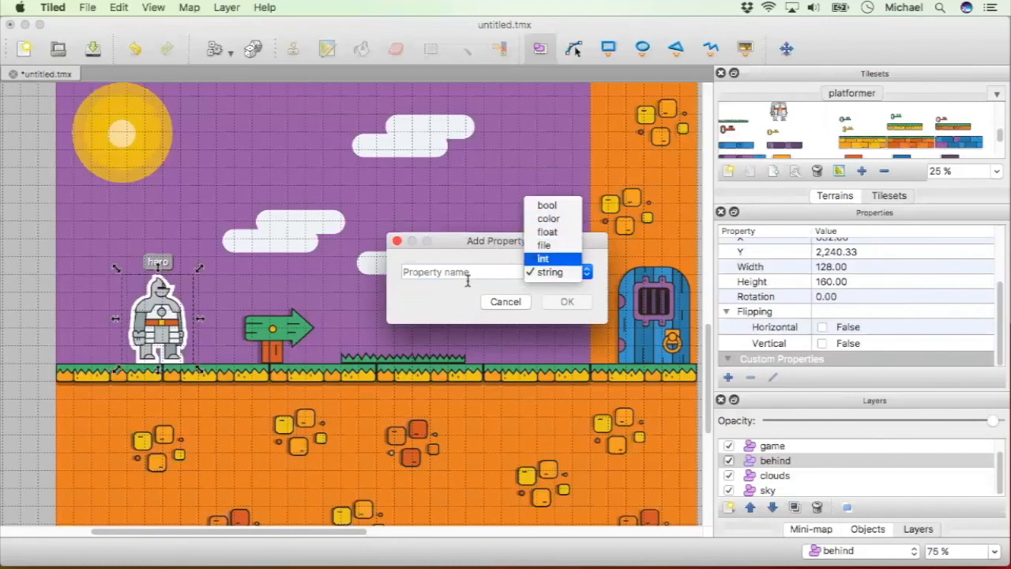
pyautogui.moveTo(407, 298)
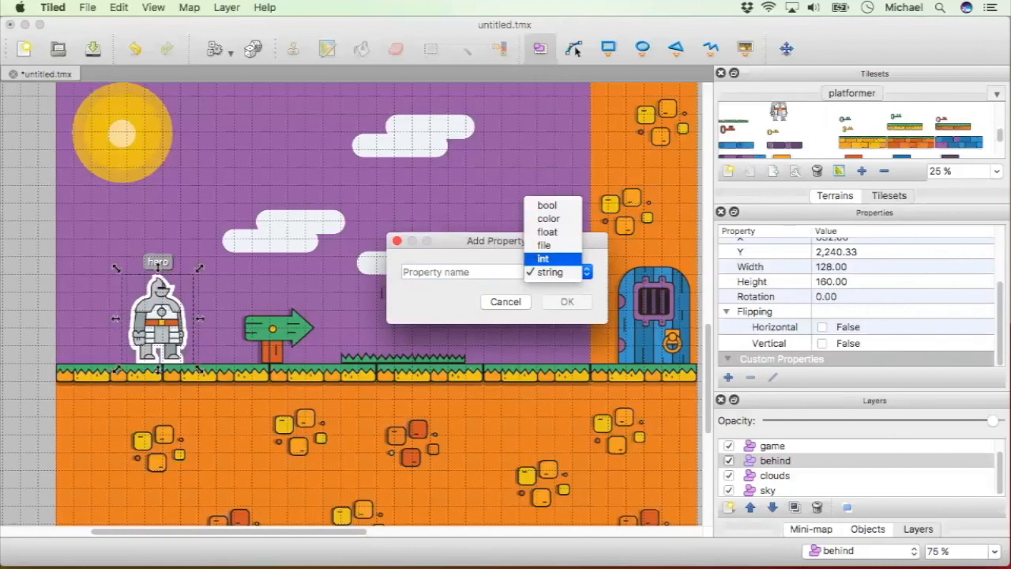
pyautogui.click(559, 271)
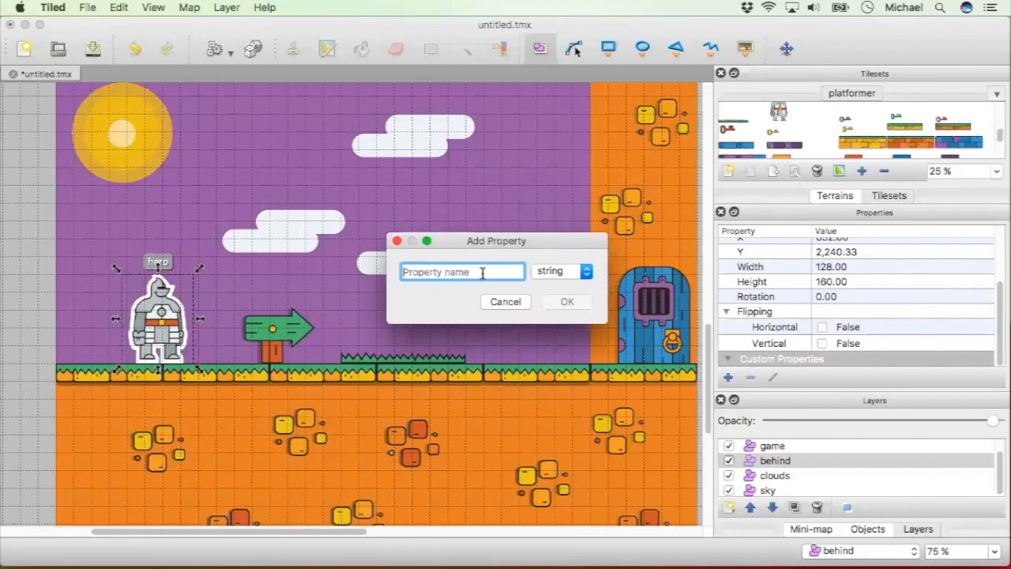
pyautogui.write('isVic')
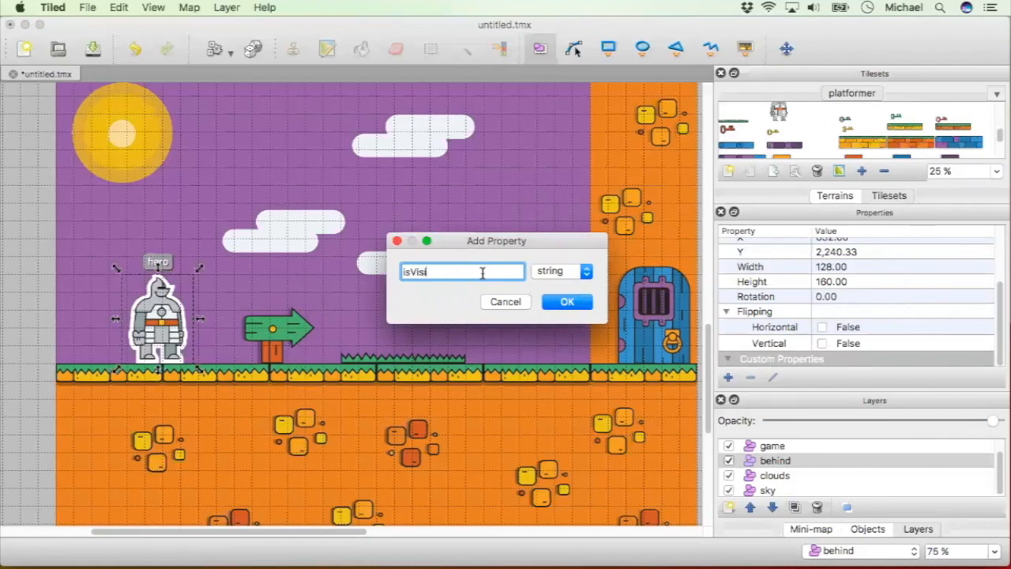
pyautogui.click(565, 302)
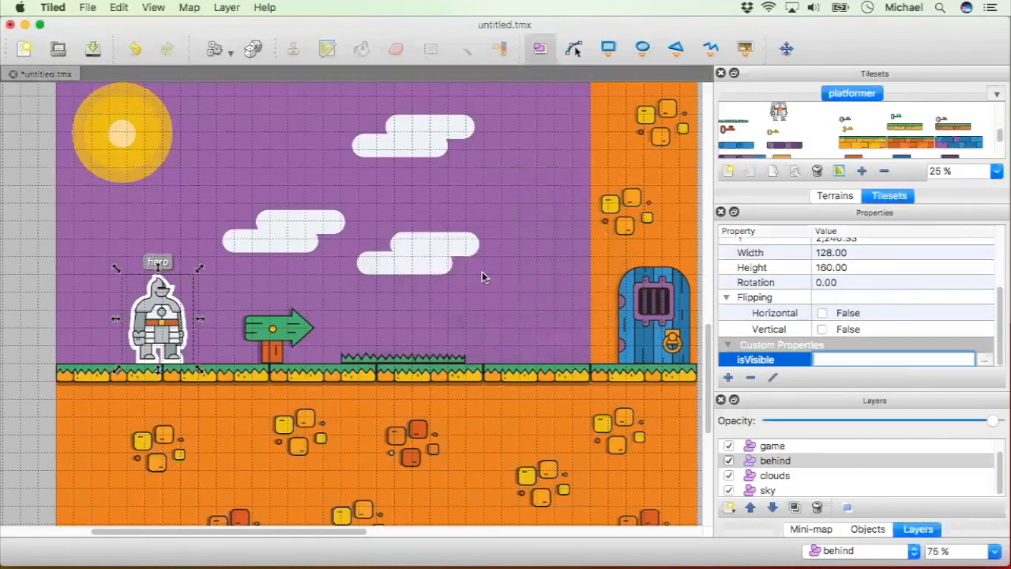
# Step: Rename the property to 'isVisible' and make it a bool
pyautogui.click(773, 376)
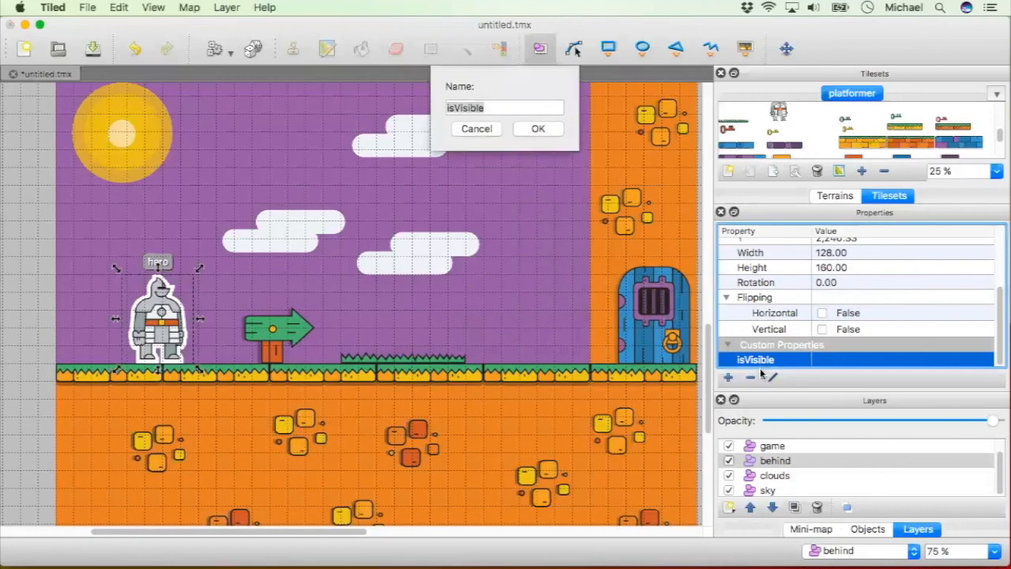
pyautogui.rightClick(504, 107)
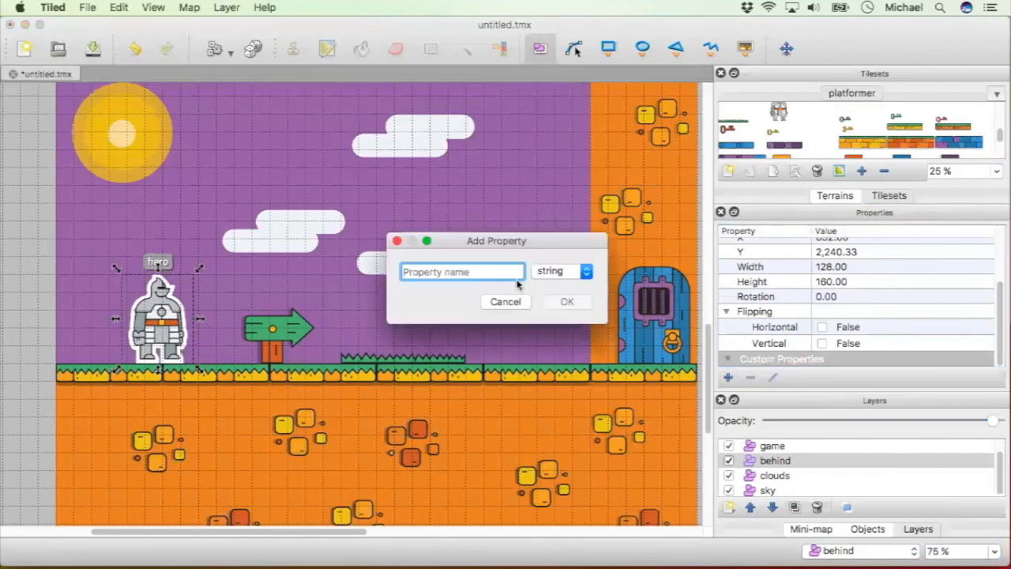
pyautogui.write('isVisible')
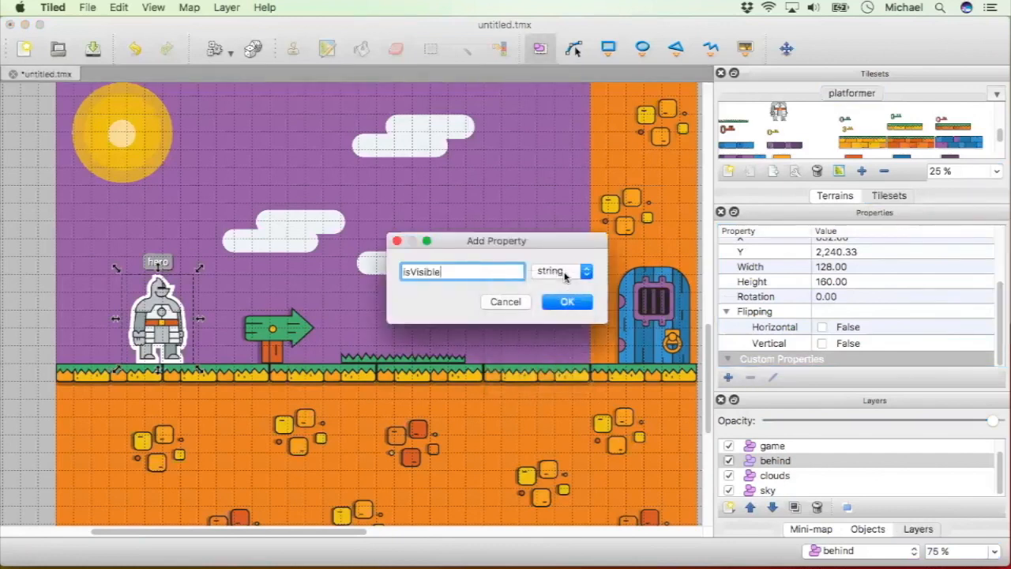
pyautogui.click(563, 272)
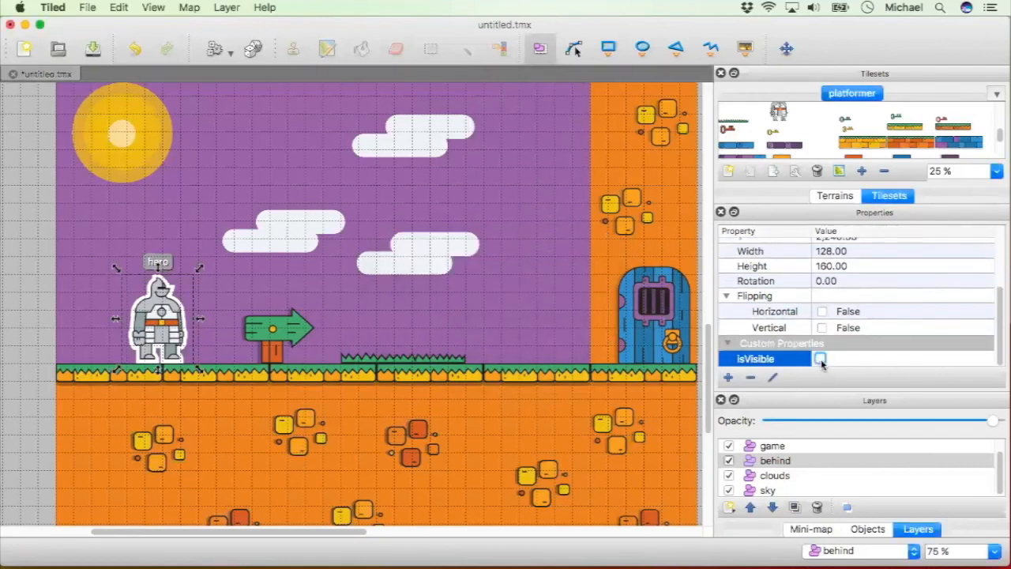
pyautogui.click(822, 359)
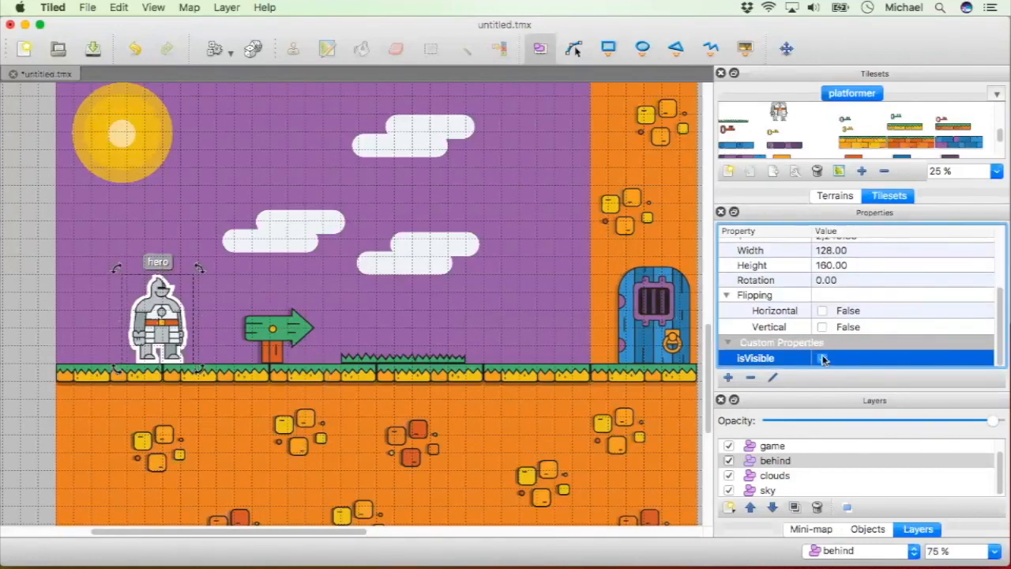
pyautogui.click(822, 357)
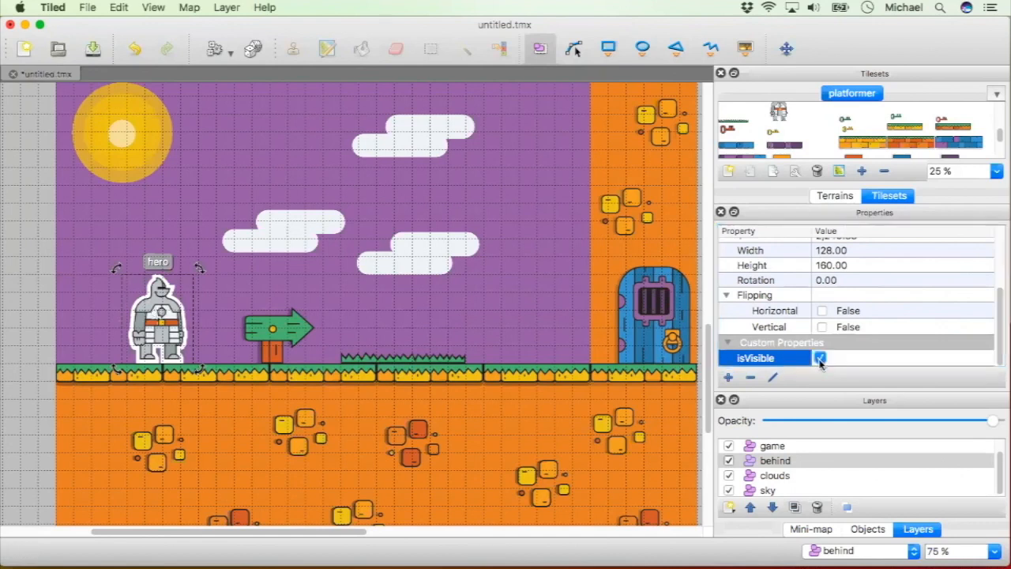
pyautogui.click(820, 357)
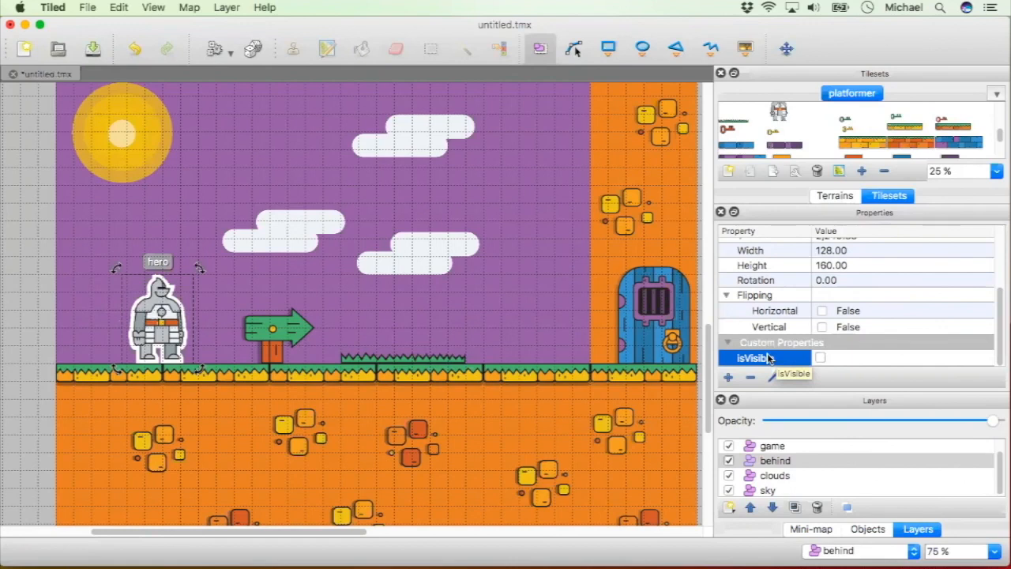
pyautogui.moveTo(816, 345)
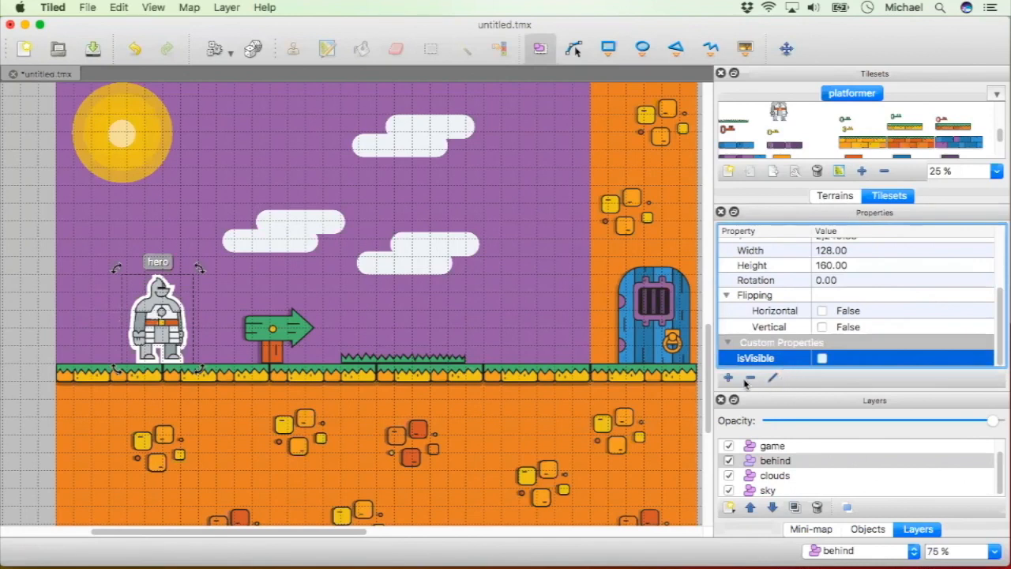
pyautogui.moveTo(771, 392)
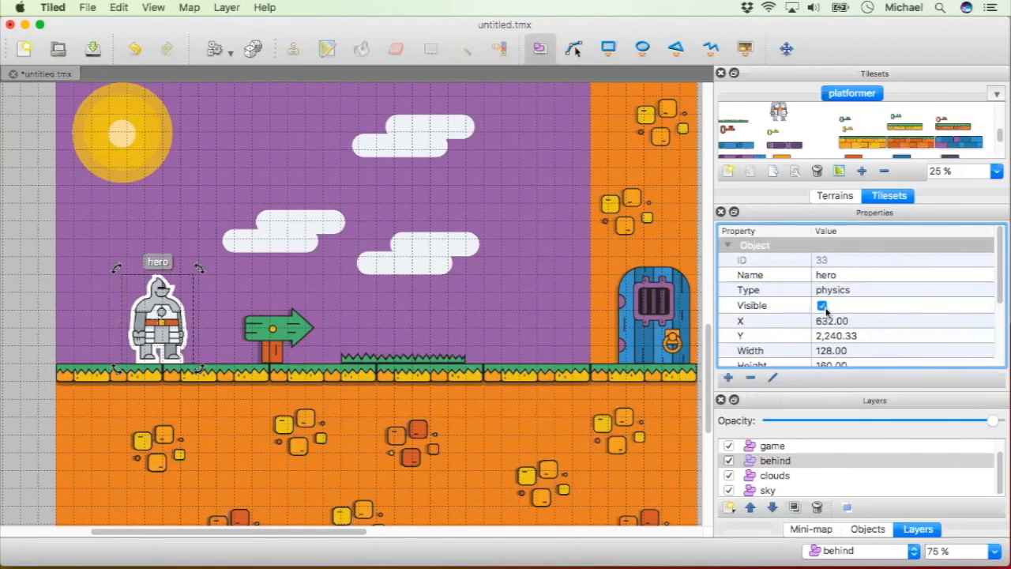
pyautogui.click(822, 307)
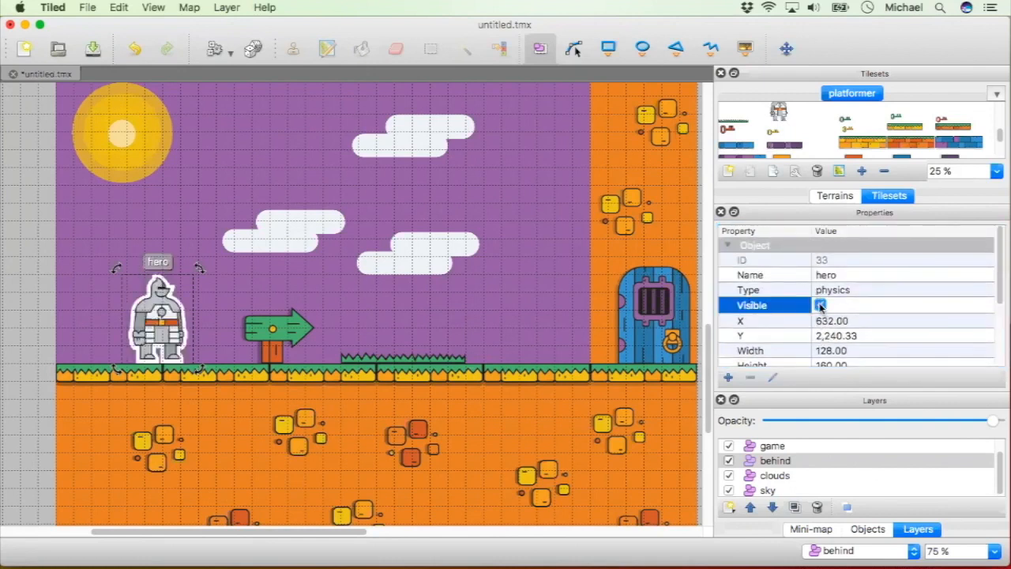
pyautogui.click(820, 305)
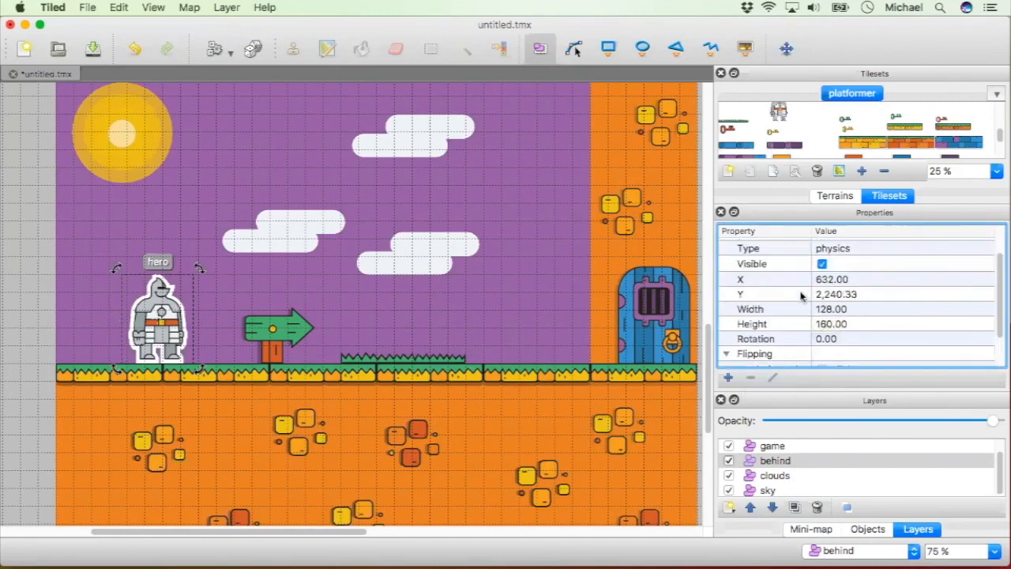
pyautogui.click(822, 262)
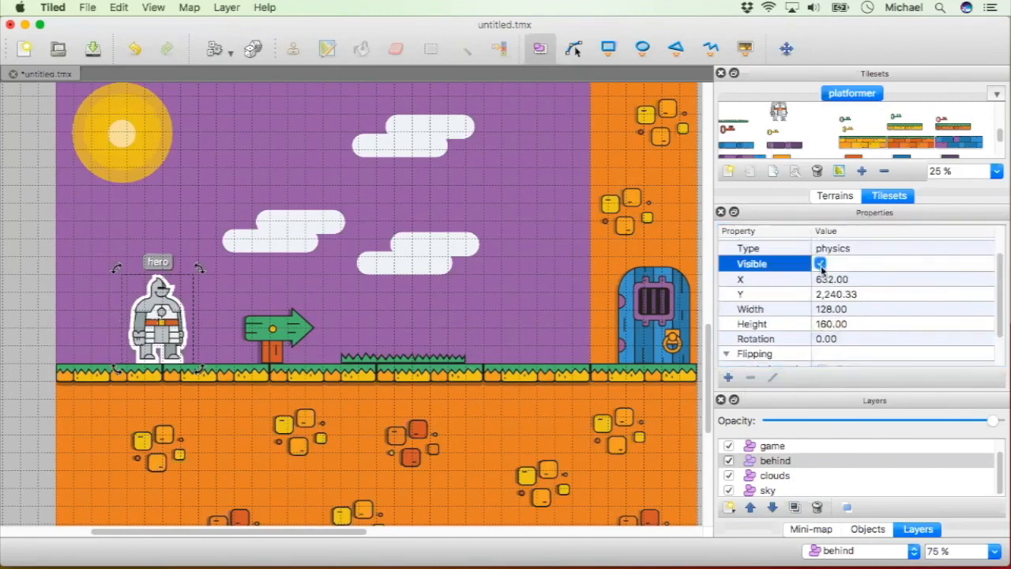
pyautogui.click(820, 263)
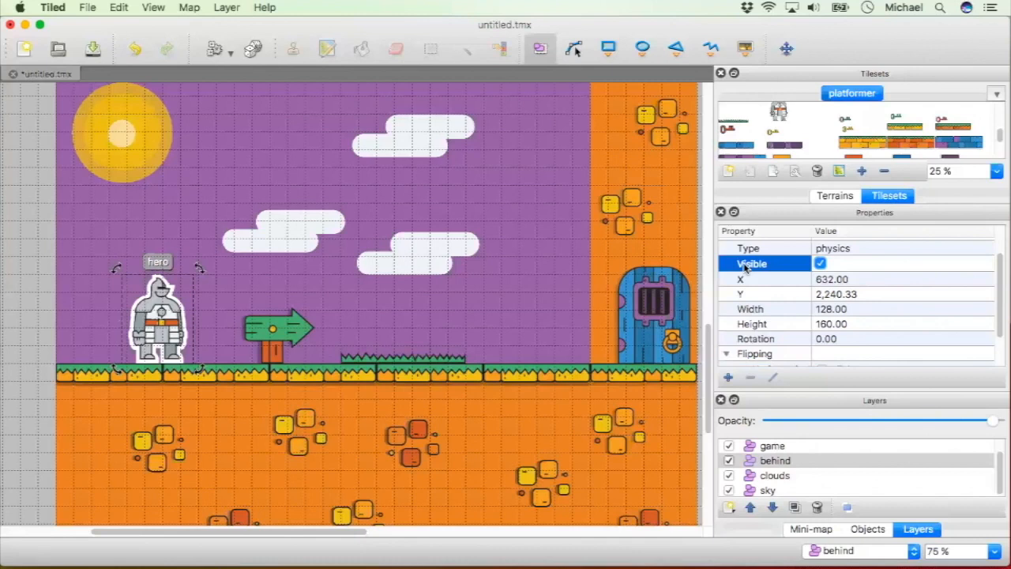
pyautogui.moveTo(795, 289)
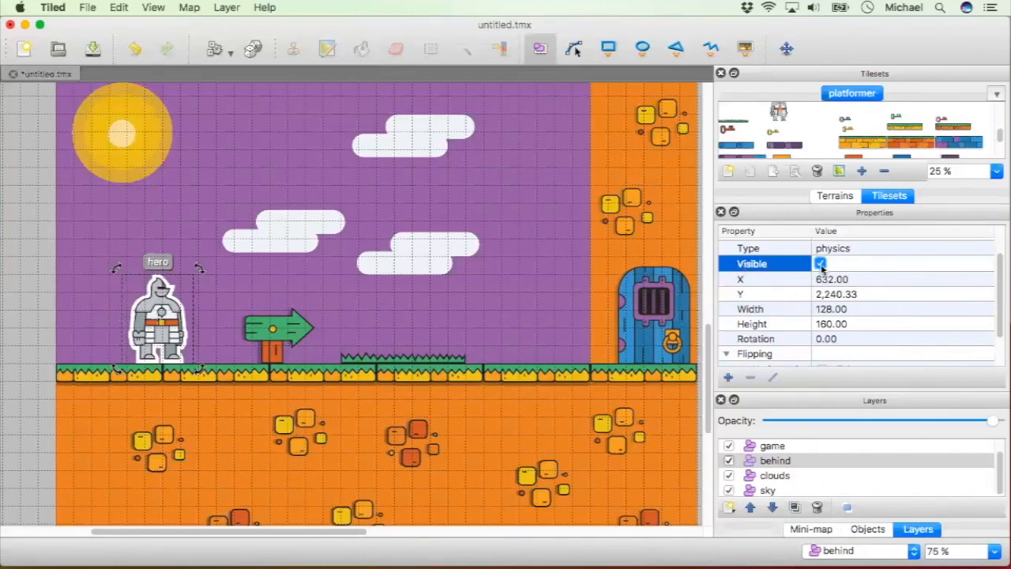
pyautogui.click(820, 263)
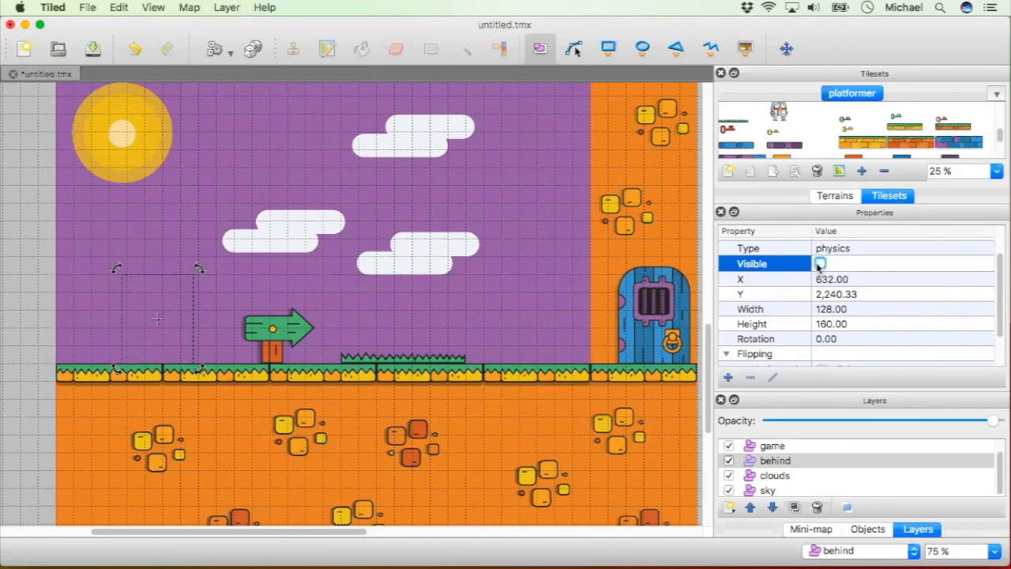
pyautogui.click(820, 263)
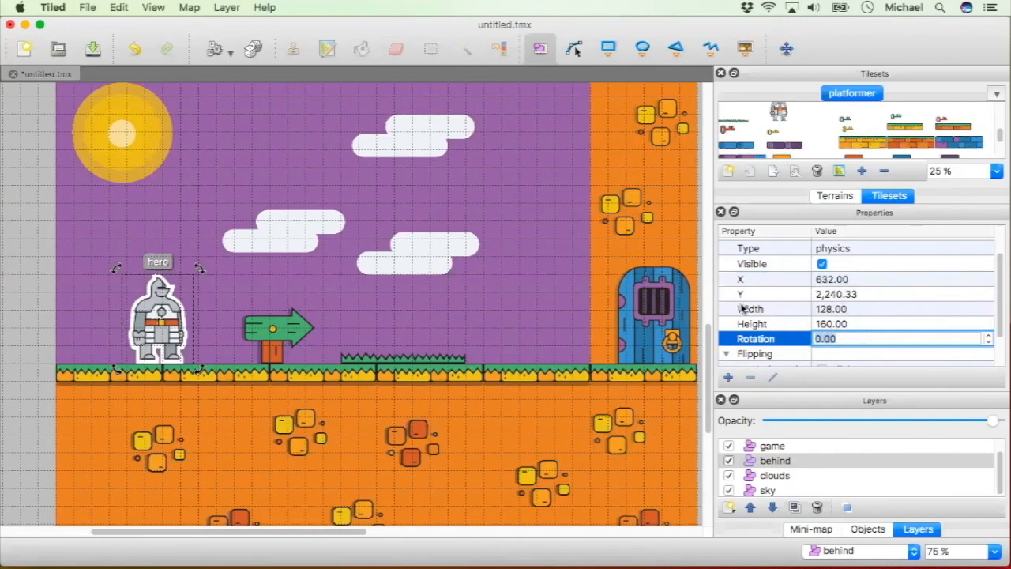
pyautogui.moveTo(784, 322)
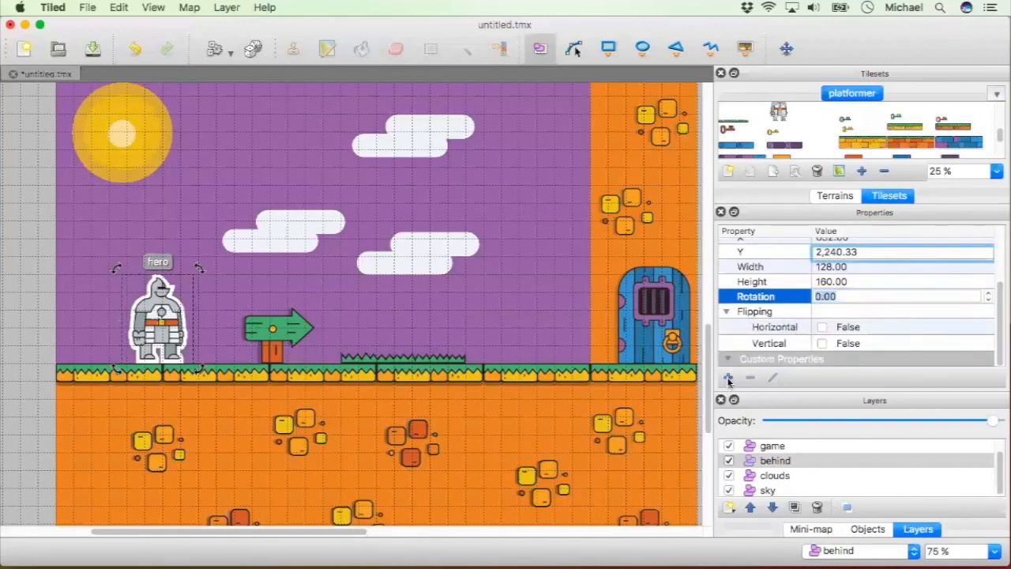
# Step: Add a float custom property named anchorY to the hero
pyautogui.click(727, 376)
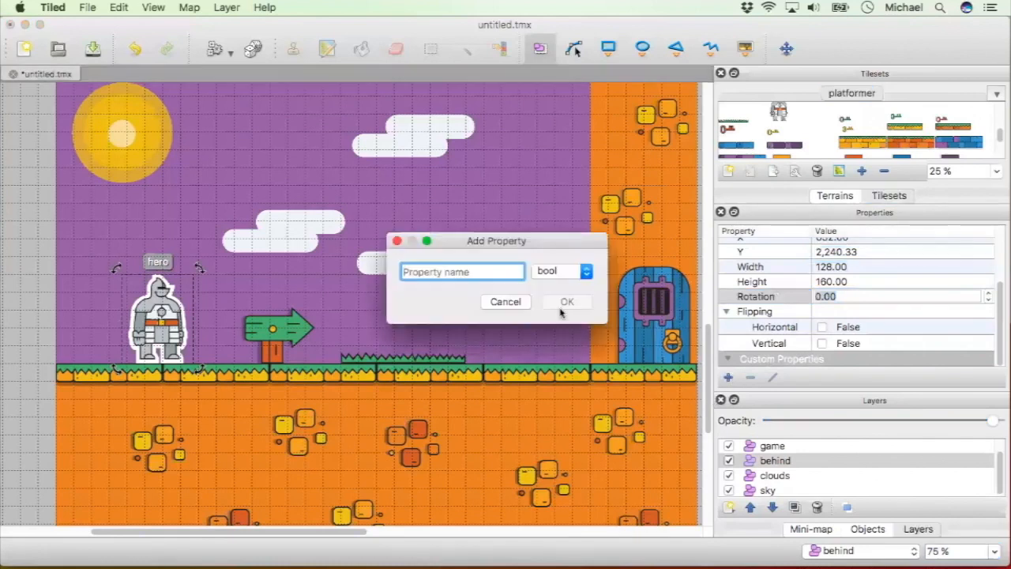
pyautogui.write('a')
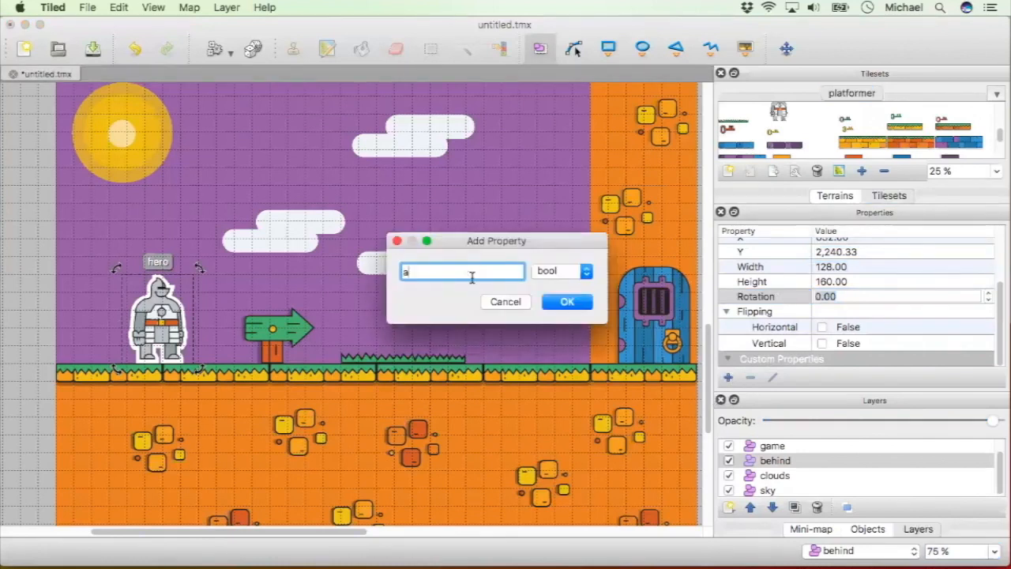
pyautogui.write('nchorY')
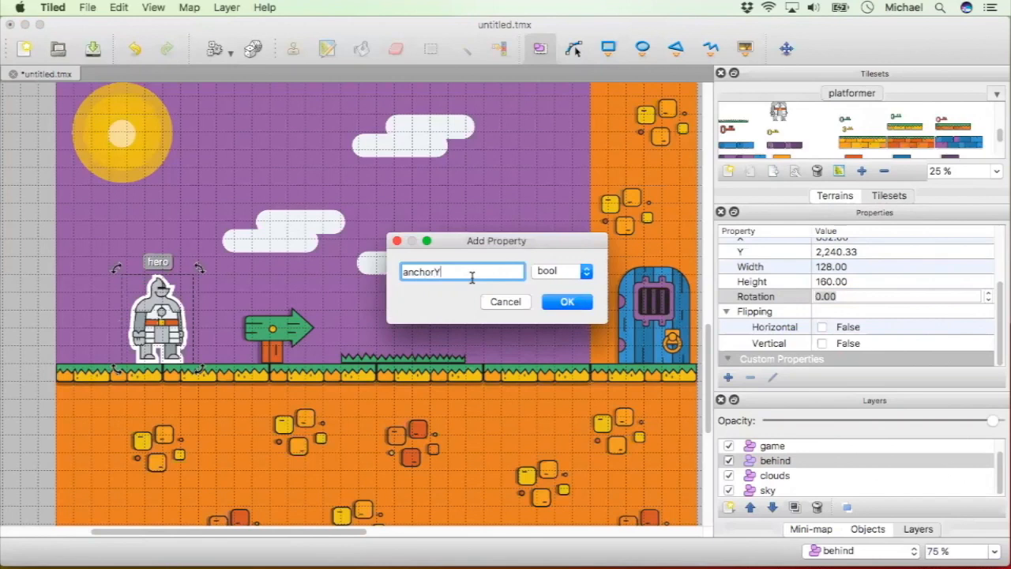
pyautogui.click(561, 272)
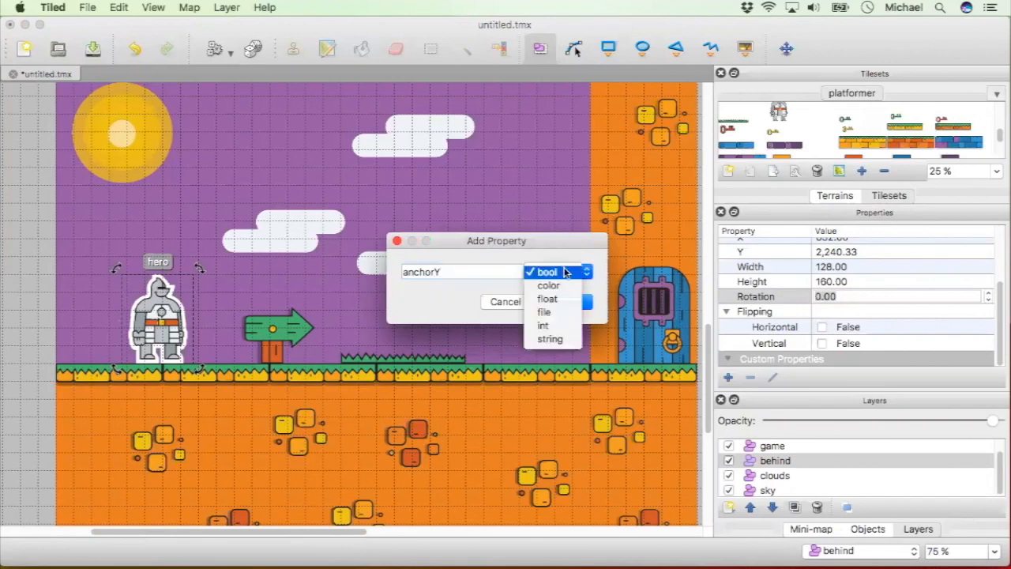
pyautogui.click(547, 298)
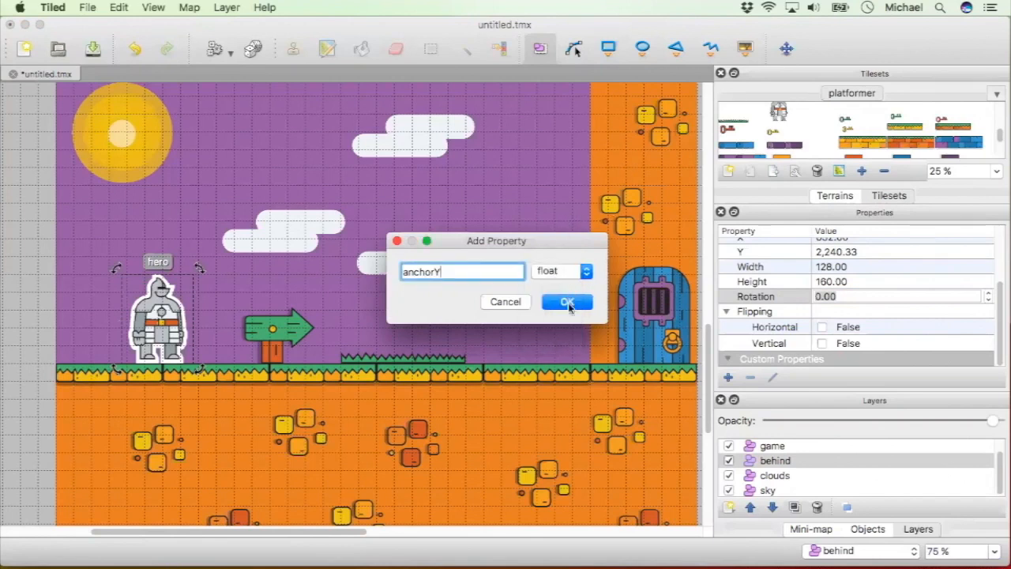
pyautogui.click(566, 302)
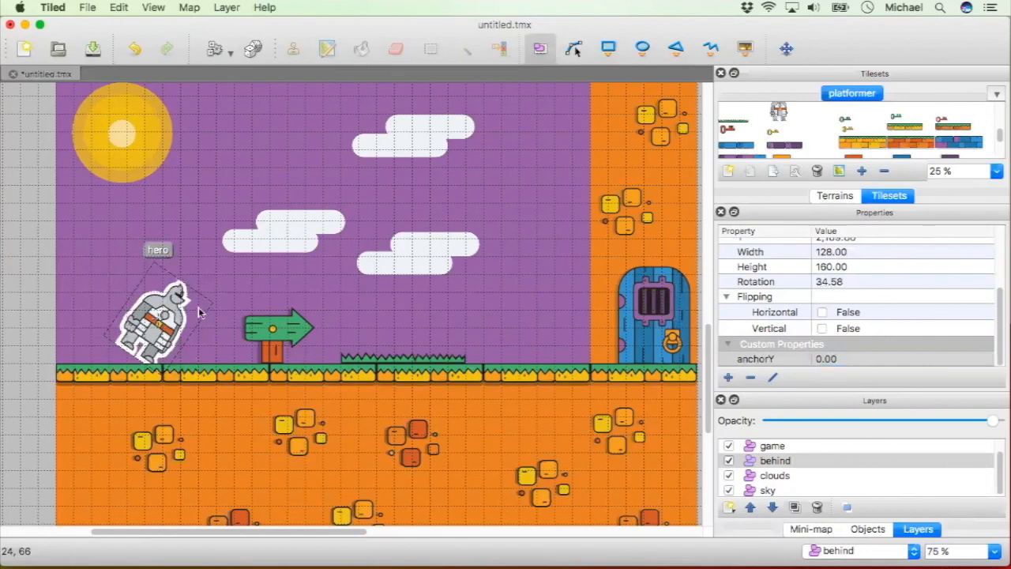
# Step: Rotate the hero back upright and leave anchorY at 0.00
pyautogui.moveTo(197, 284); pyautogui.dragTo(174, 281)
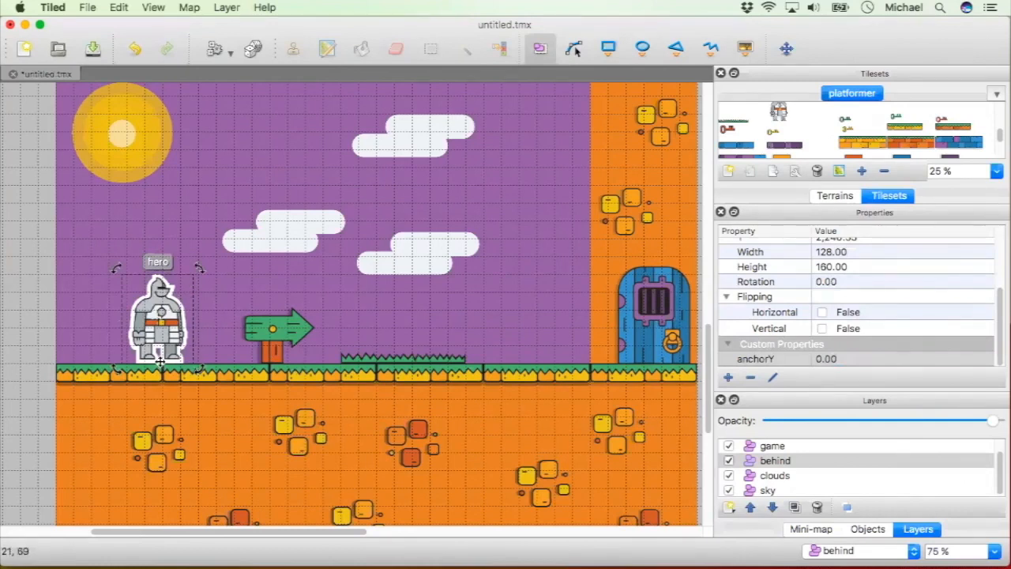
pyautogui.moveTo(166, 363)
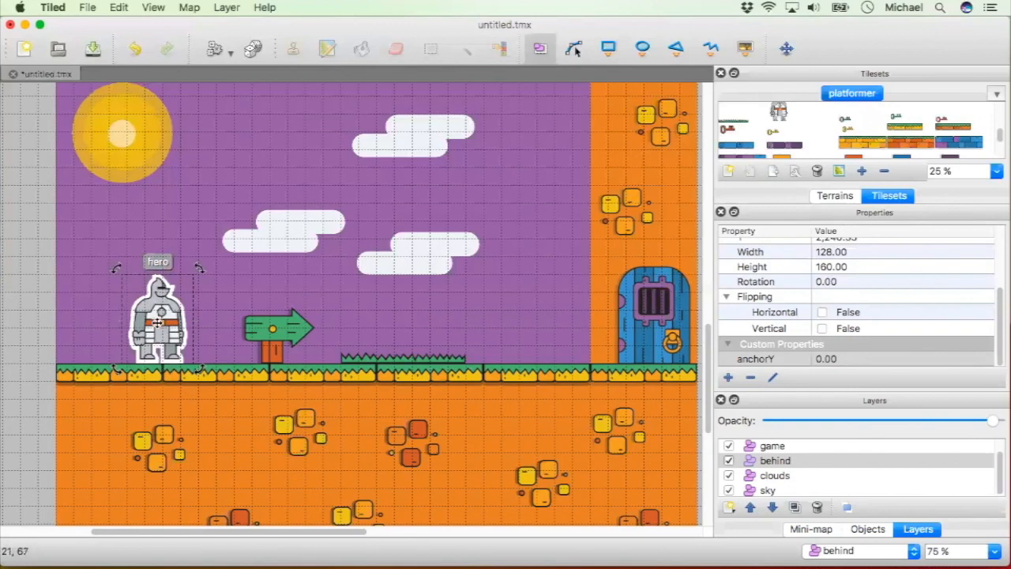
pyautogui.click(756, 359)
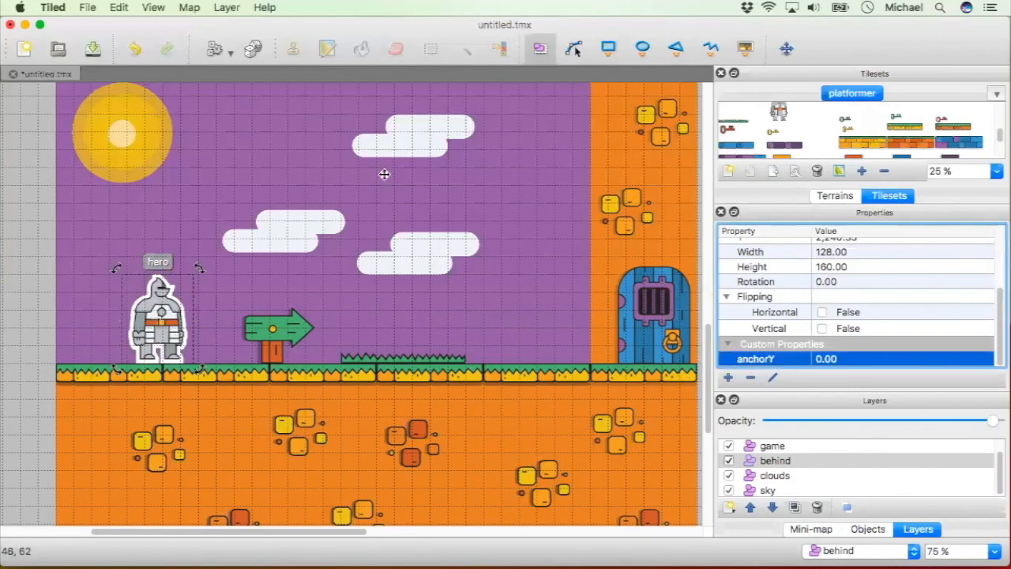
pyautogui.moveTo(220, 316)
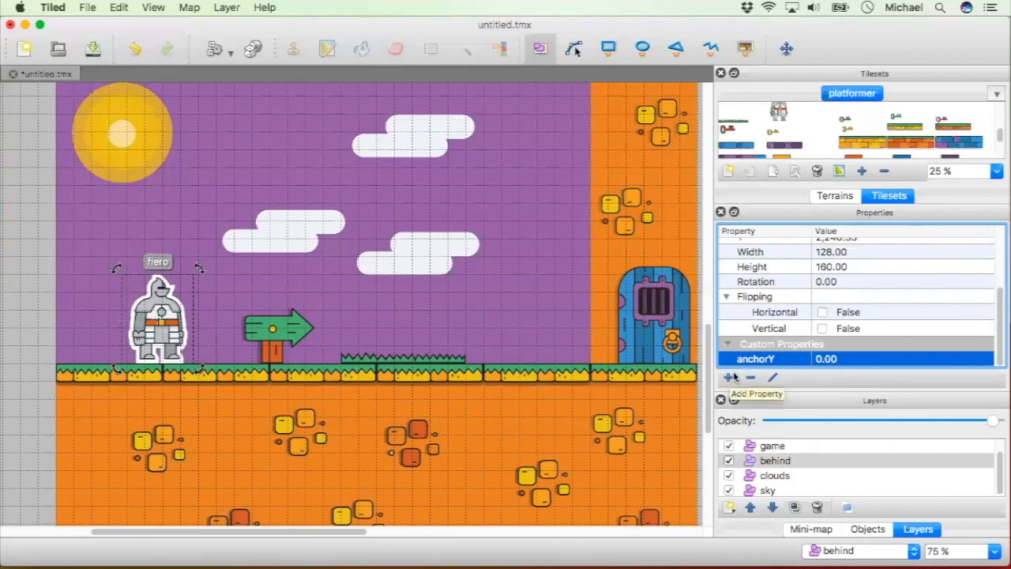
# Step: Add a blendMode property set to 'add', then begin another custom property
pyautogui.click(728, 376)
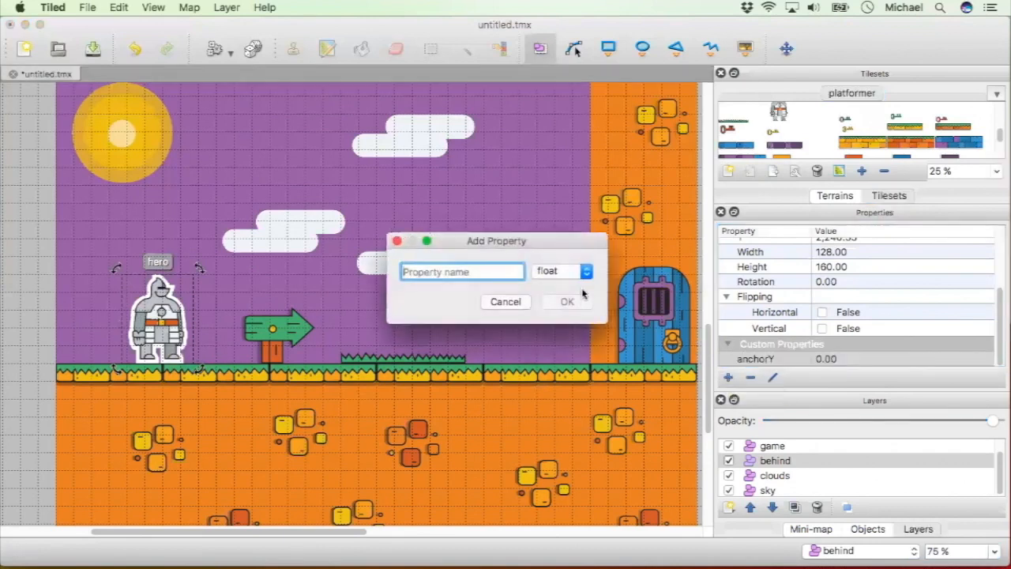
pyautogui.click(585, 272)
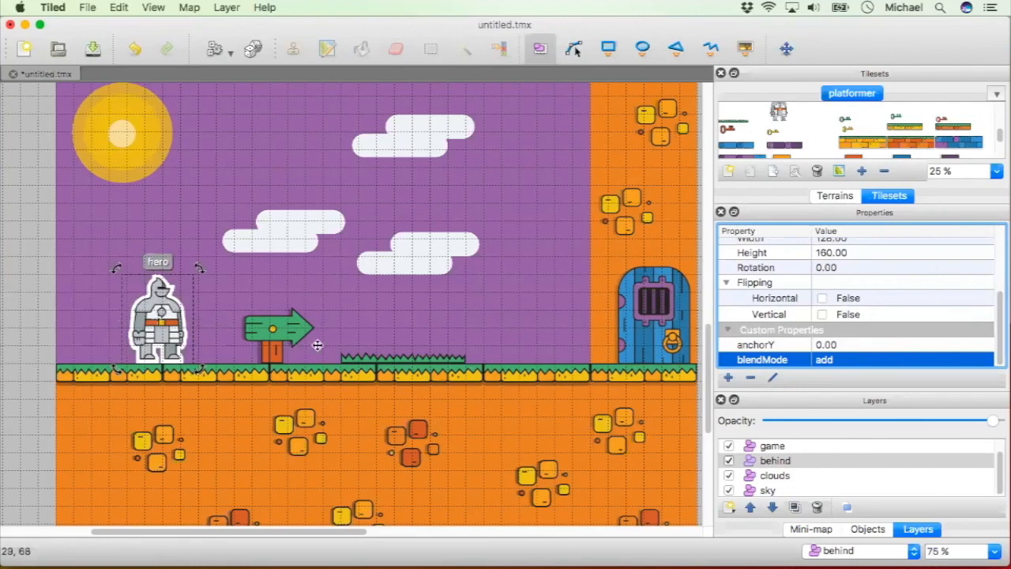
pyautogui.moveTo(238, 319)
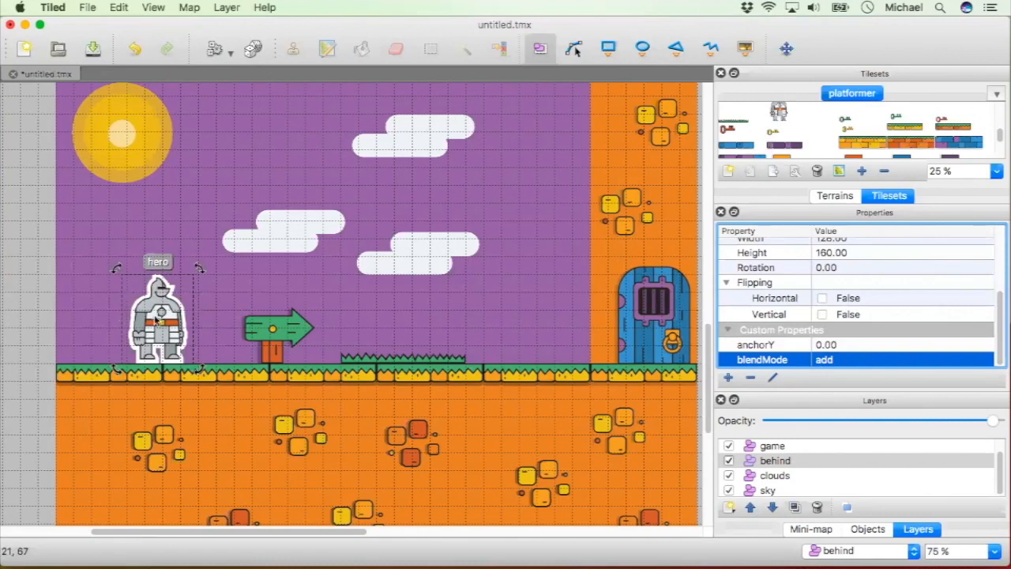
pyautogui.moveTo(705, 368)
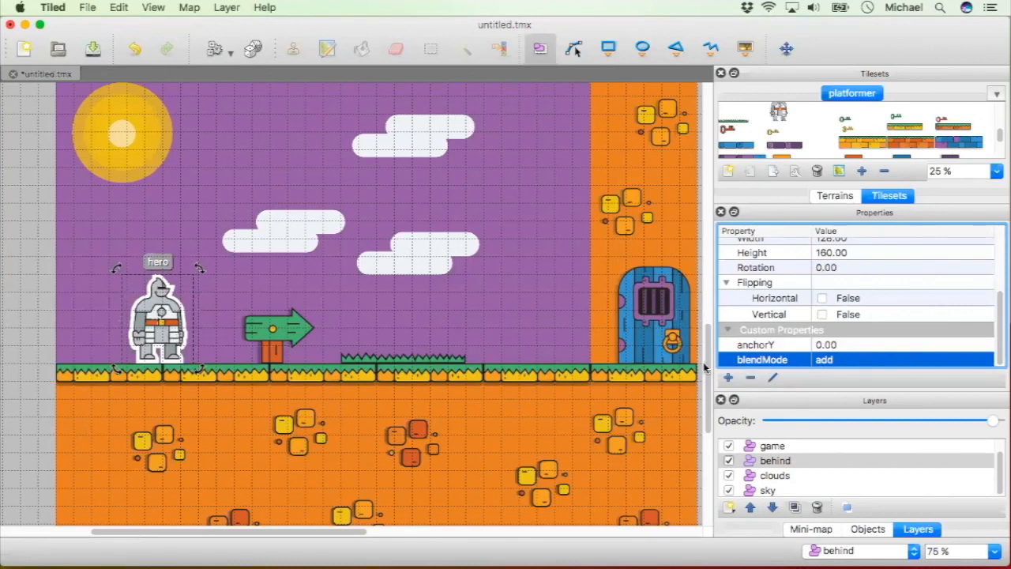
pyautogui.moveTo(856, 360)
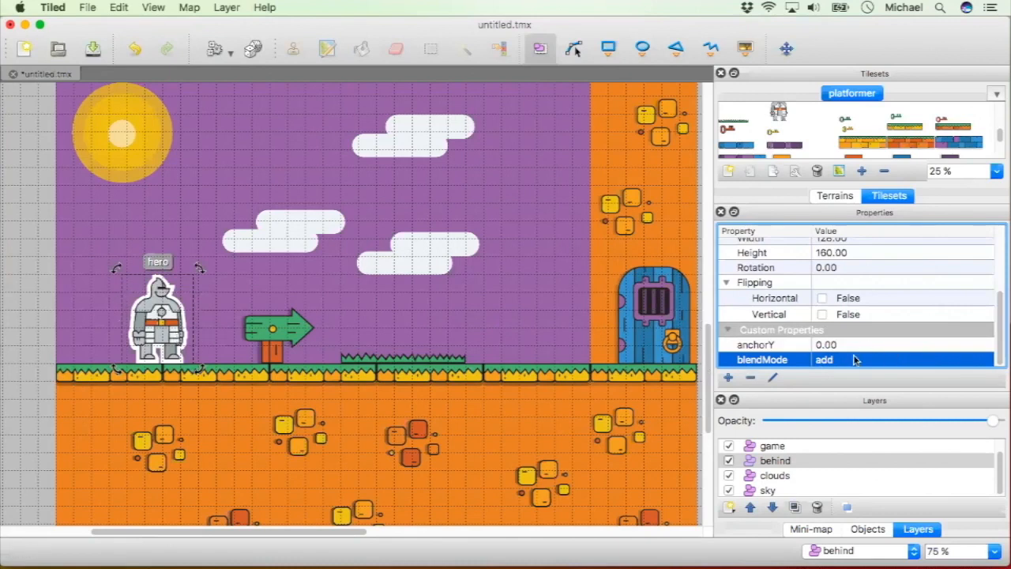
pyautogui.doubleClick(870, 361)
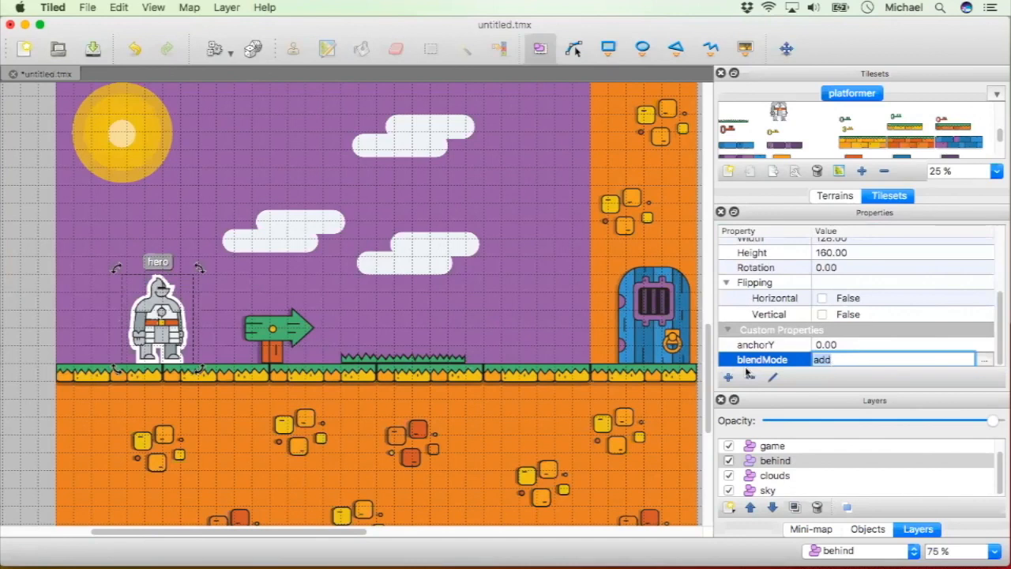
pyautogui.click(728, 376)
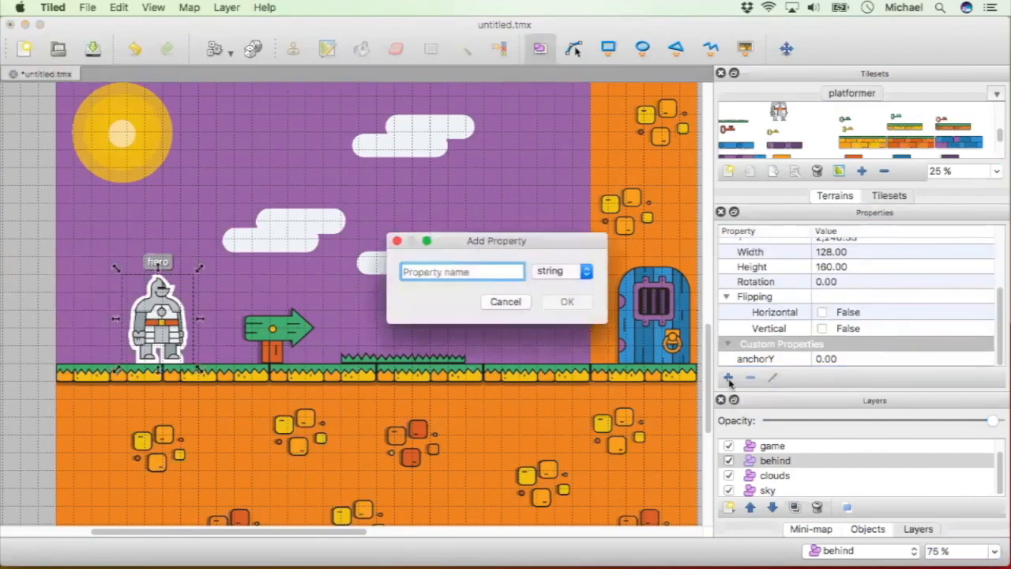
# Step: Create a hitPoints custom property on the hero with value 100
pyautogui.write('hit')
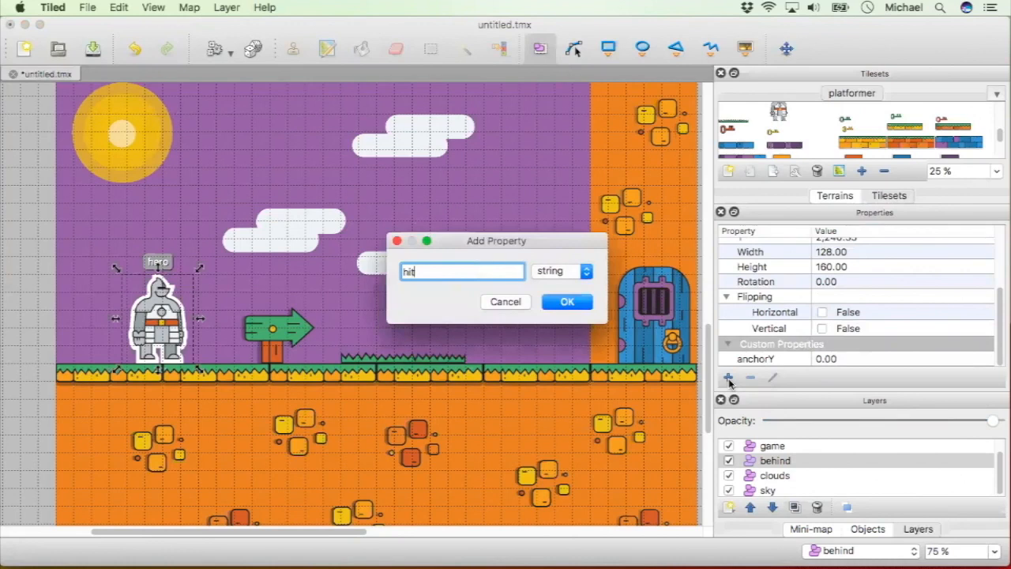
pyautogui.click(566, 302)
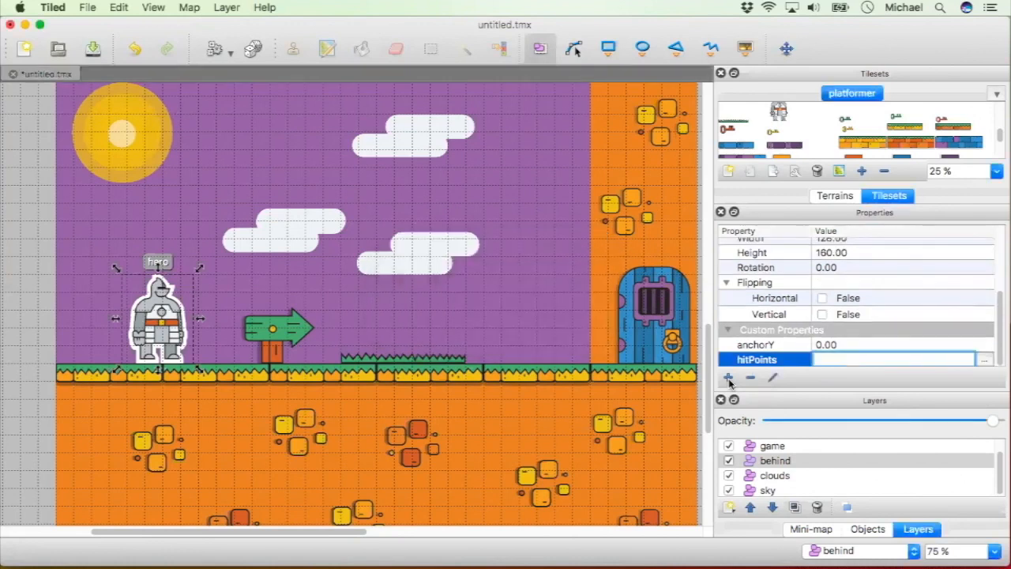
pyautogui.write('100')
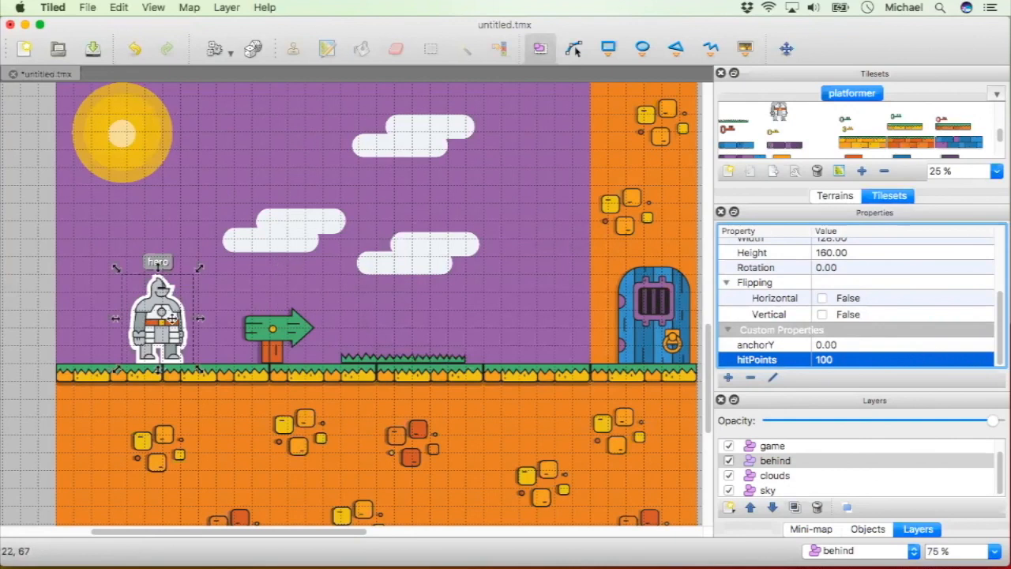
# Step: Duplicate the hero into a flipped 'enemy' near the door with hitPoints 10 and speed 5
pyautogui.rightClick(161, 316)
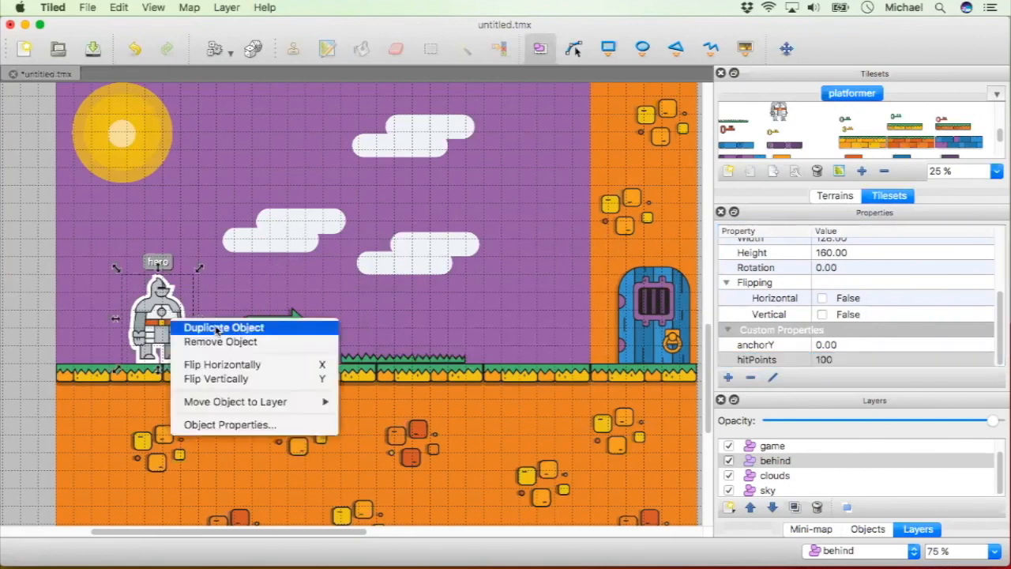
pyautogui.click(225, 328)
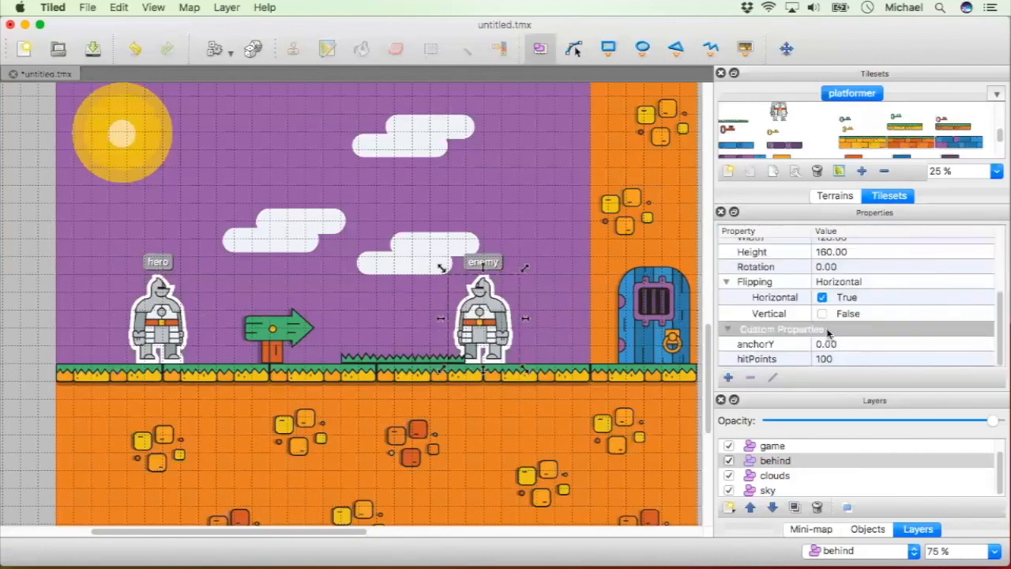
pyautogui.doubleClick(869, 359)
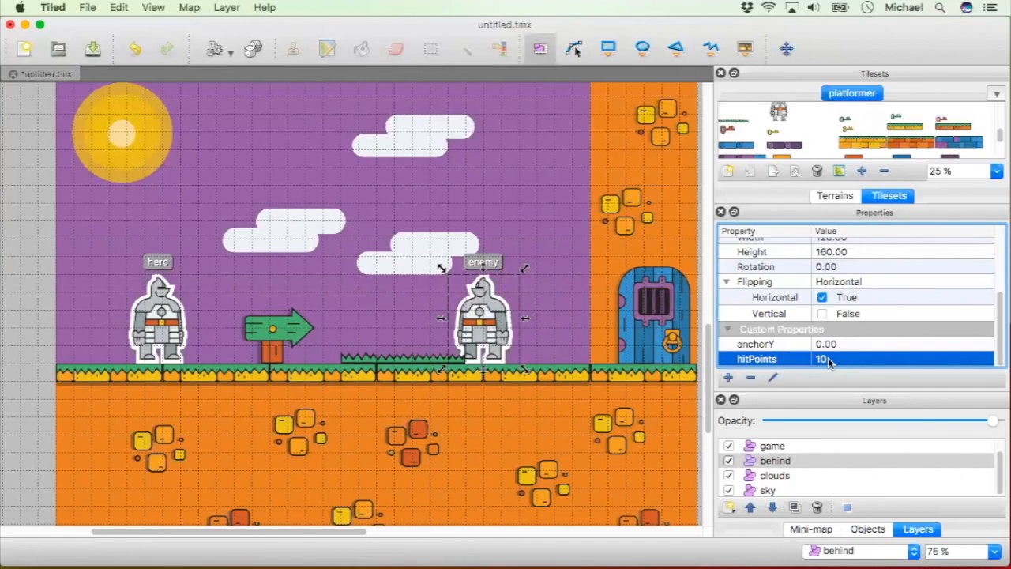
pyautogui.click(729, 376)
pyautogui.write('5')
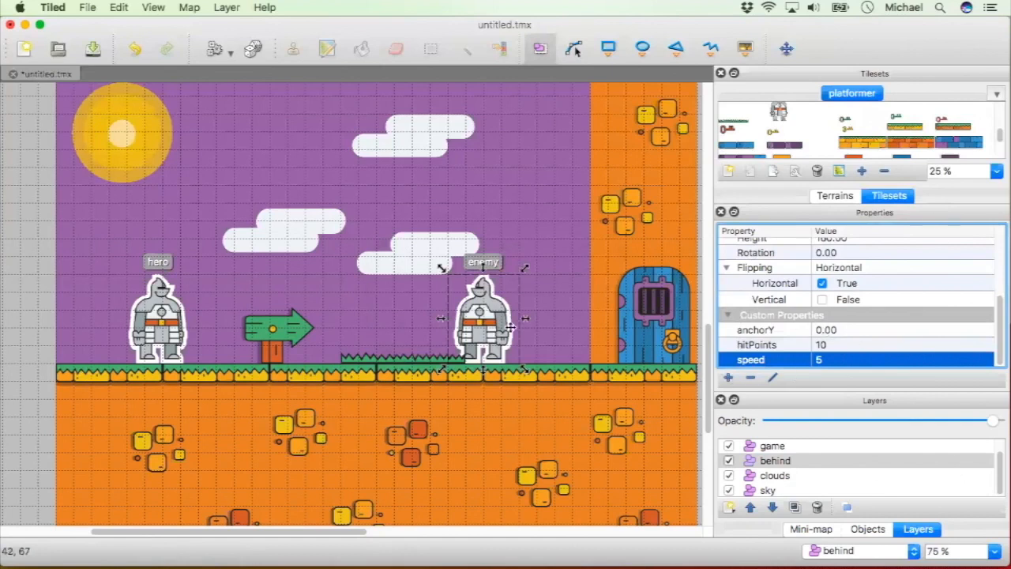
pyautogui.moveTo(538, 335)
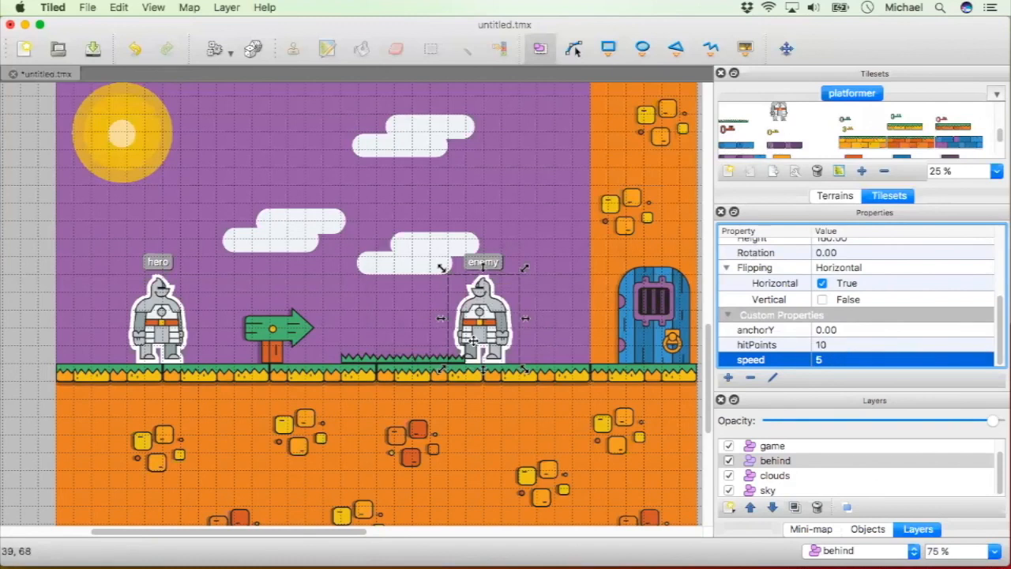
pyautogui.moveTo(235, 325)
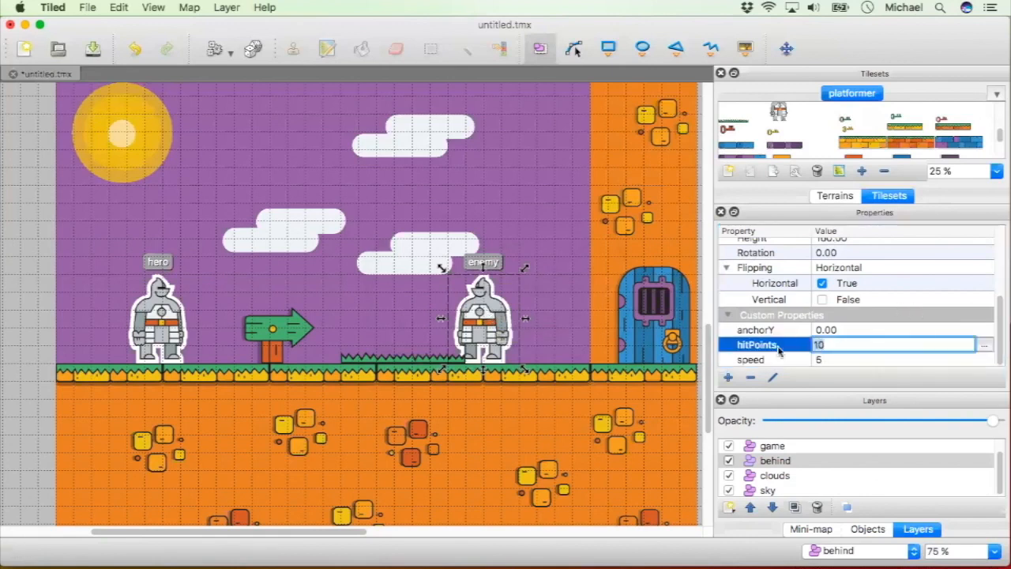
pyautogui.click(751, 360)
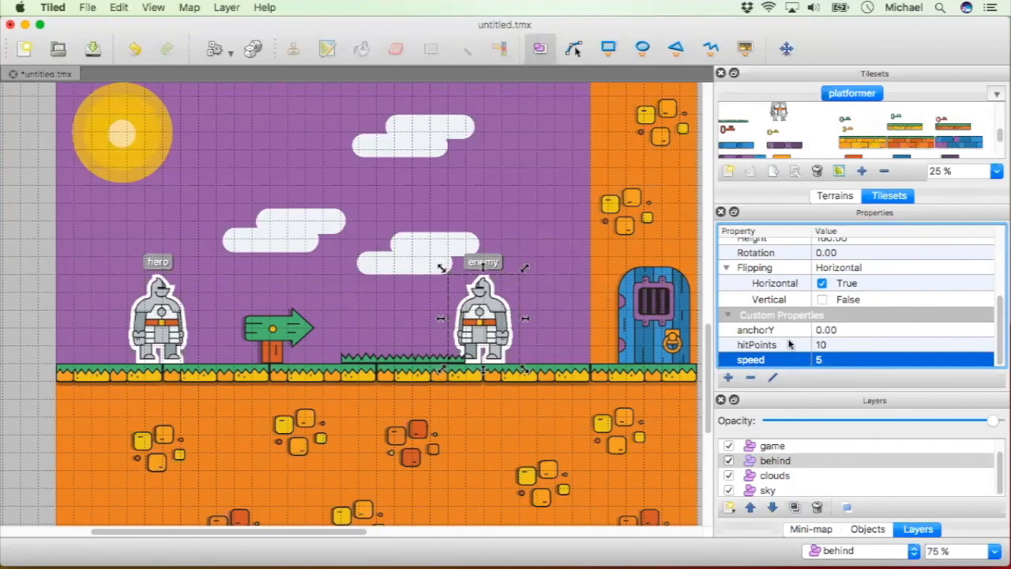
# Step: Remove the enemy's anchorY property and add a bodyType property
pyautogui.click(756, 330)
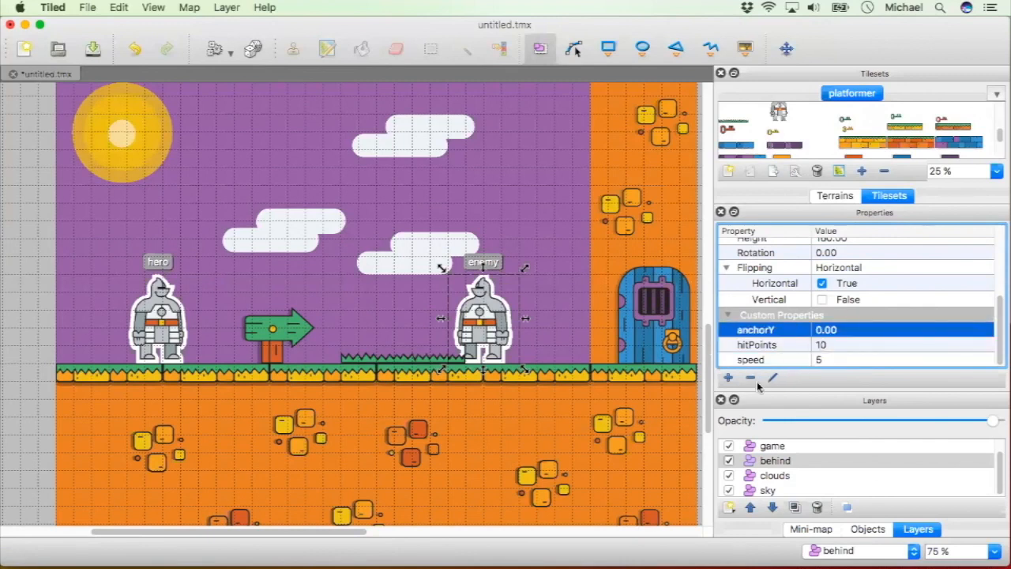
pyautogui.click(749, 376)
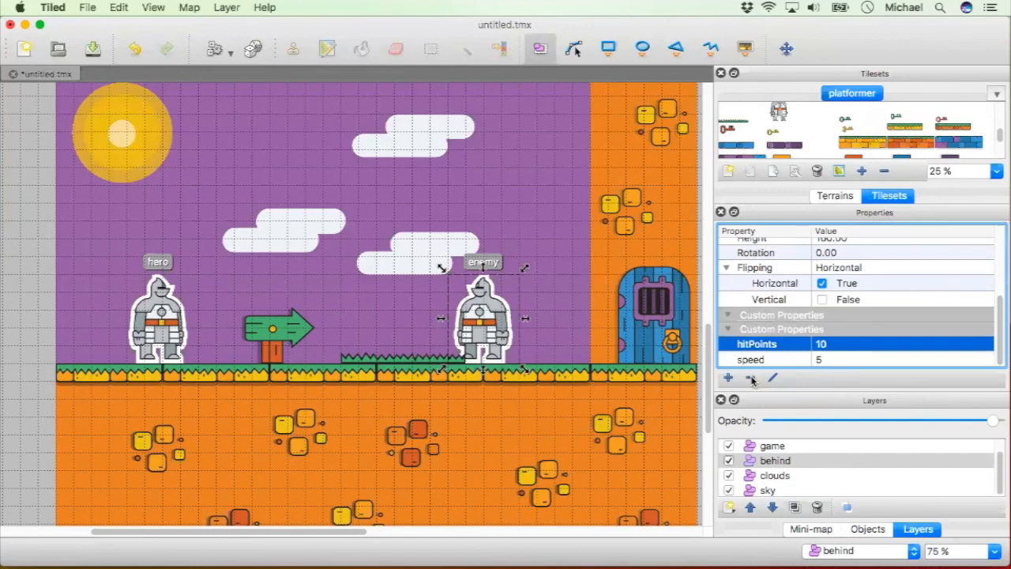
pyautogui.click(727, 376)
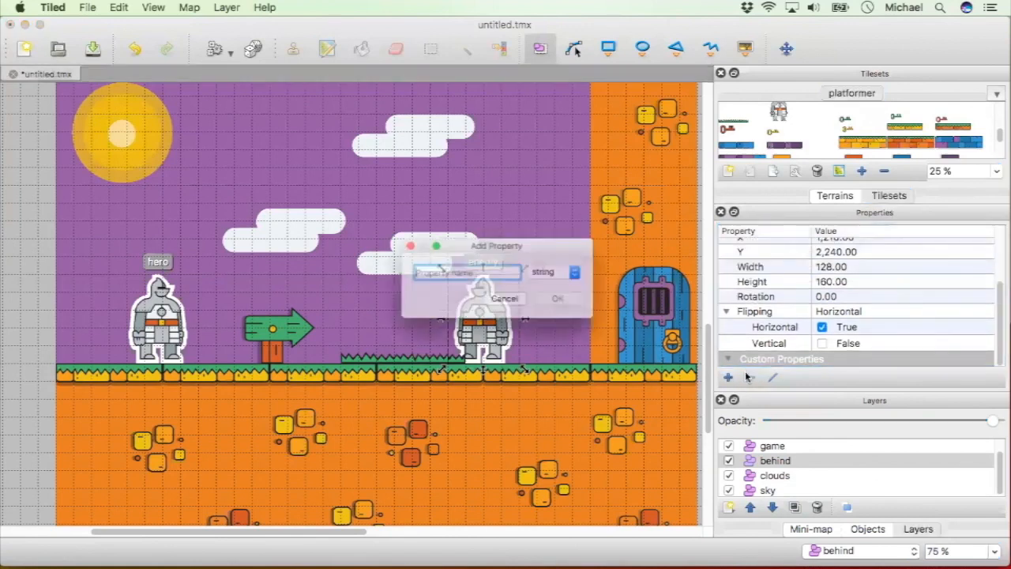
pyautogui.click(556, 297)
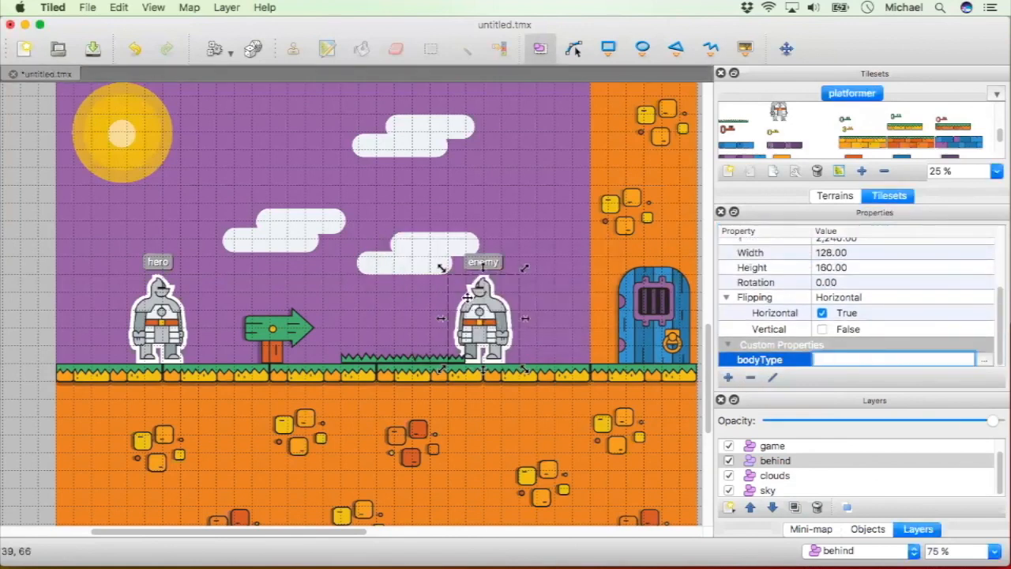
# Step: Set bodyType to 'dynamic' after first entering 'static'
pyautogui.click(893, 361)
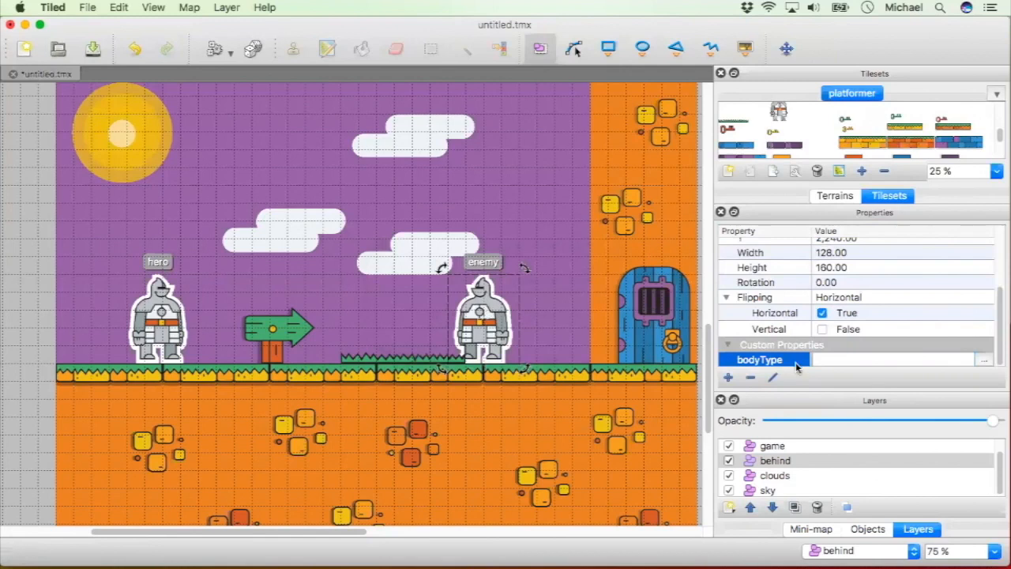
pyautogui.click(893, 360)
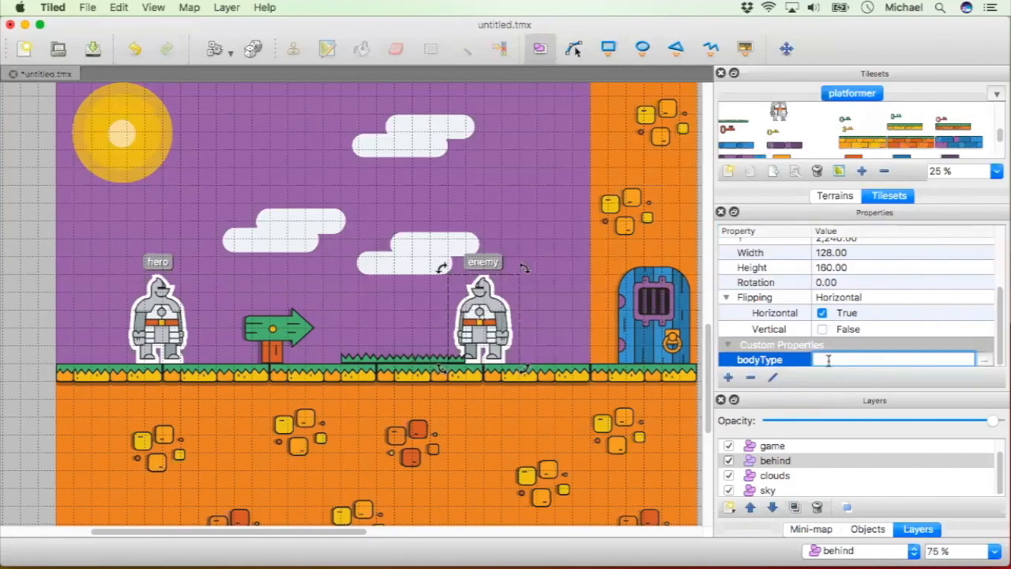
pyautogui.write('st')
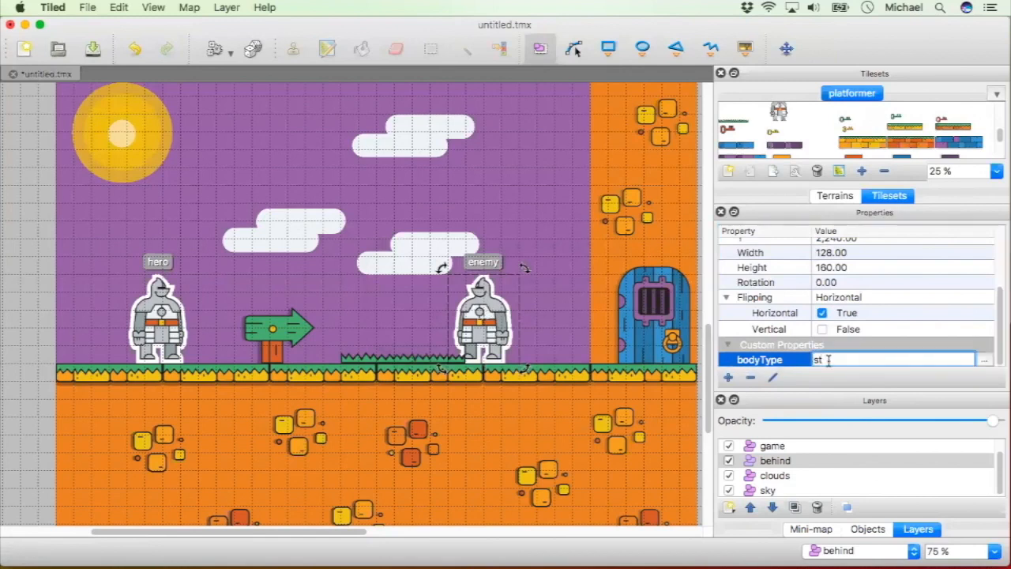
pyautogui.write('static')
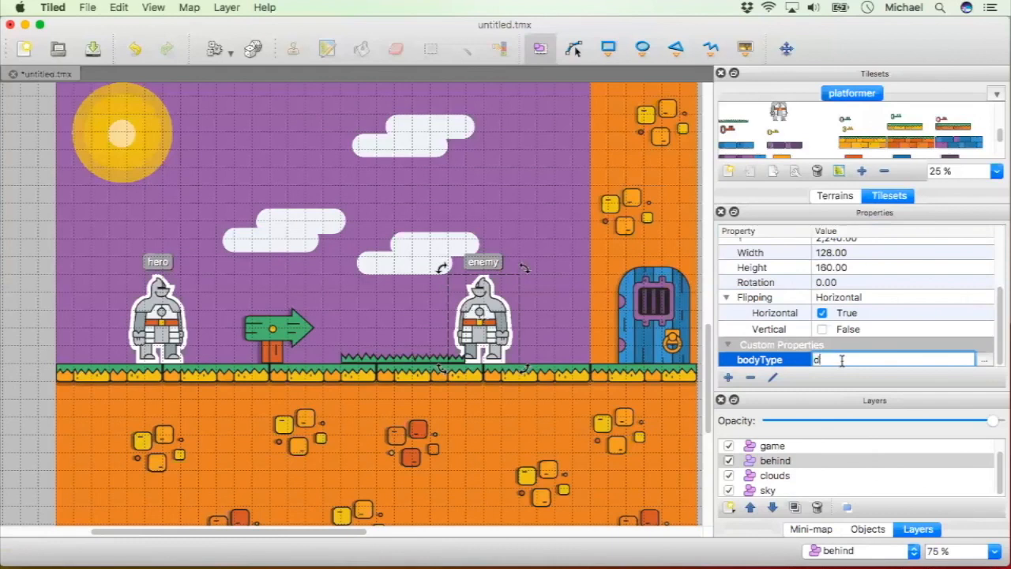
pyautogui.write('ynamic')
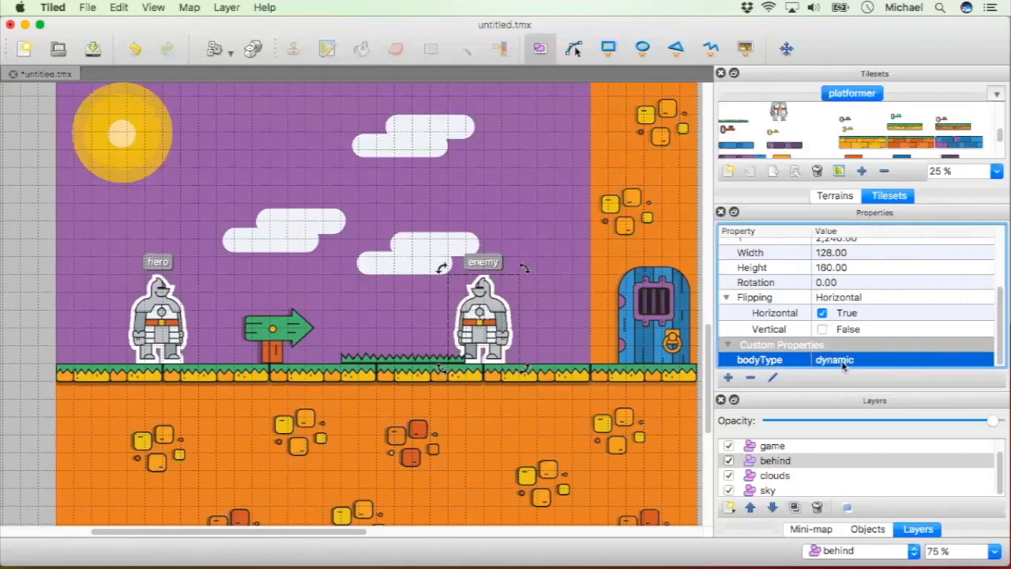
pyautogui.moveTo(583, 319)
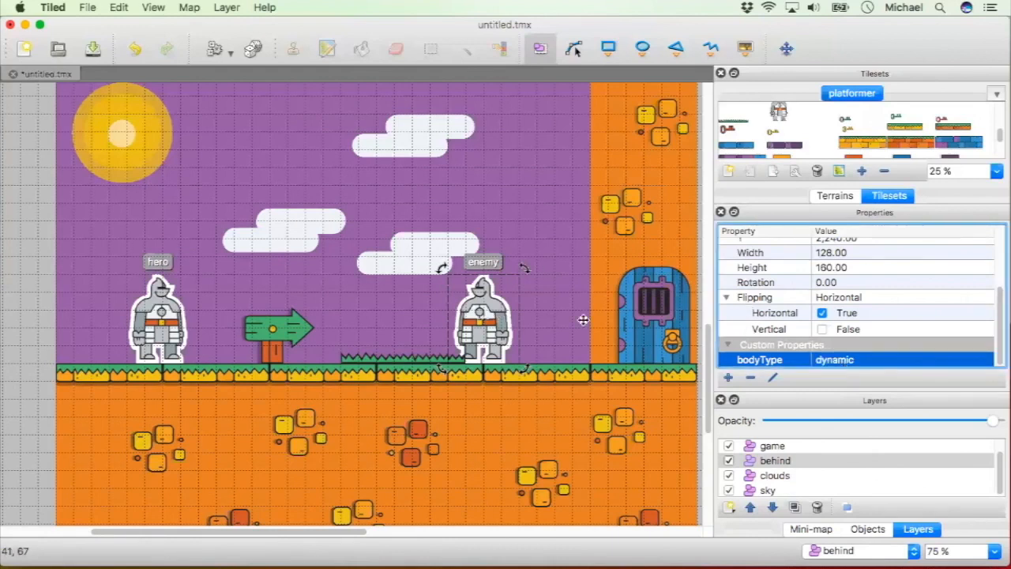
# Step: Add a bounce custom property to the enemy set to 1
pyautogui.click(727, 378)
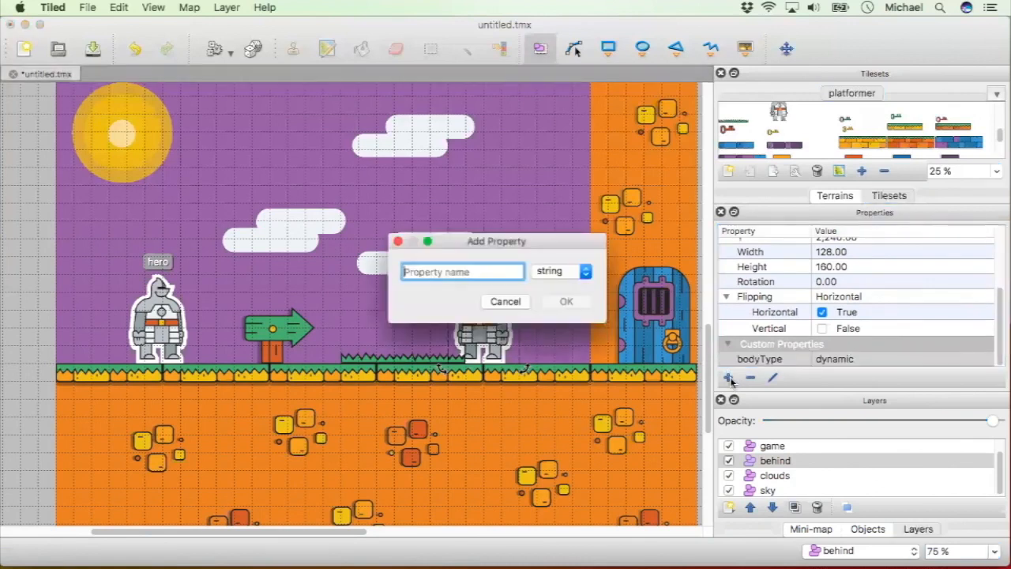
pyautogui.write('bounce')
pyautogui.write('05')
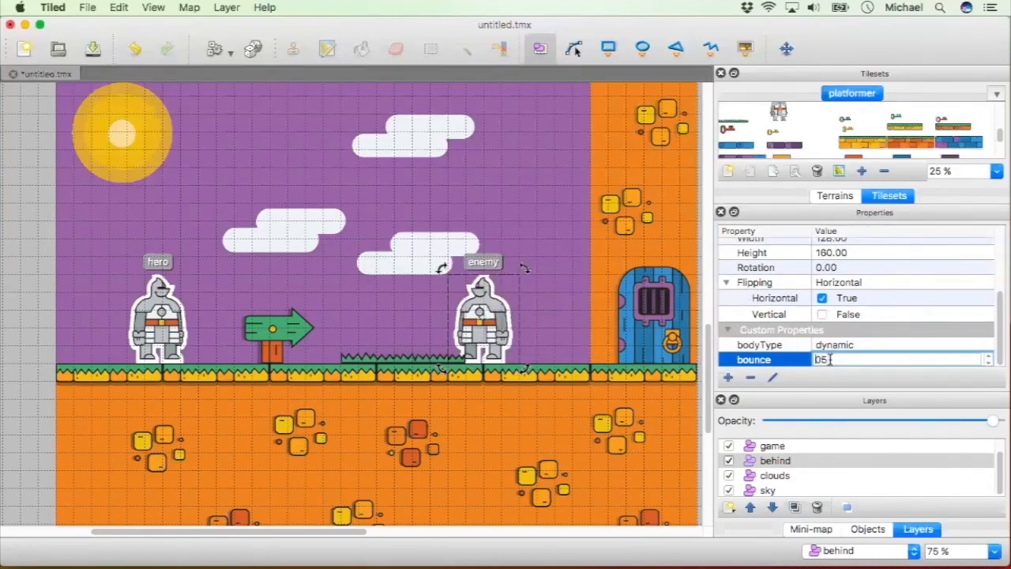
pyautogui.write('15')
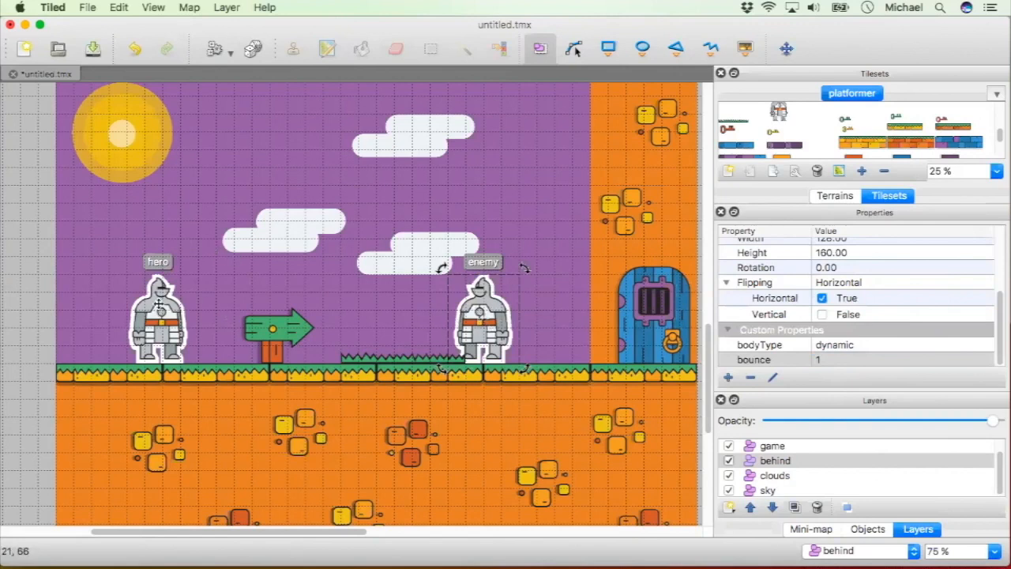
pyautogui.moveTo(490, 323)
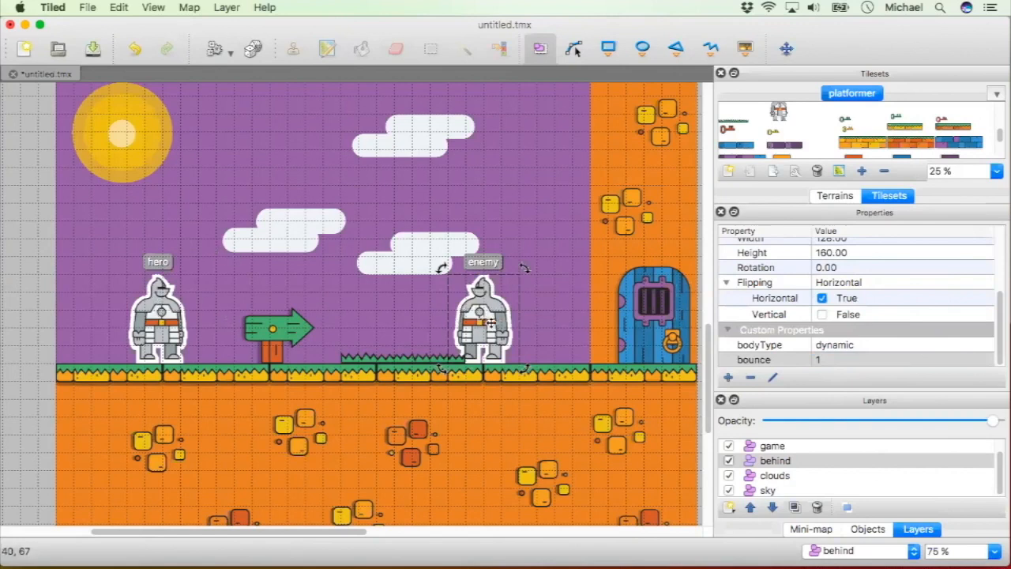
pyautogui.moveTo(490, 324)
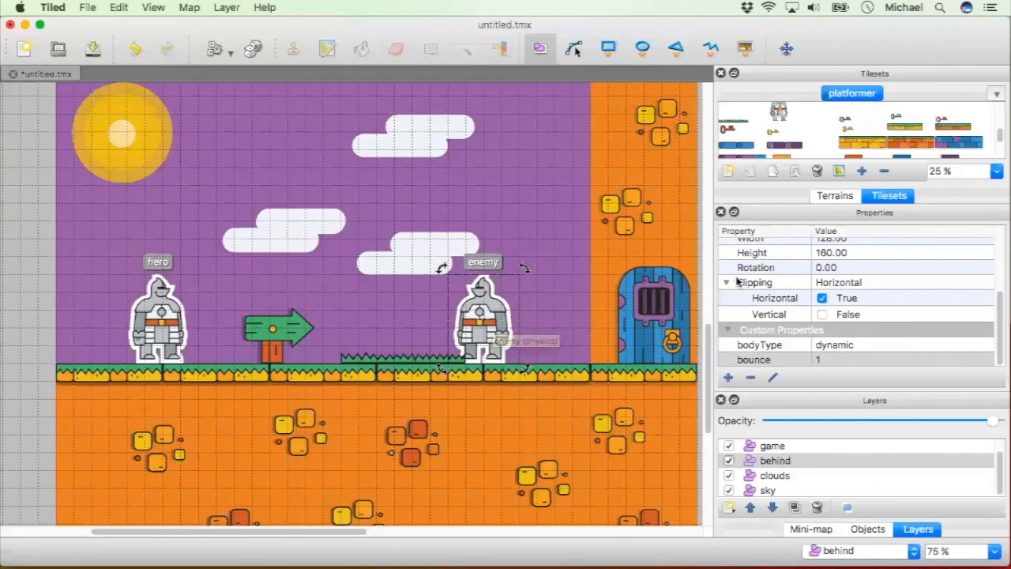
# Step: Select and delete the enemy knight so only the hero remains
pyautogui.click(487, 320)
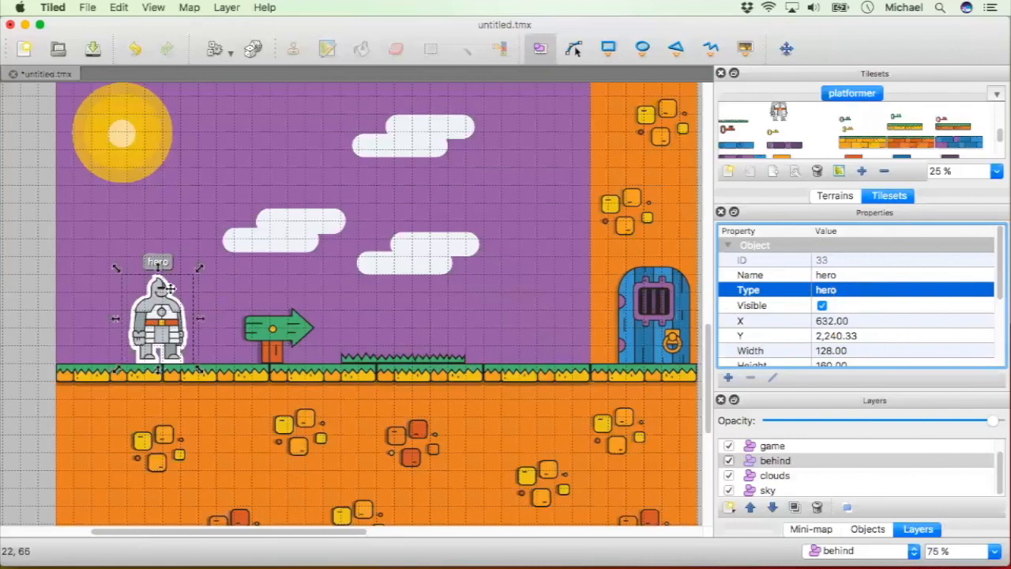
pyautogui.moveTo(158, 364)
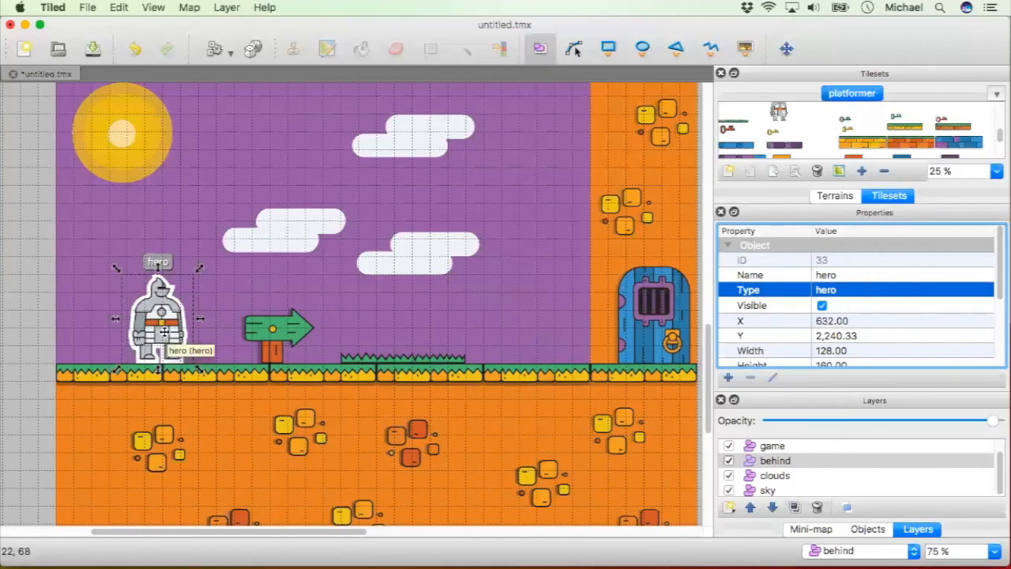
pyautogui.moveTo(120, 302)
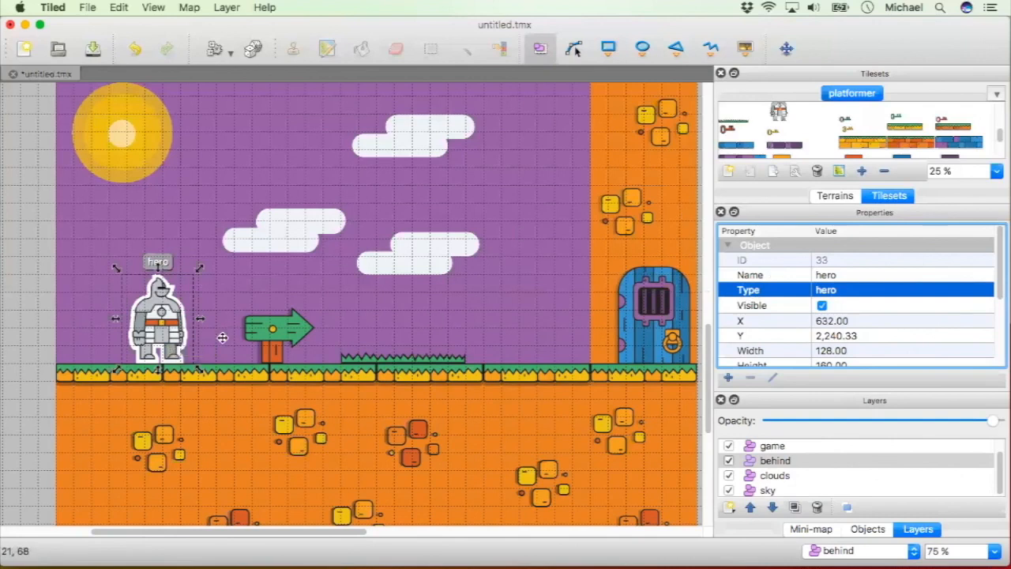
pyautogui.moveTo(841, 287)
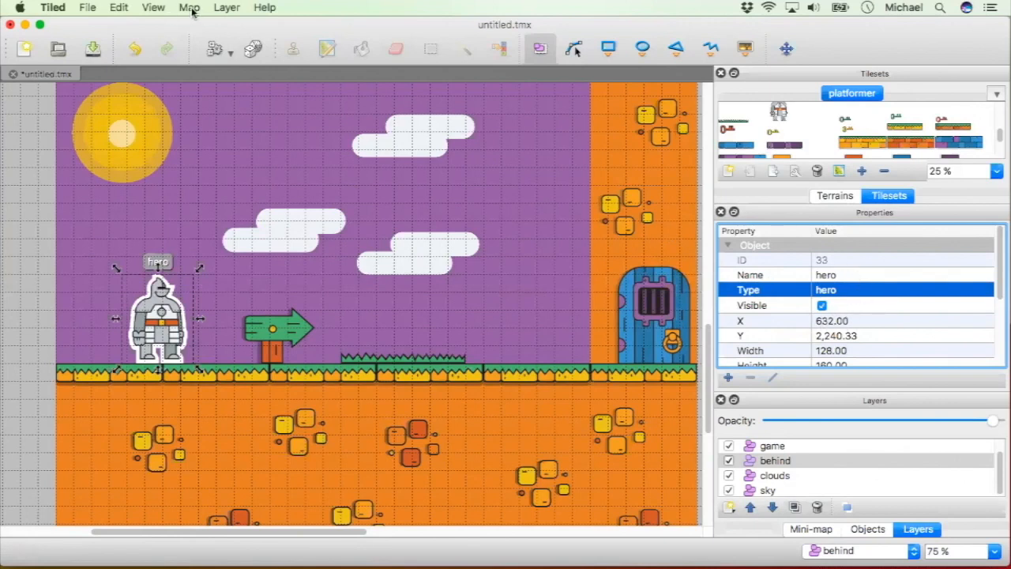
# Step: Bring up the Object Types Editor from the View menu, its type list still empty
pyautogui.click(153, 6)
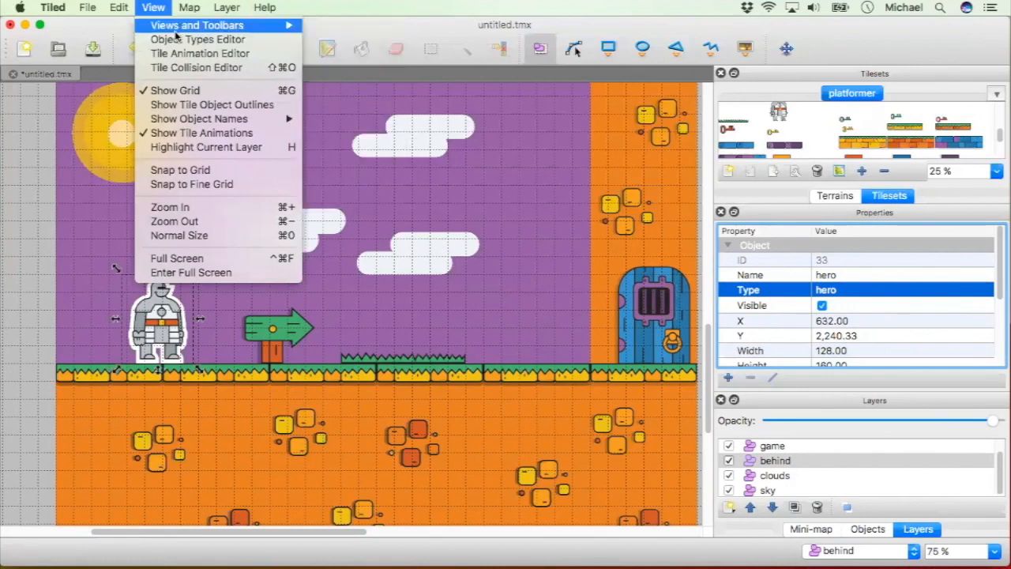
pyautogui.moveTo(197, 39)
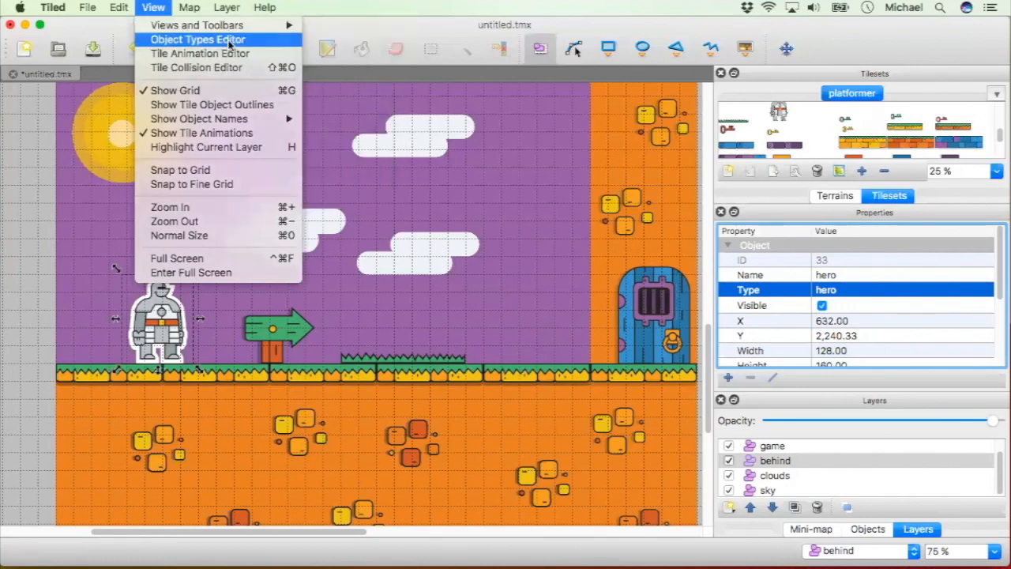
pyautogui.click(189, 6)
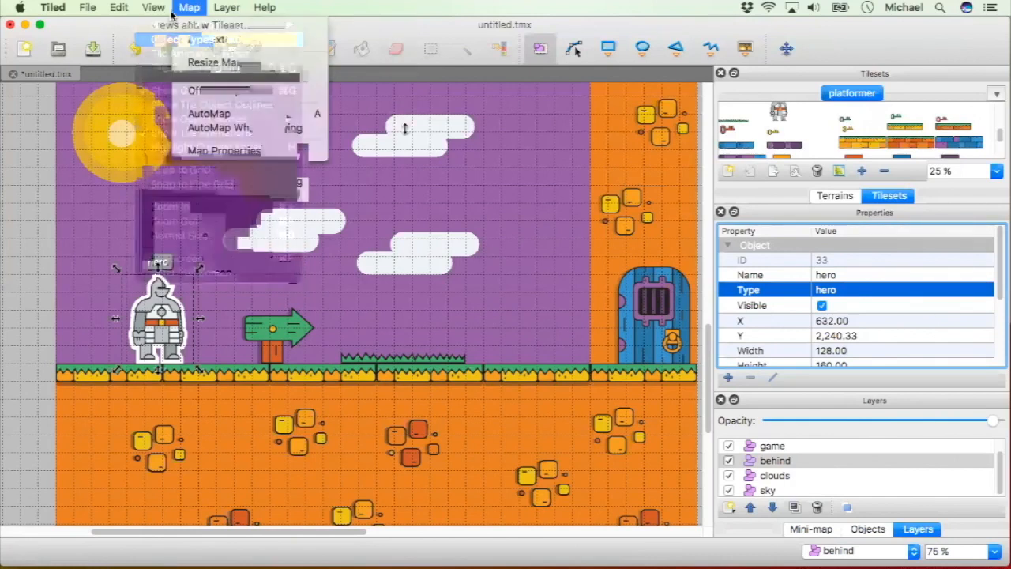
pyautogui.click(206, 41)
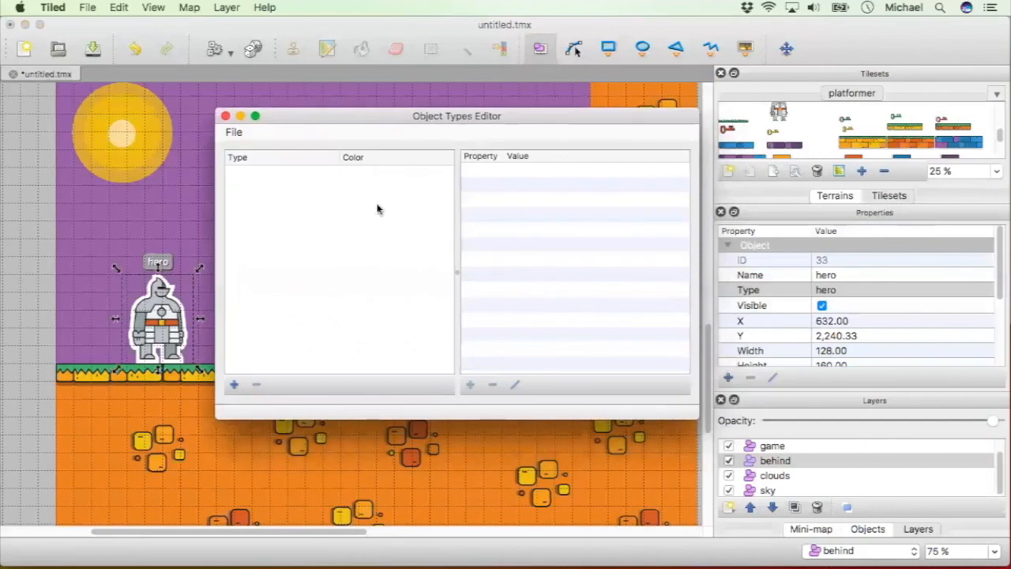
# Step: Add a new object type named hero with an int property hit
pyautogui.click(234, 384)
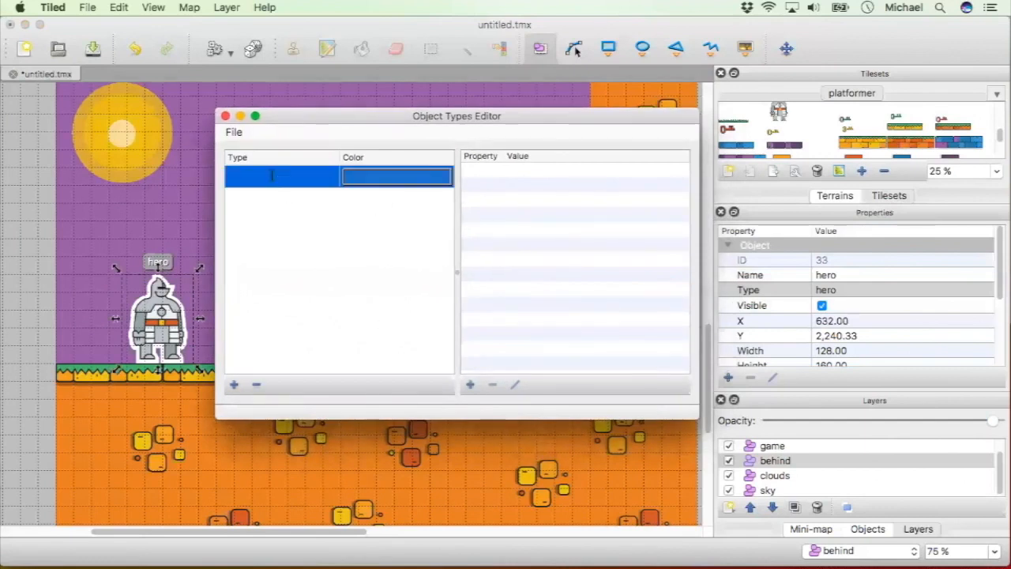
pyautogui.write('hero')
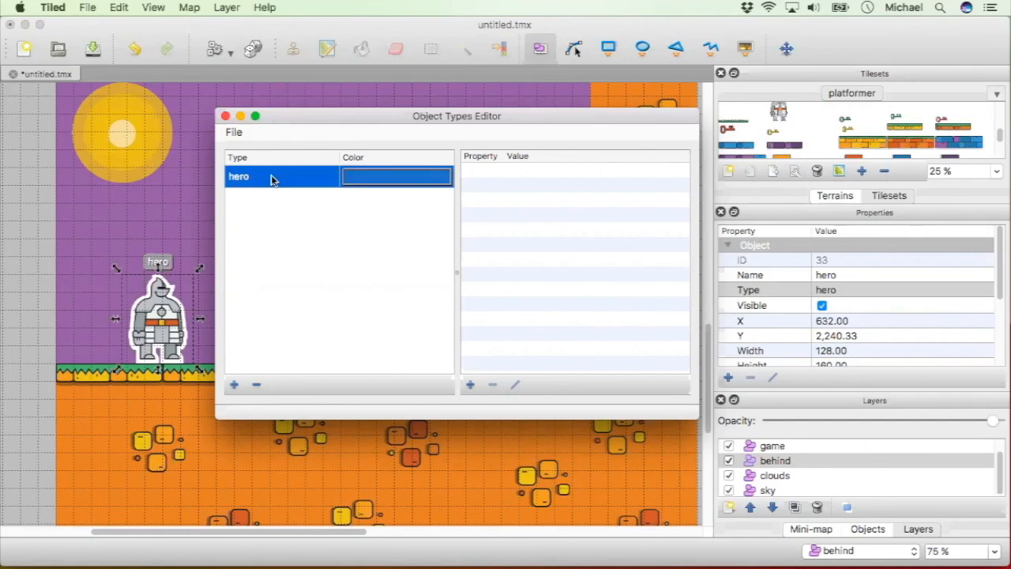
pyautogui.moveTo(245, 186)
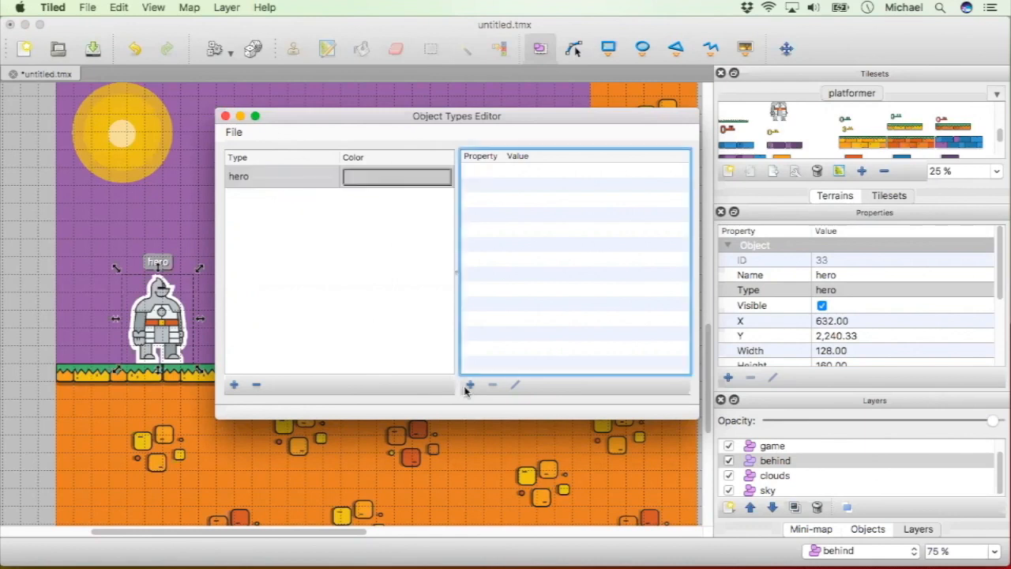
pyautogui.click(471, 385)
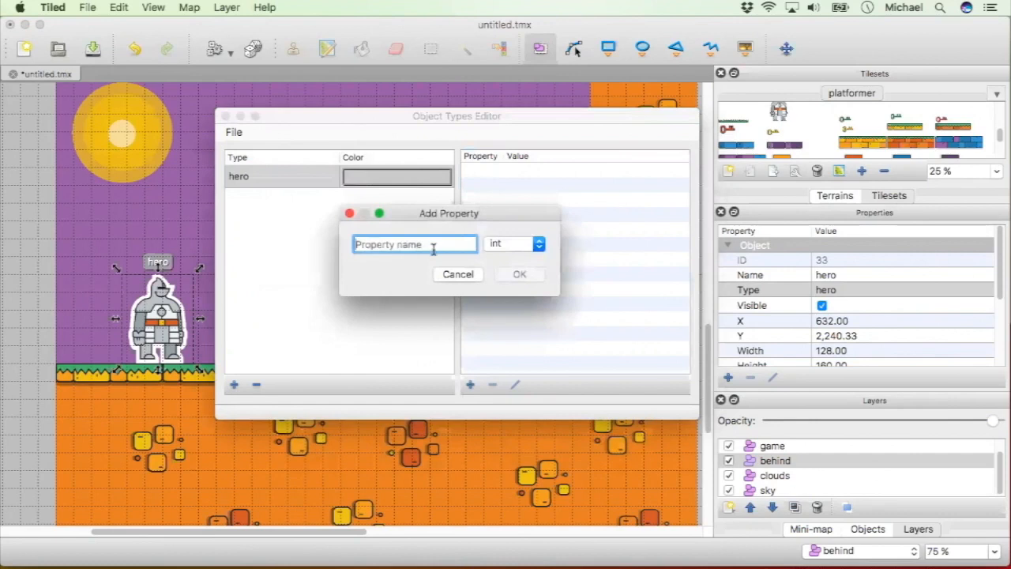
pyautogui.write('hit')
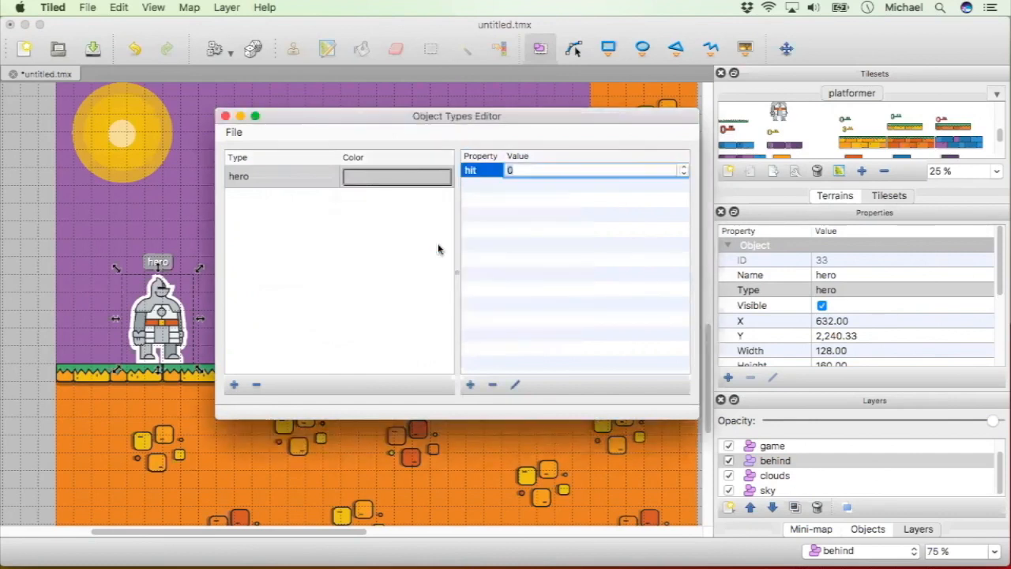
# Step: Add a second int property lives to hero and adjust hit's default value
pyautogui.click(470, 384)
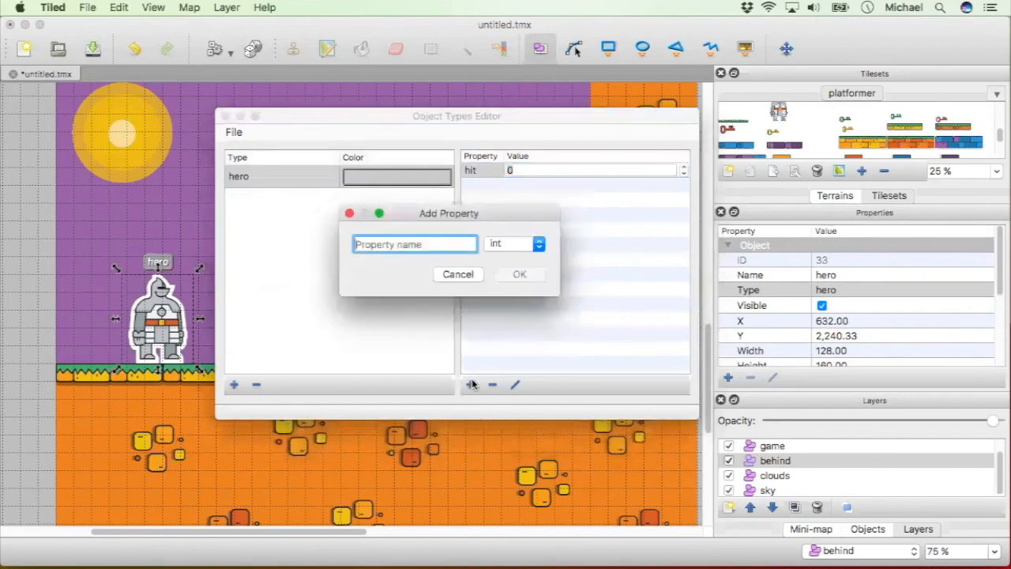
pyautogui.write('liv')
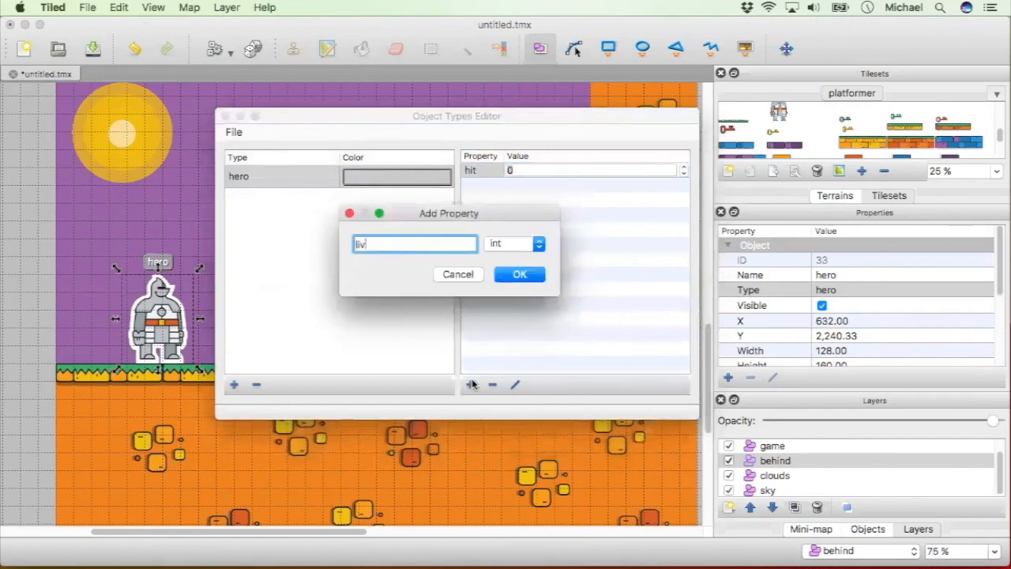
pyautogui.click(520, 275)
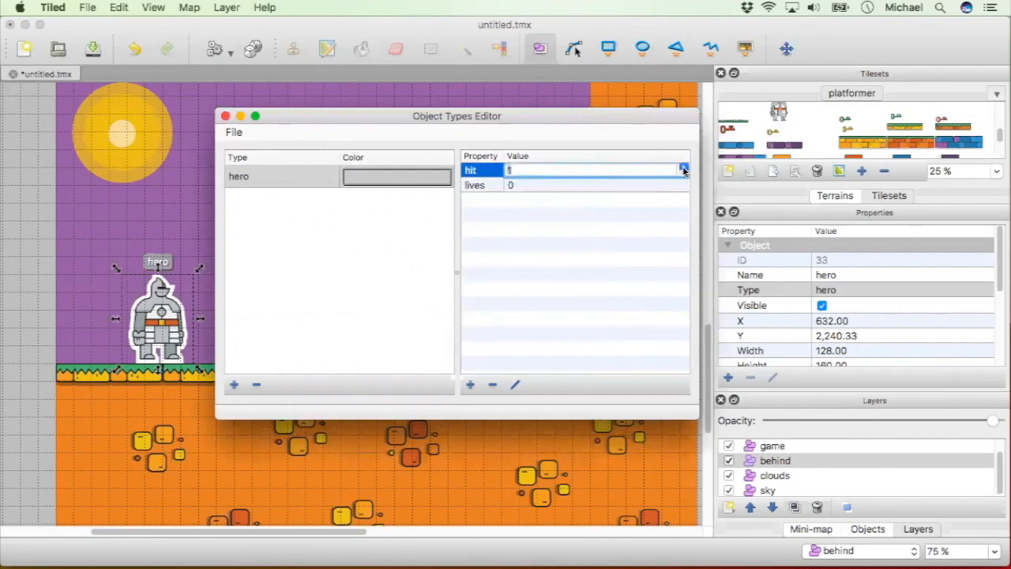
pyautogui.click(683, 173)
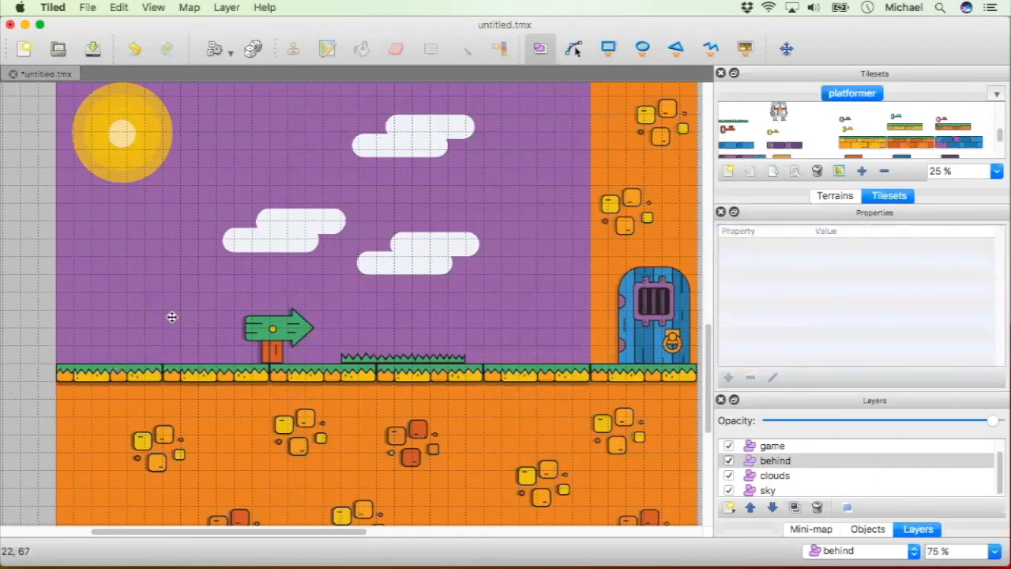
# Step: Place a knight left of the arrow sign named joe, typed hero, with hit 4 and lives 3
pyautogui.click(803, 112)
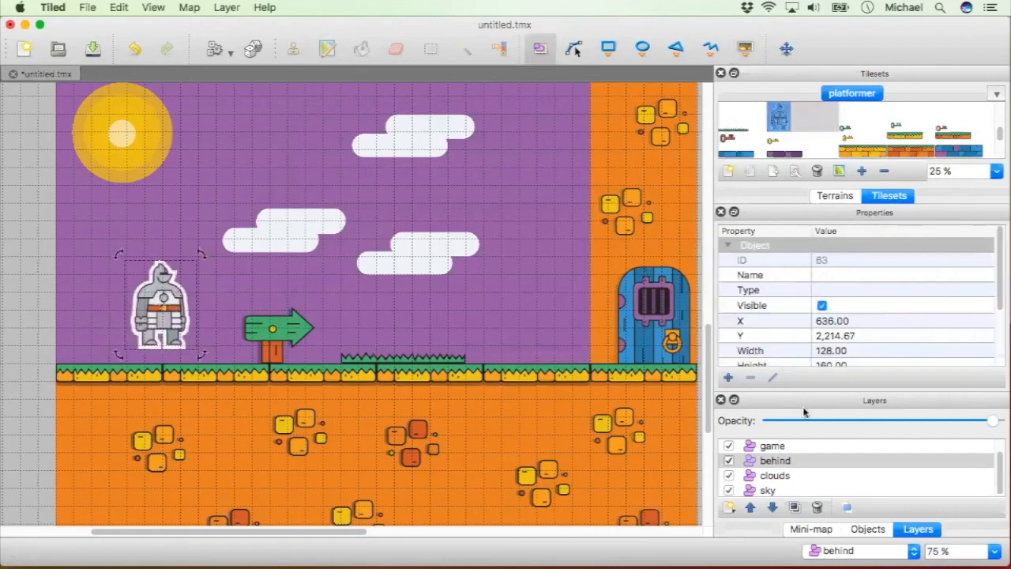
pyautogui.write('jd')
pyautogui.write('3')
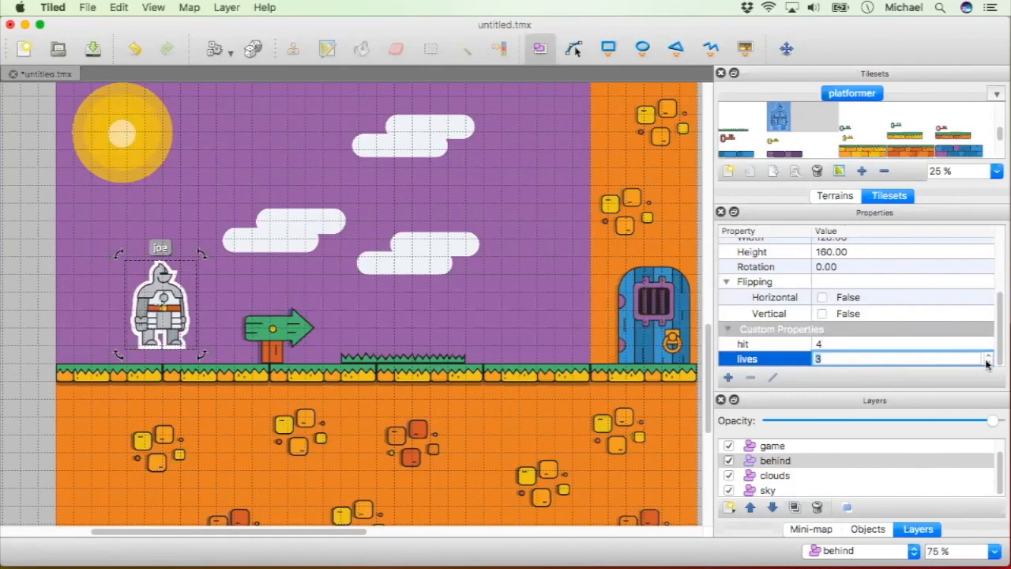
pyautogui.click(988, 362)
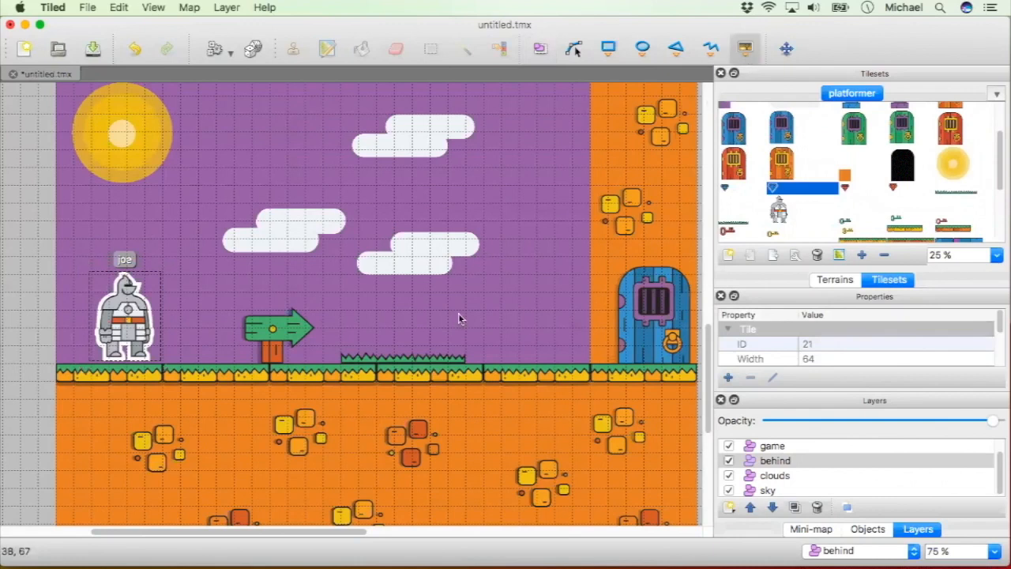
# Step: Place a diamond on the level and give it the type pickUp
pyautogui.click(462, 315)
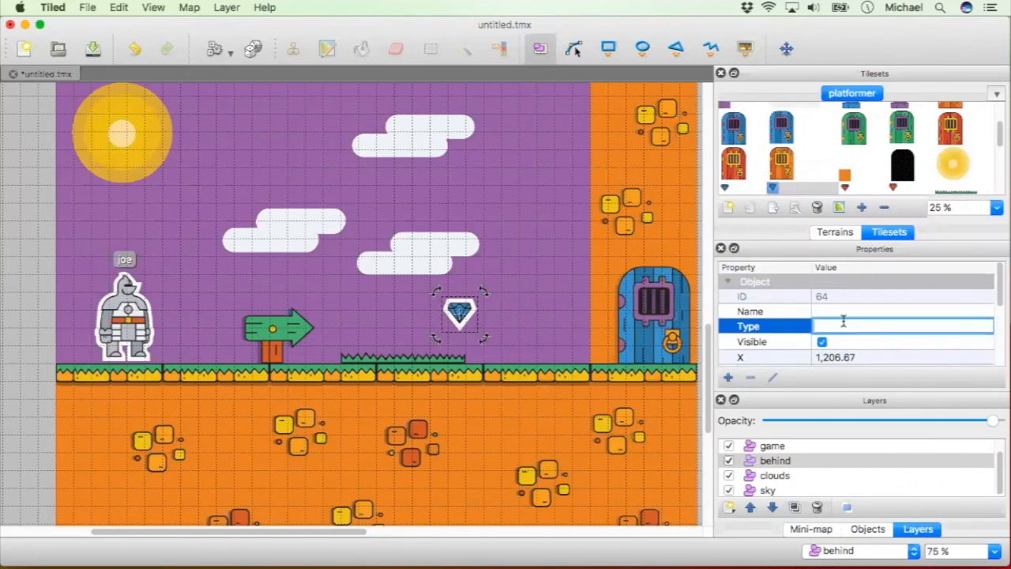
pyautogui.write('pickUp')
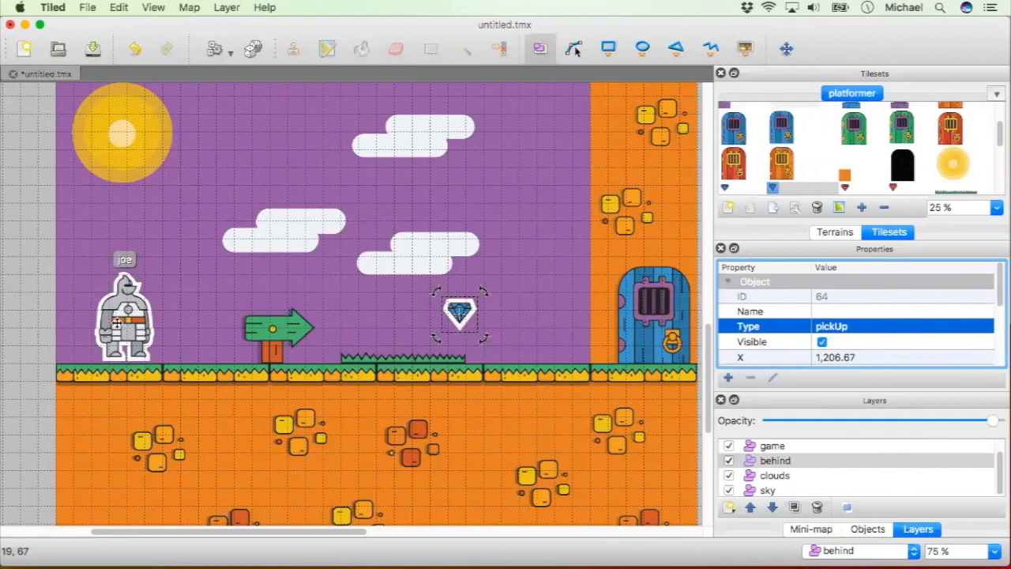
pyautogui.moveTo(462, 314)
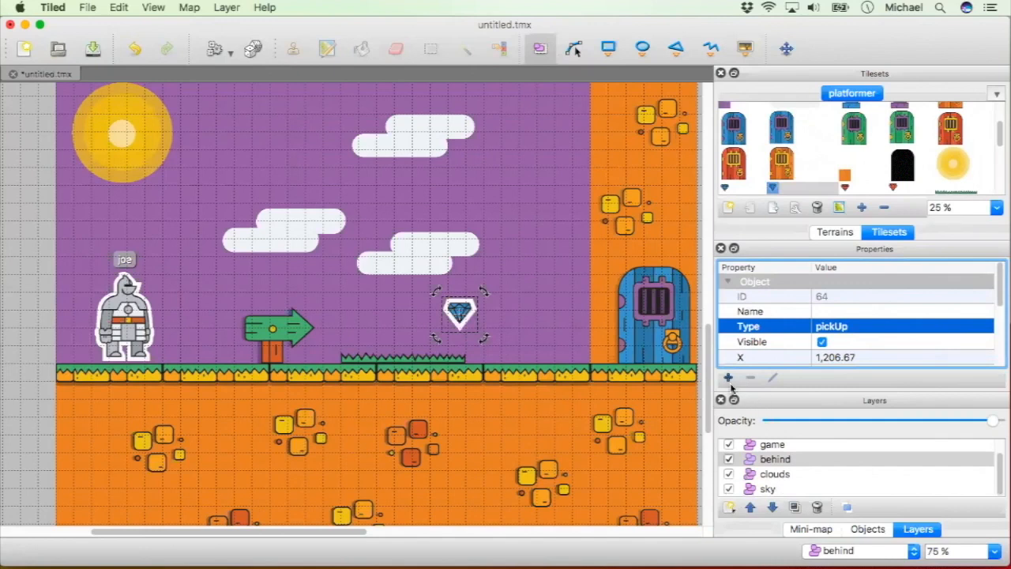
pyautogui.click(727, 376)
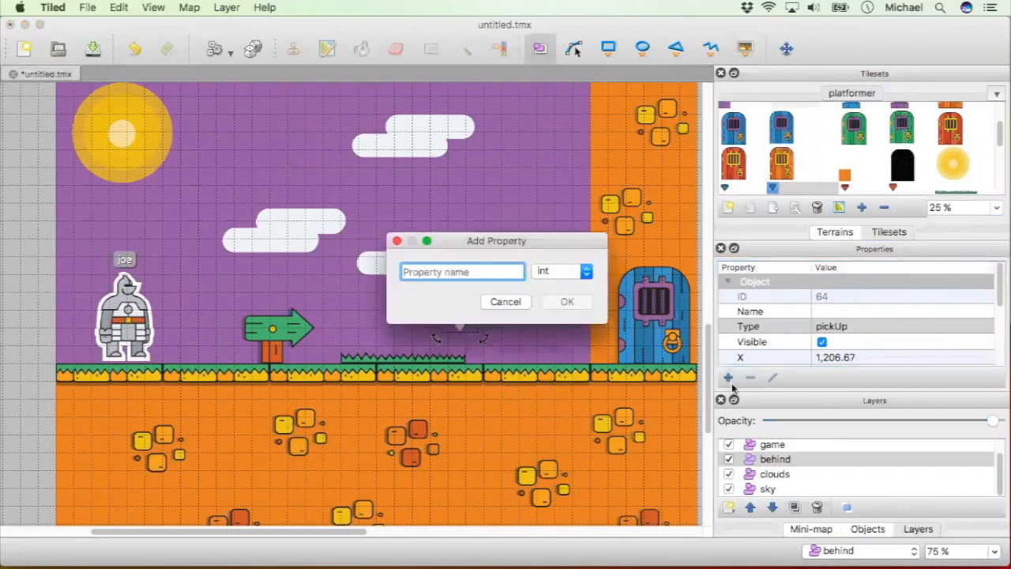
# Step: Add a points property worth 100 to the diamond and position a copy beside it
pyautogui.write('points')
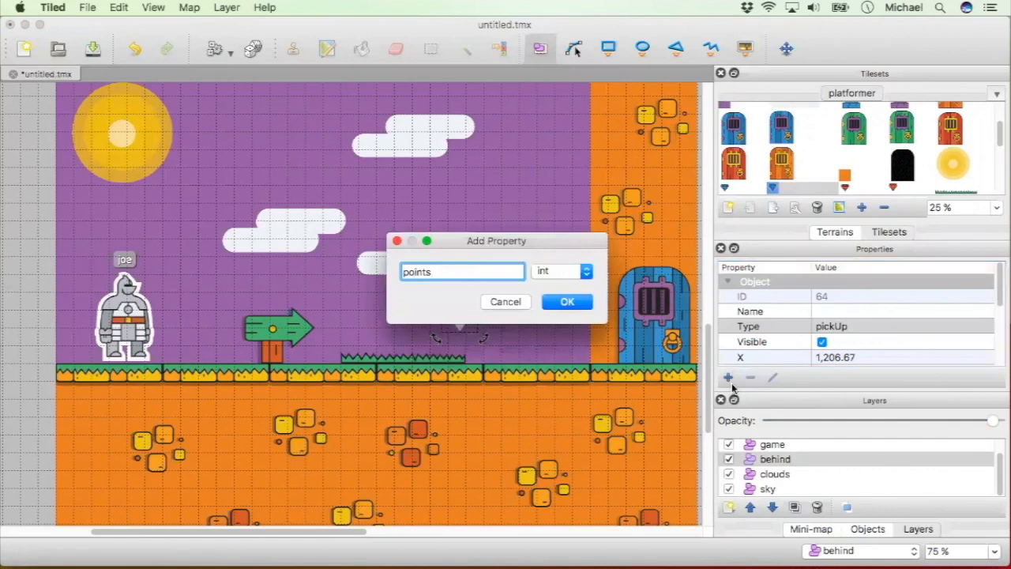
pyautogui.click(566, 302)
pyautogui.write('100')
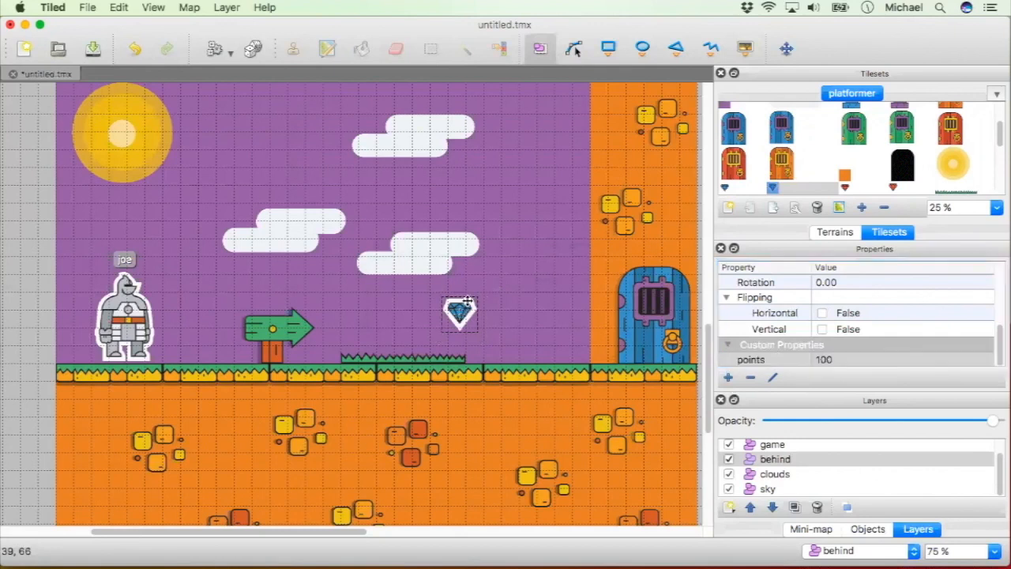
pyautogui.moveTo(462, 313); pyautogui.dragTo(409, 308)
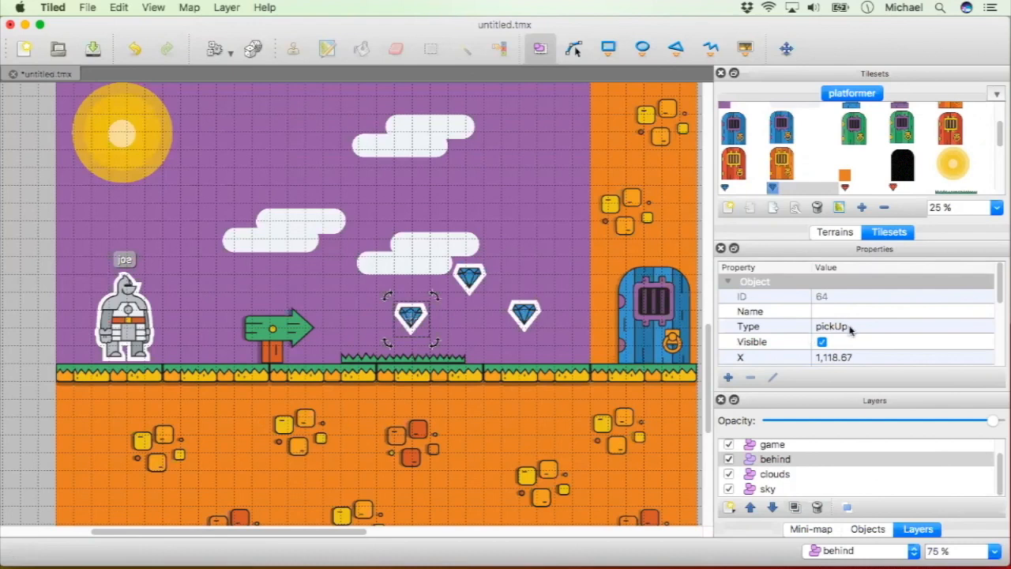
# Step: Place a red diamond high above the platform near the door
pyautogui.click(901, 326)
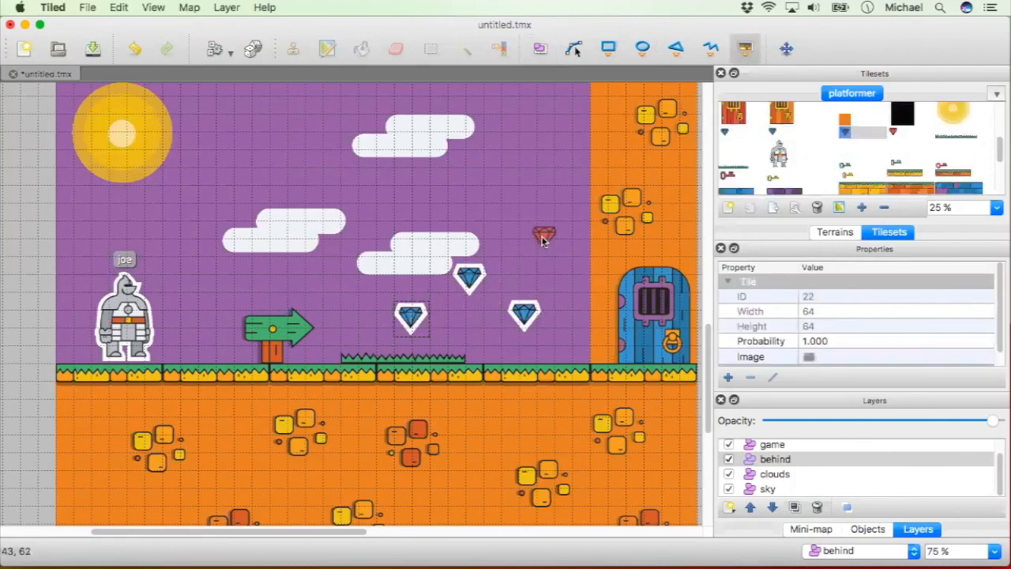
pyautogui.click(544, 236)
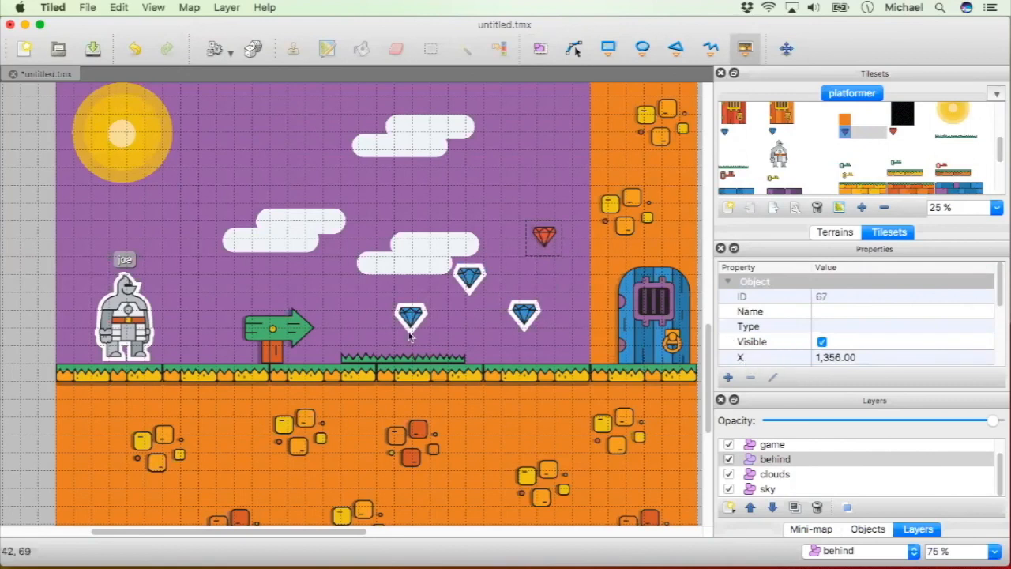
pyautogui.moveTo(572, 237)
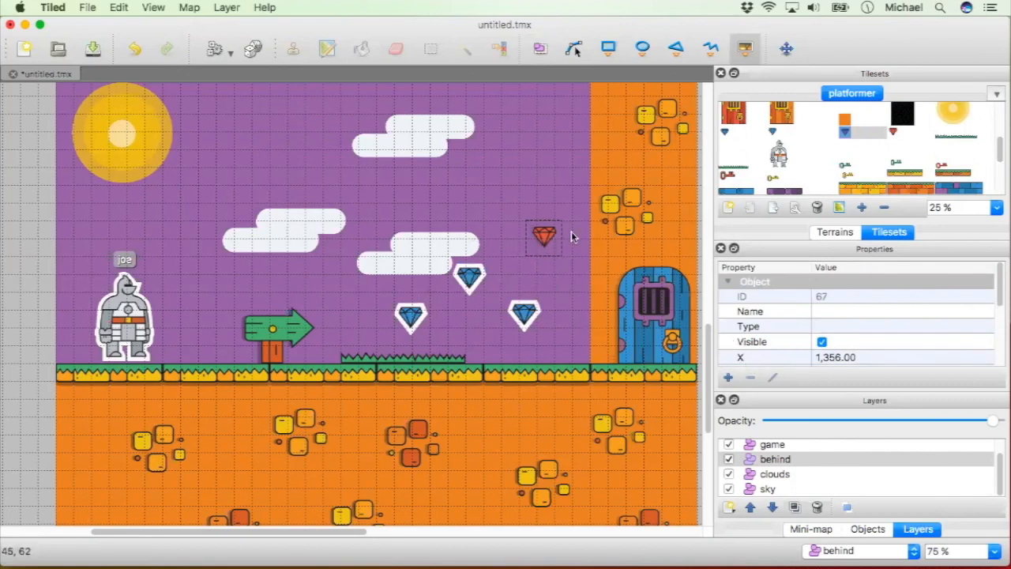
pyautogui.moveTo(498, 238)
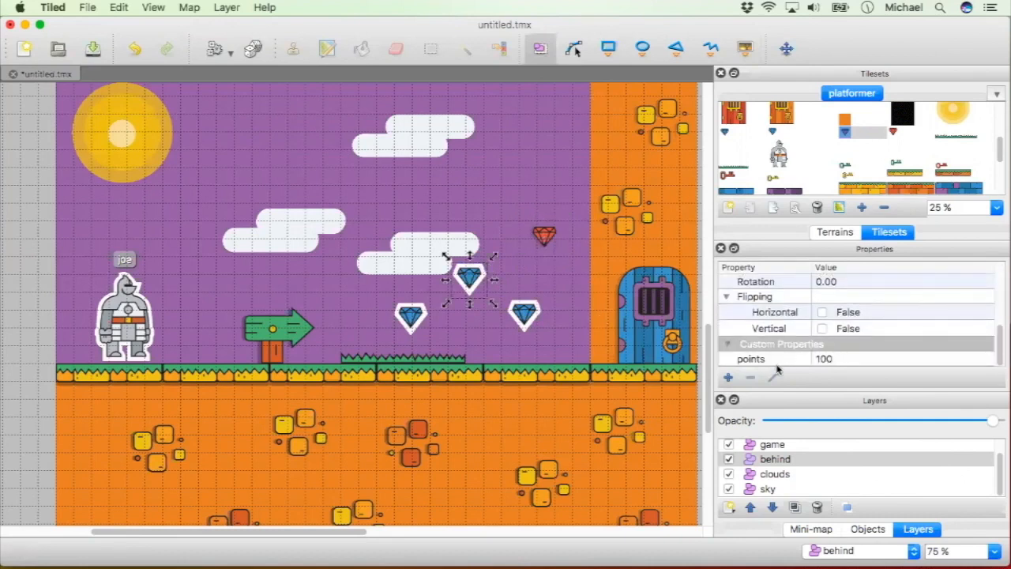
pyautogui.moveTo(496, 280)
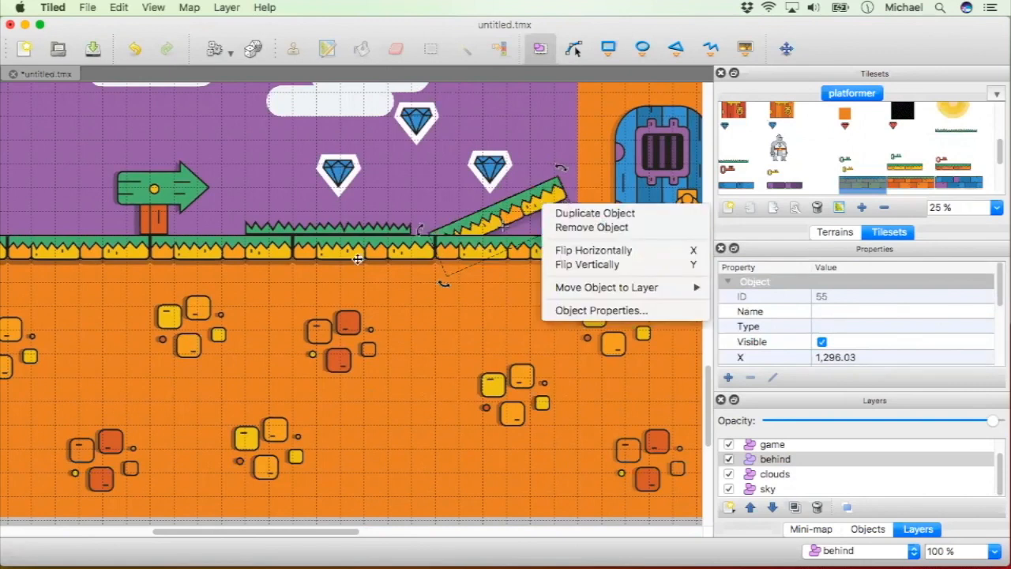
pyautogui.moveTo(389, 237)
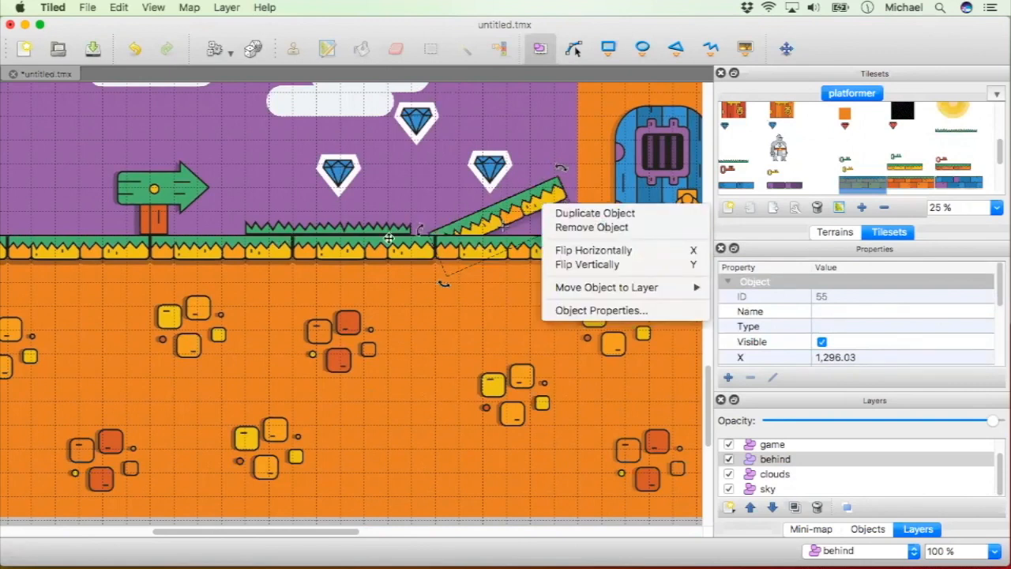
pyautogui.moveTo(544, 193)
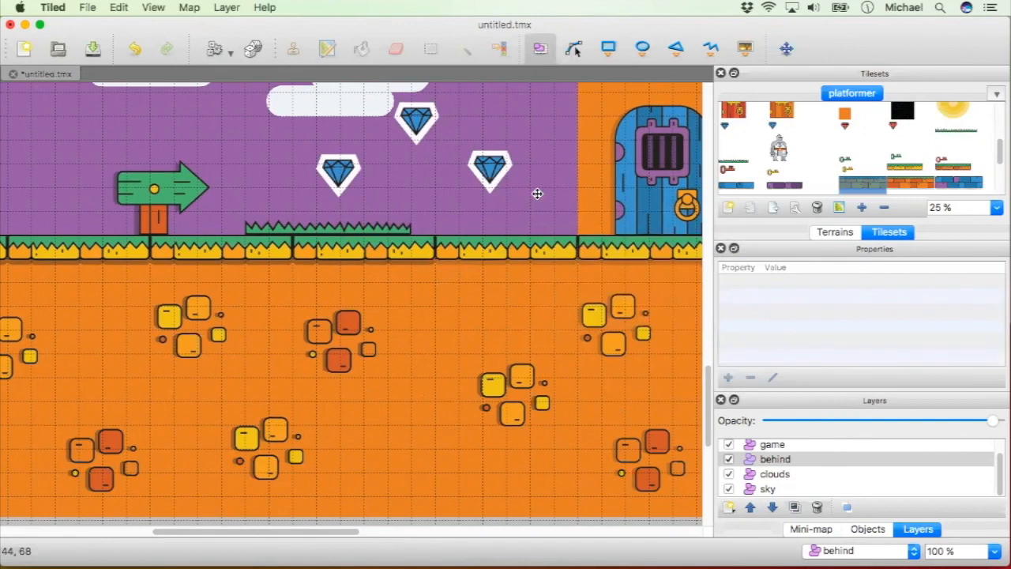
pyautogui.moveTo(575, 196)
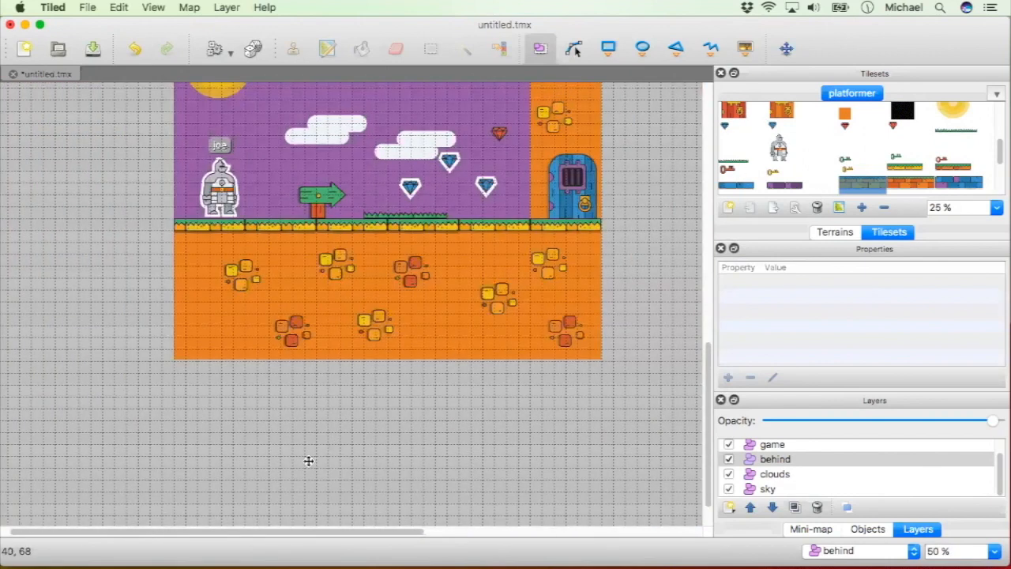
pyautogui.moveTo(184, 516)
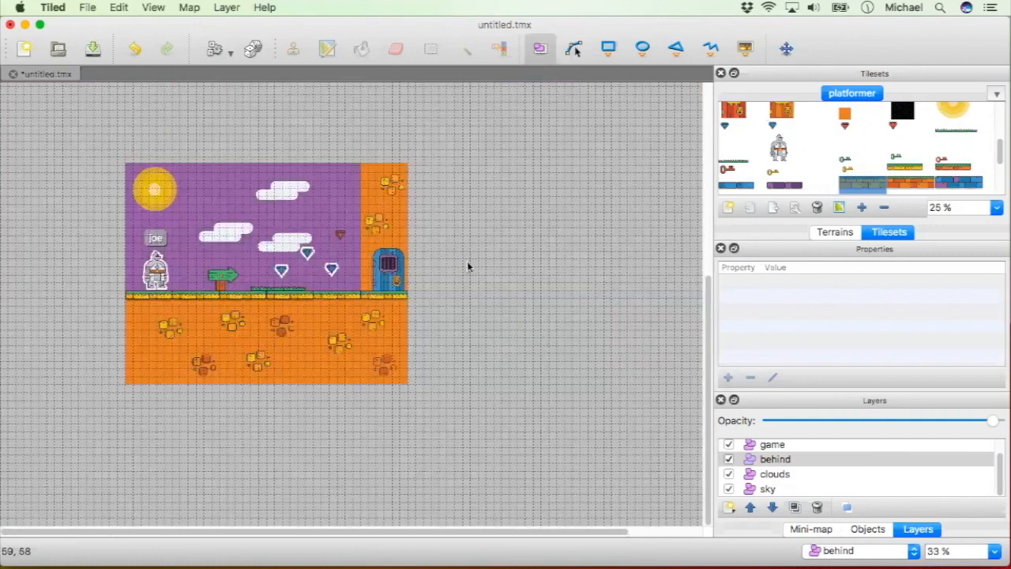
pyautogui.moveTo(787, 133)
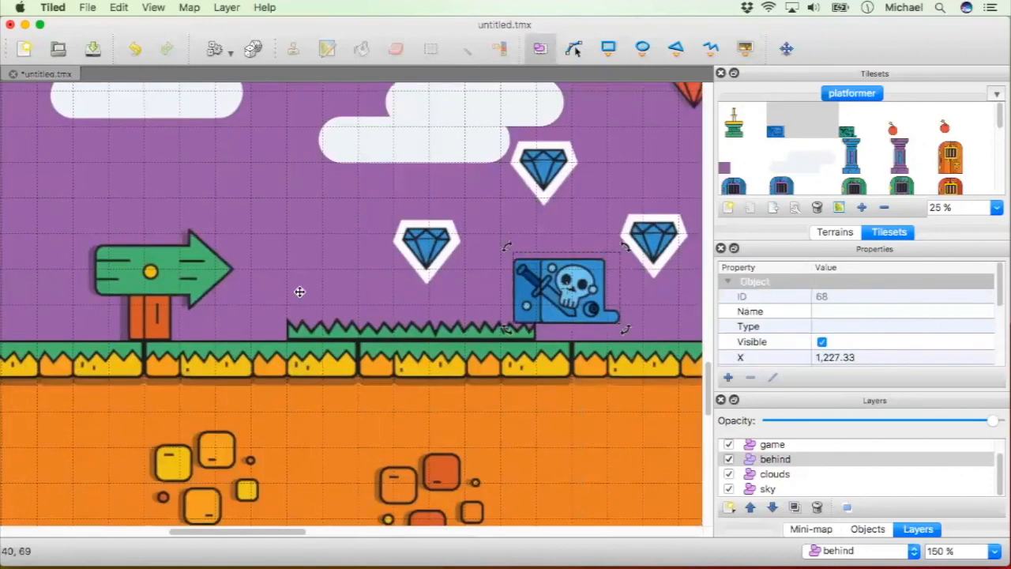
# Step: Move the gelatinous cube enemy around the level and settle it next to joe
pyautogui.moveTo(566, 293); pyautogui.dragTo(493, 285)
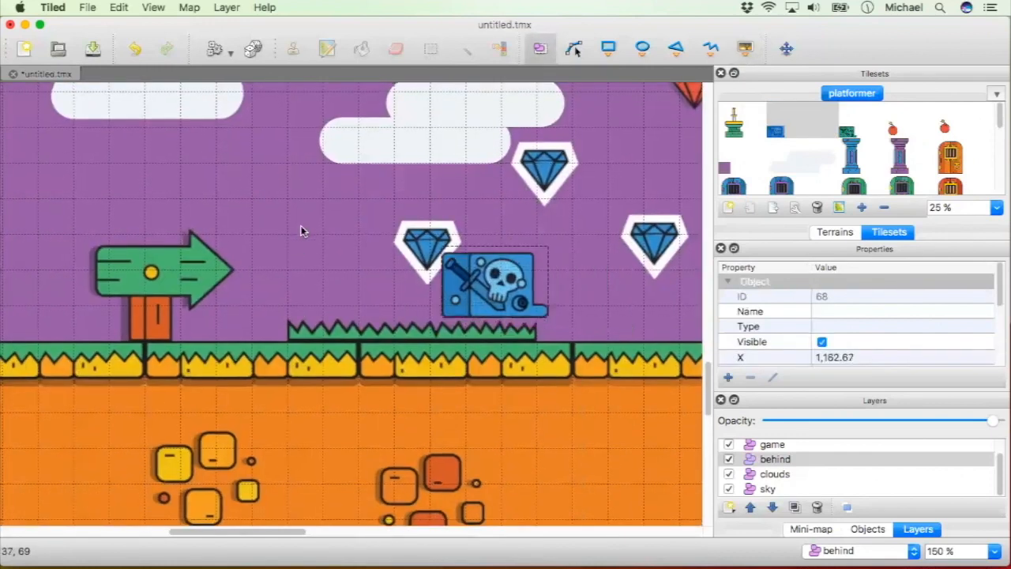
pyautogui.moveTo(490, 285); pyautogui.dragTo(297, 272)
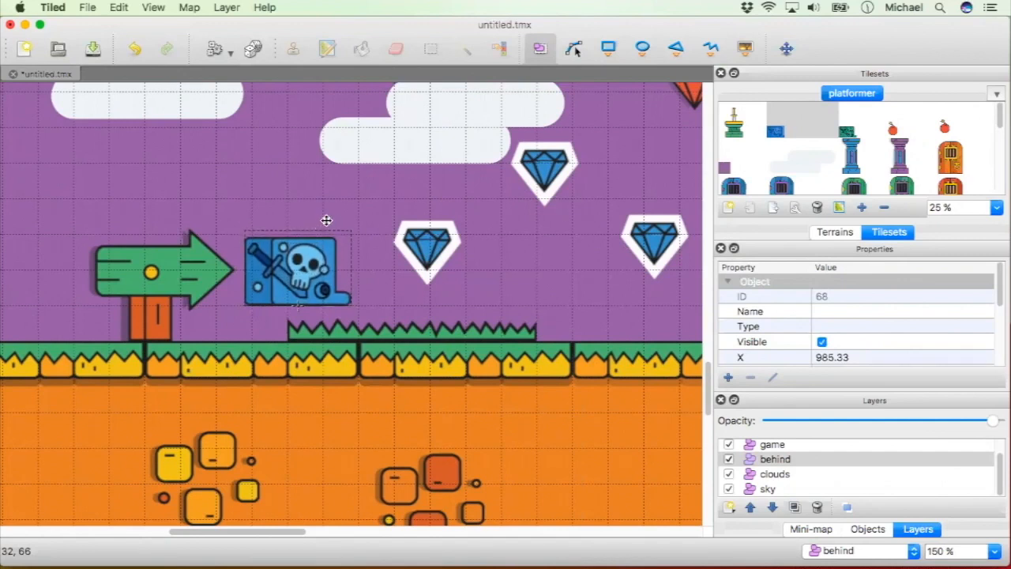
pyautogui.click(297, 269)
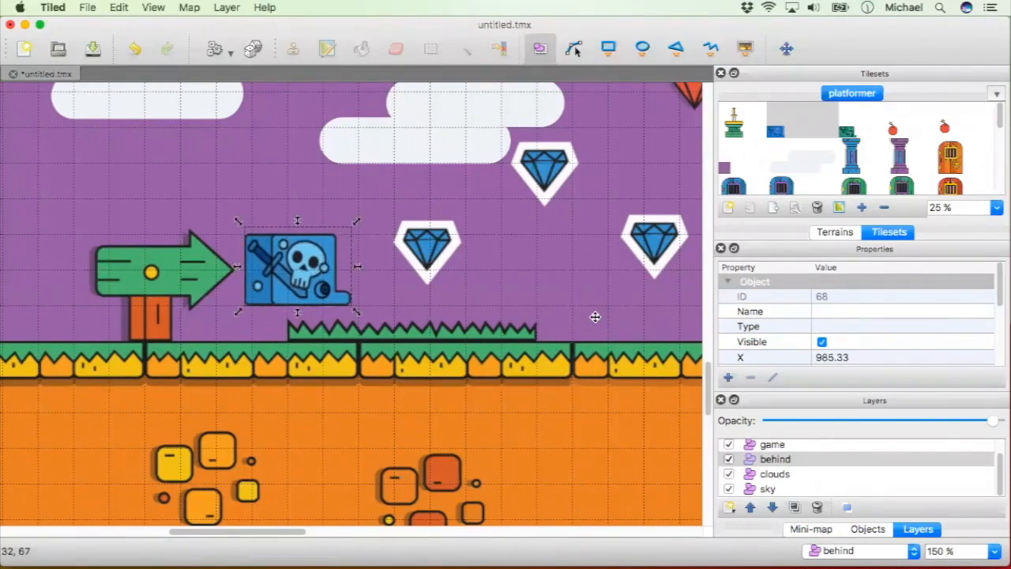
pyautogui.moveTo(298, 268); pyautogui.dragTo(618, 316)
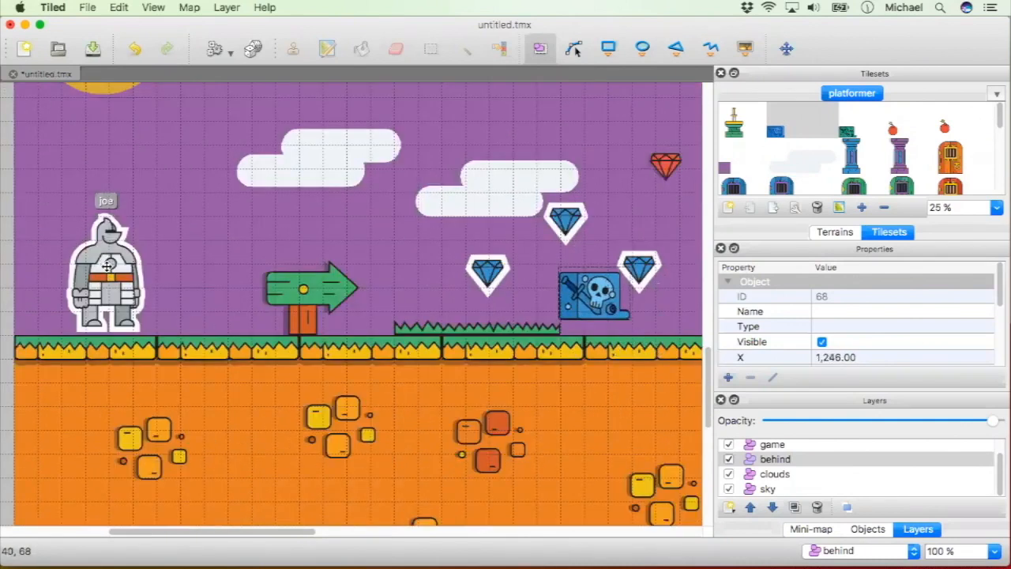
pyautogui.moveTo(588, 297); pyautogui.dragTo(197, 308)
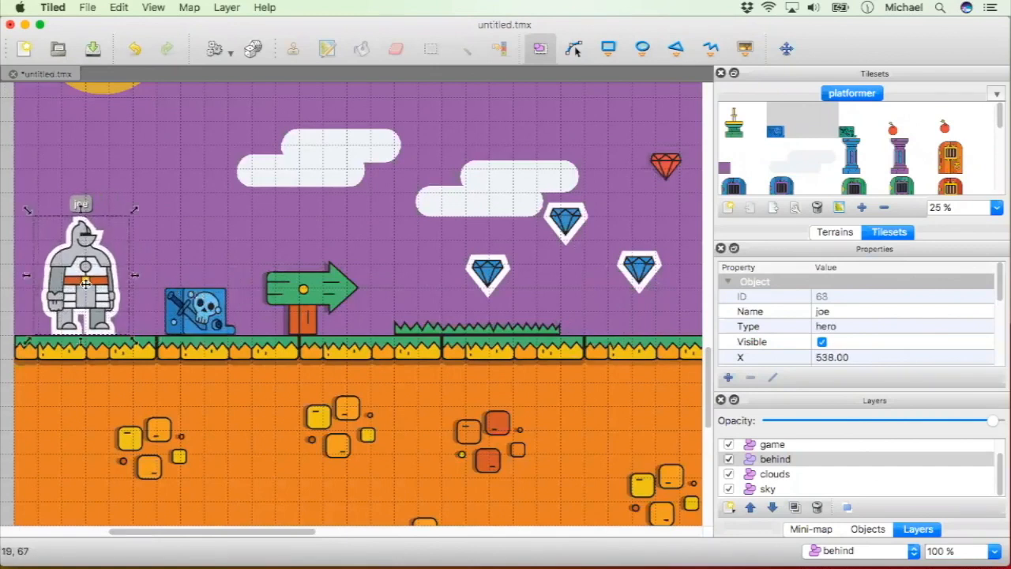
# Step: Stack a second cube on the first and perch joe on top of the stack
pyautogui.moveTo(83, 276); pyautogui.dragTo(94, 237)
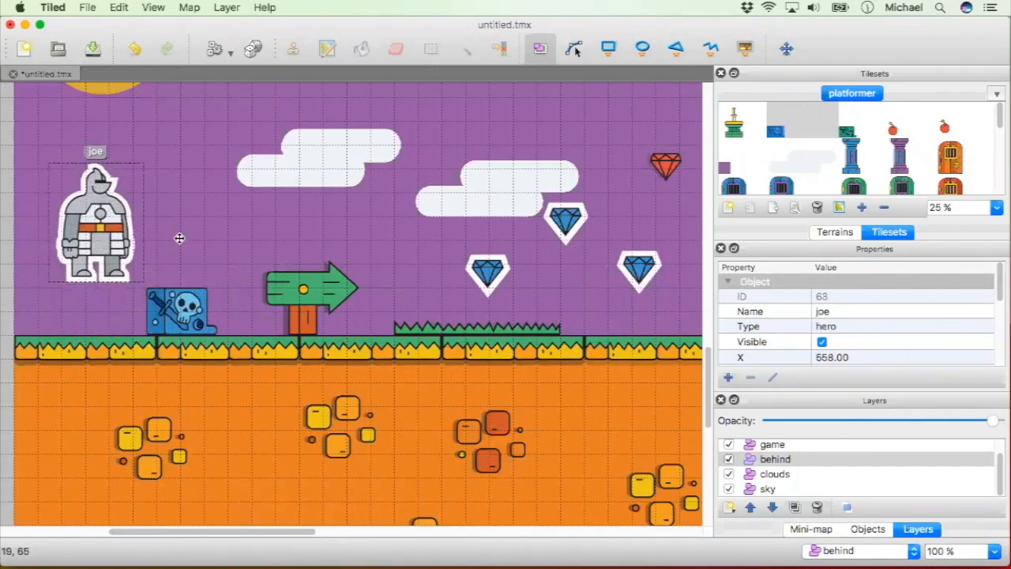
pyautogui.moveTo(95, 225); pyautogui.dragTo(180, 208)
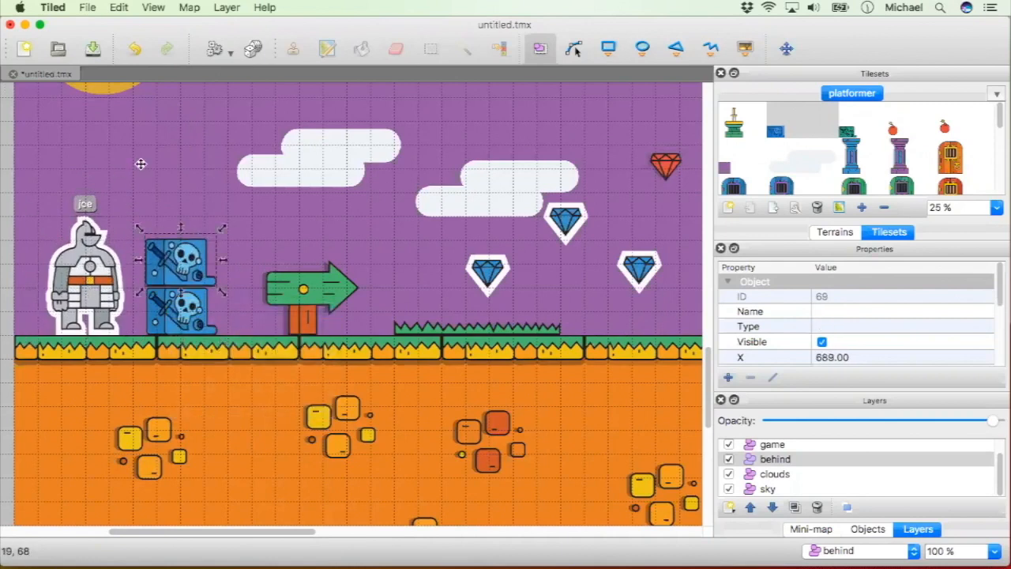
pyautogui.moveTo(83, 277); pyautogui.dragTo(174, 166)
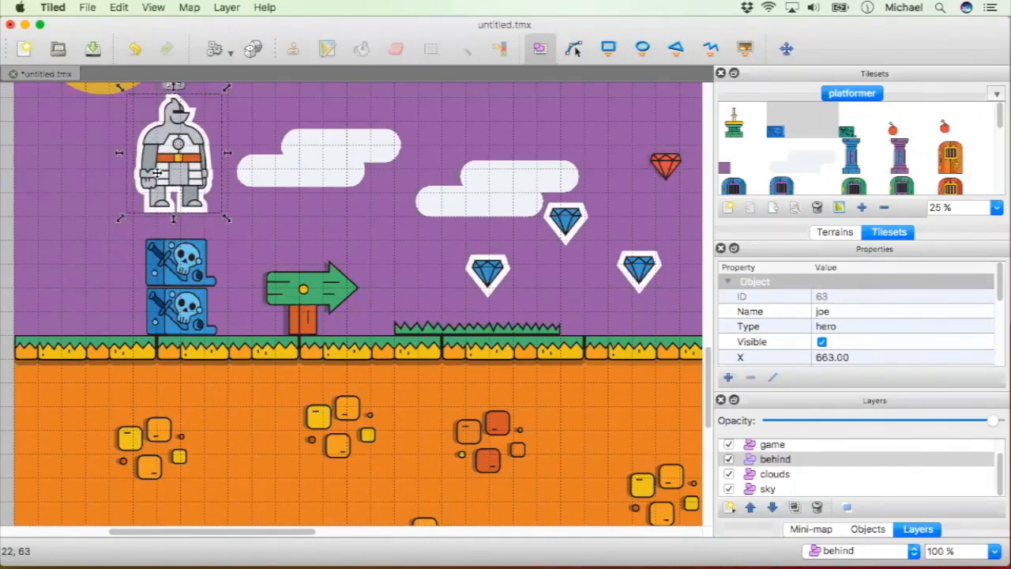
pyautogui.moveTo(173, 150); pyautogui.dragTo(72, 293)
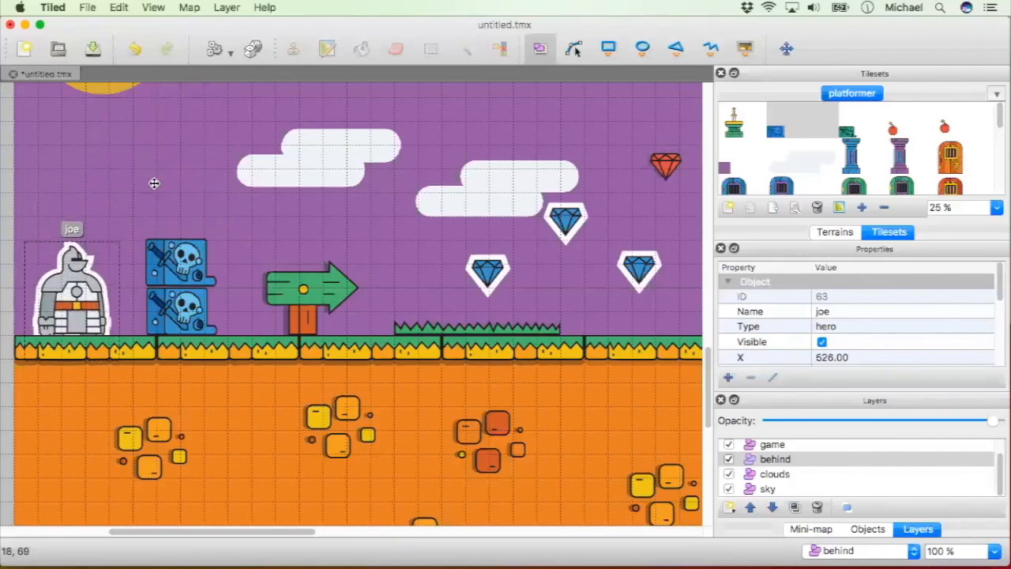
pyautogui.moveTo(71, 293); pyautogui.dragTo(177, 171)
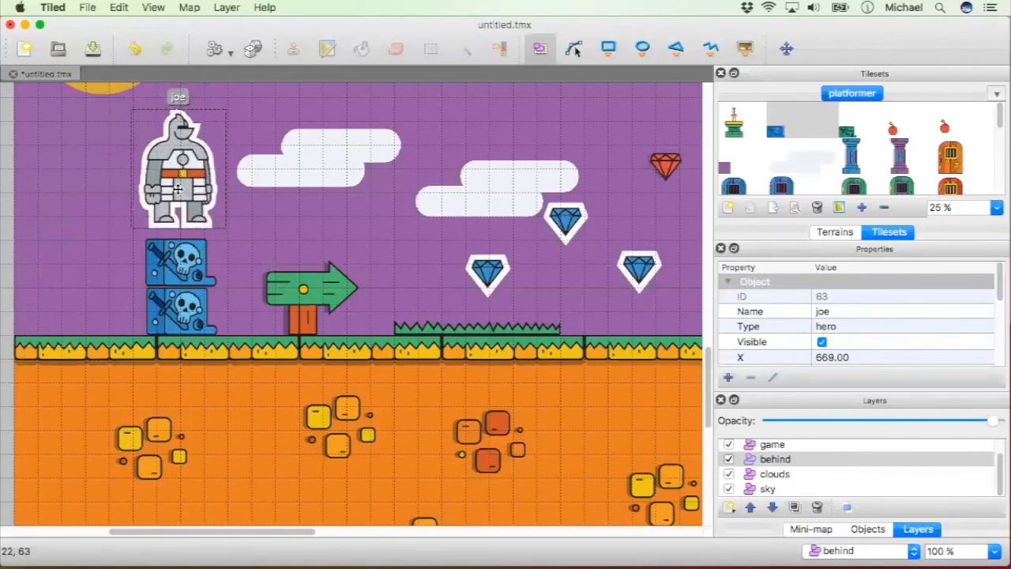
pyautogui.moveTo(177, 166); pyautogui.dragTo(180, 155)
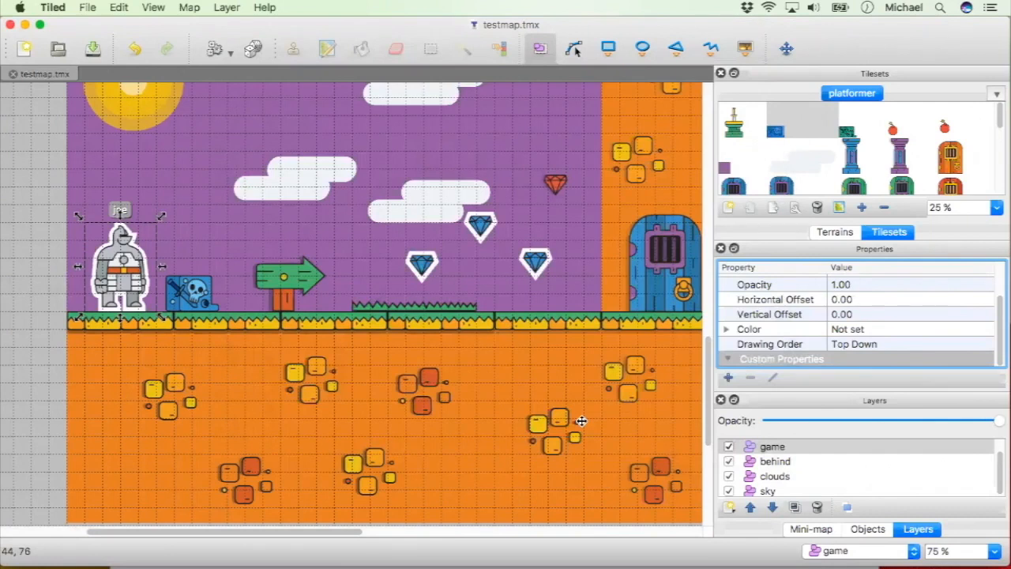
pyautogui.moveTo(240, 425)
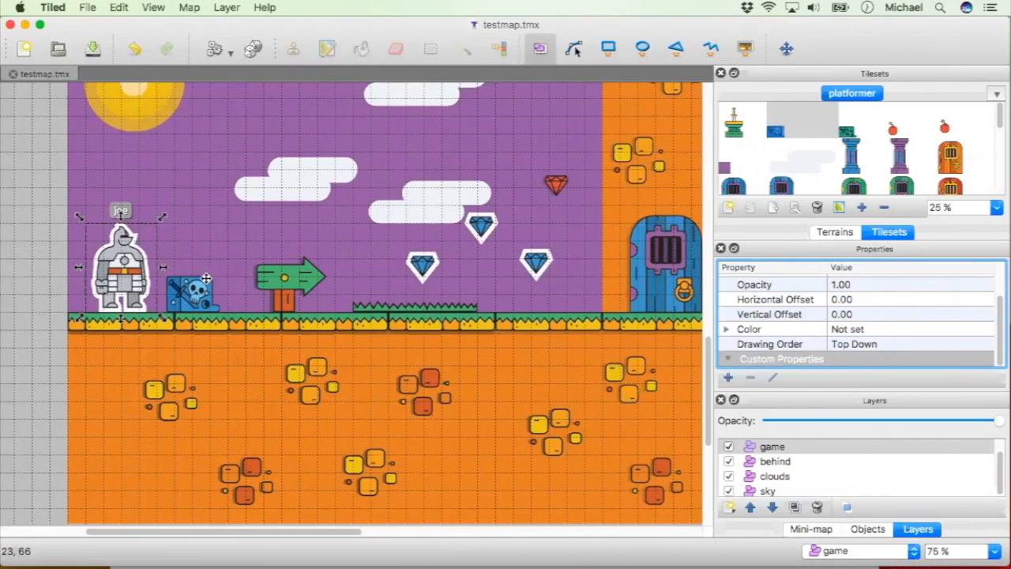
# Step: Zoom out to 50% to see the whole testmap.tmx level
pyautogui.click(961, 550)
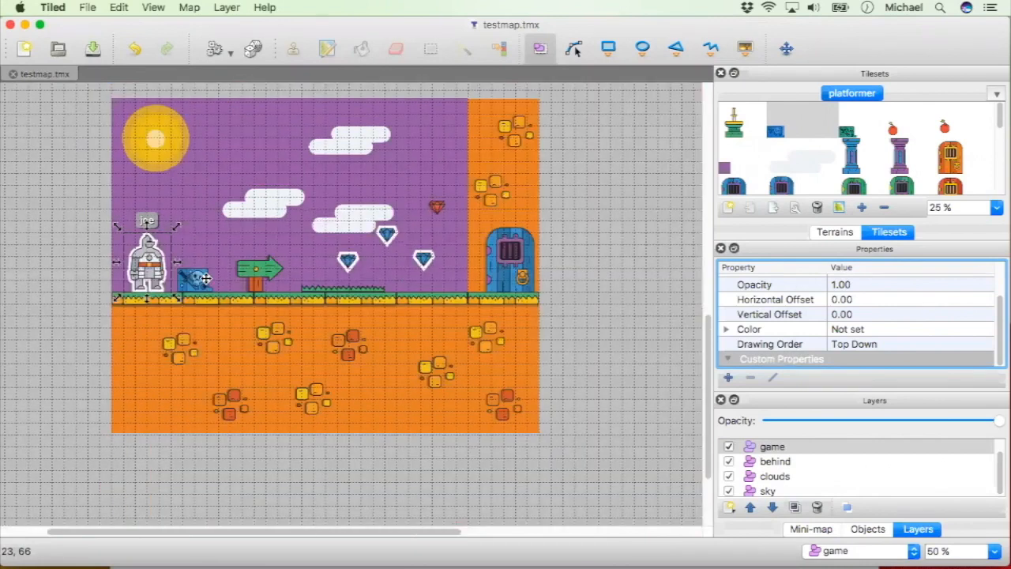